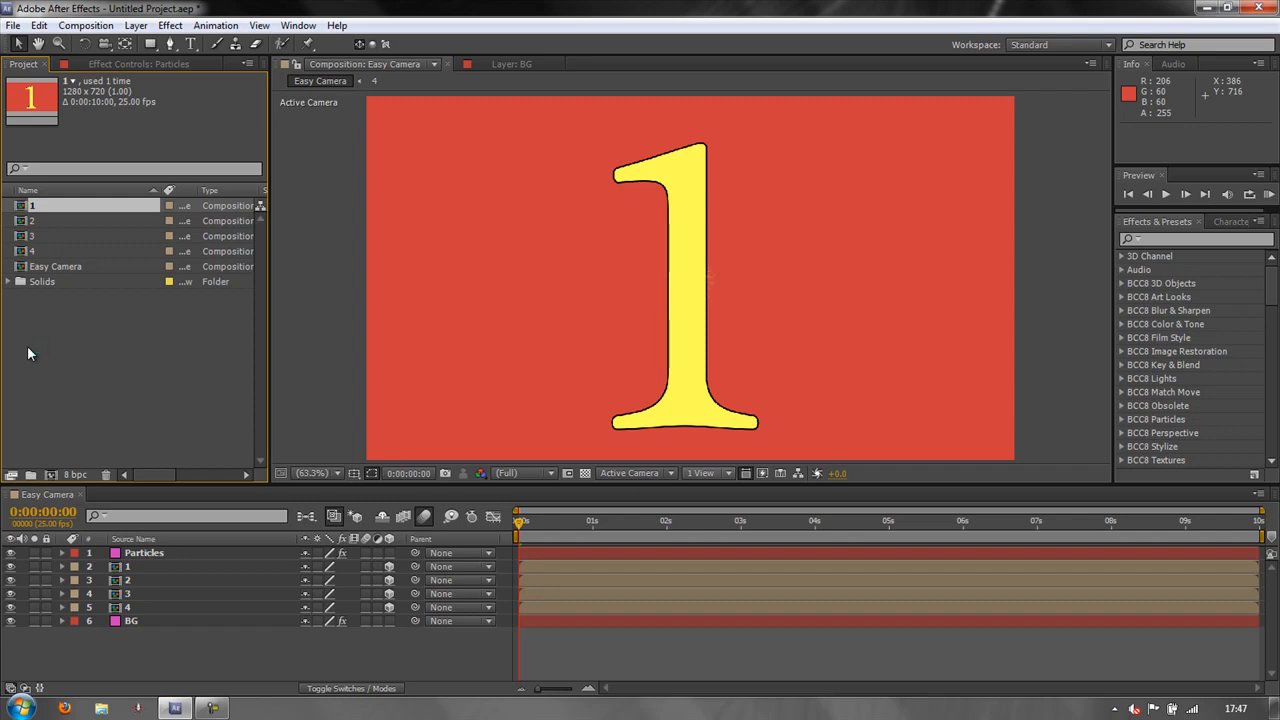
pyautogui.moveTo(350, 420)
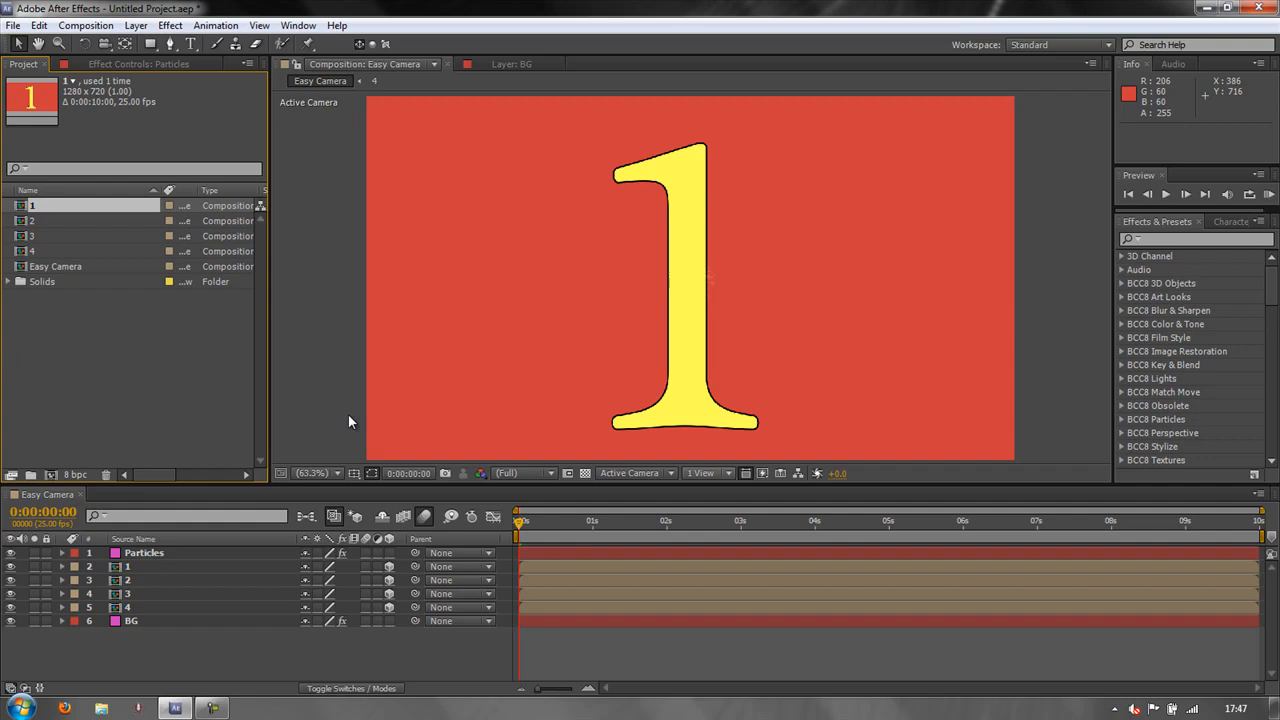
pyautogui.moveTo(1217, 606)
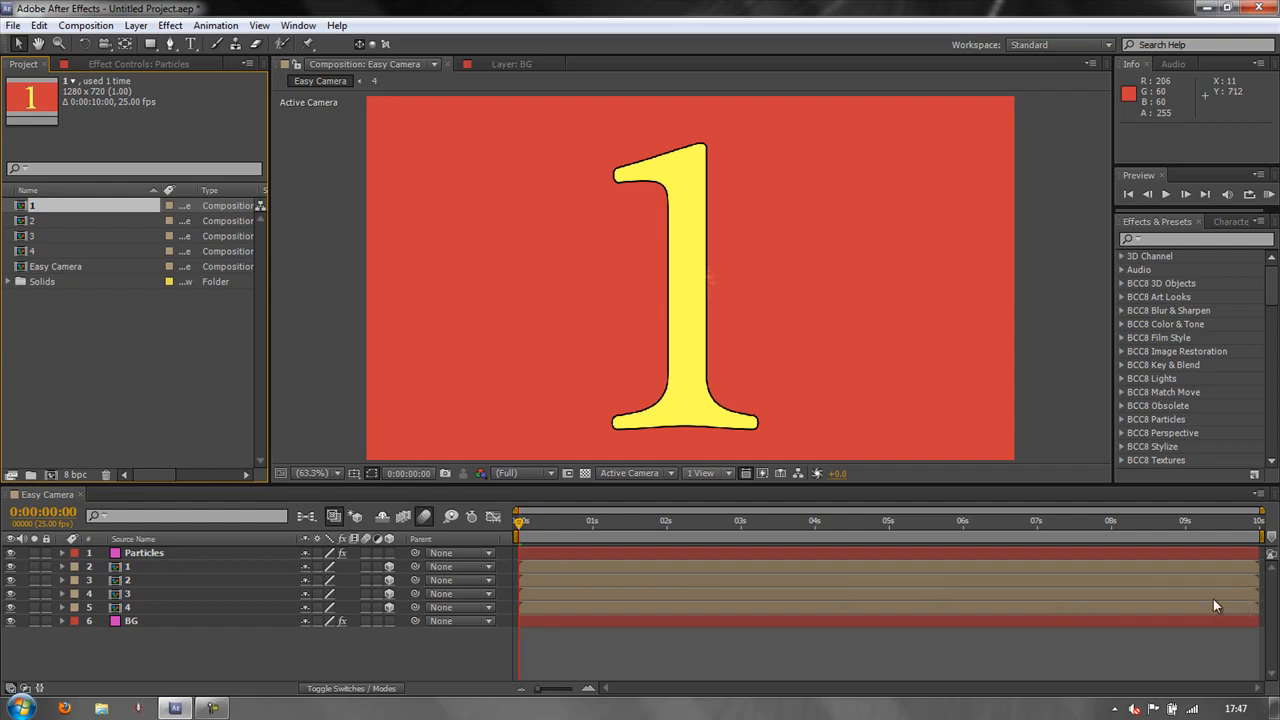
pyautogui.moveTo(1145, 605)
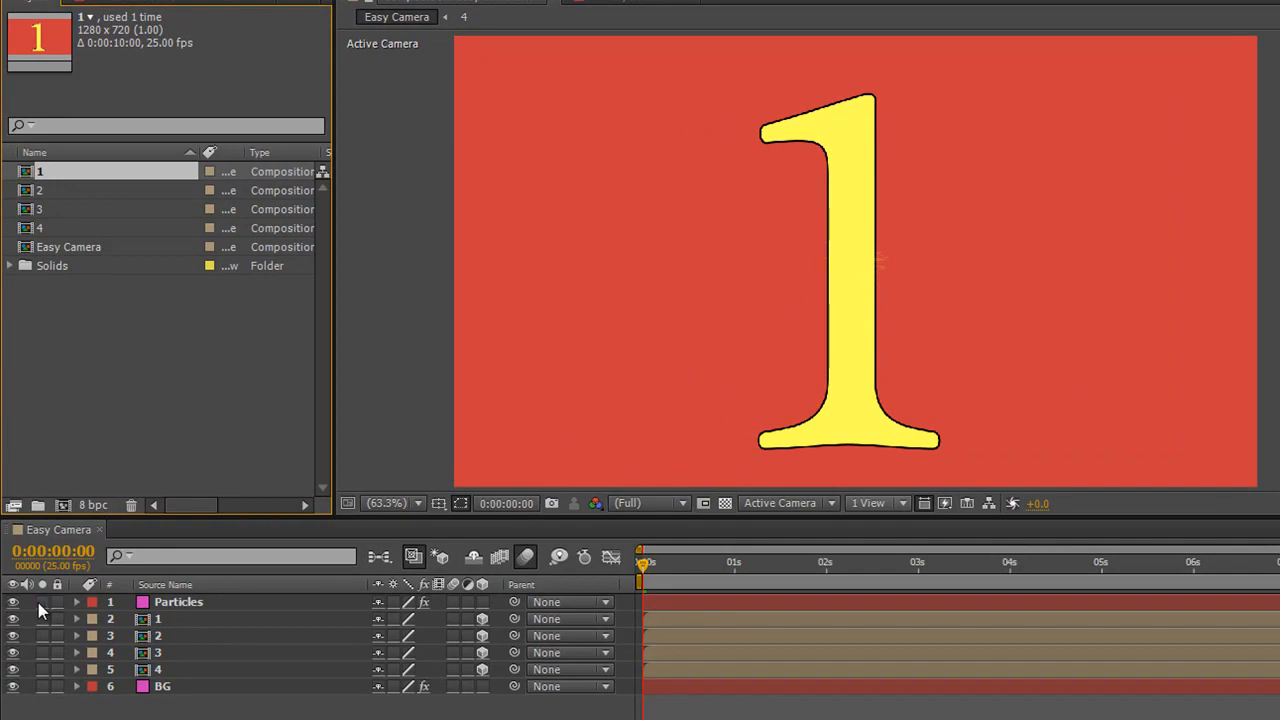
# - Solo Particles to preview its sparks, then solo BG to show only its brown radial gradient
pyautogui.moveTo(640, 562); pyautogui.dragTo(748, 562)
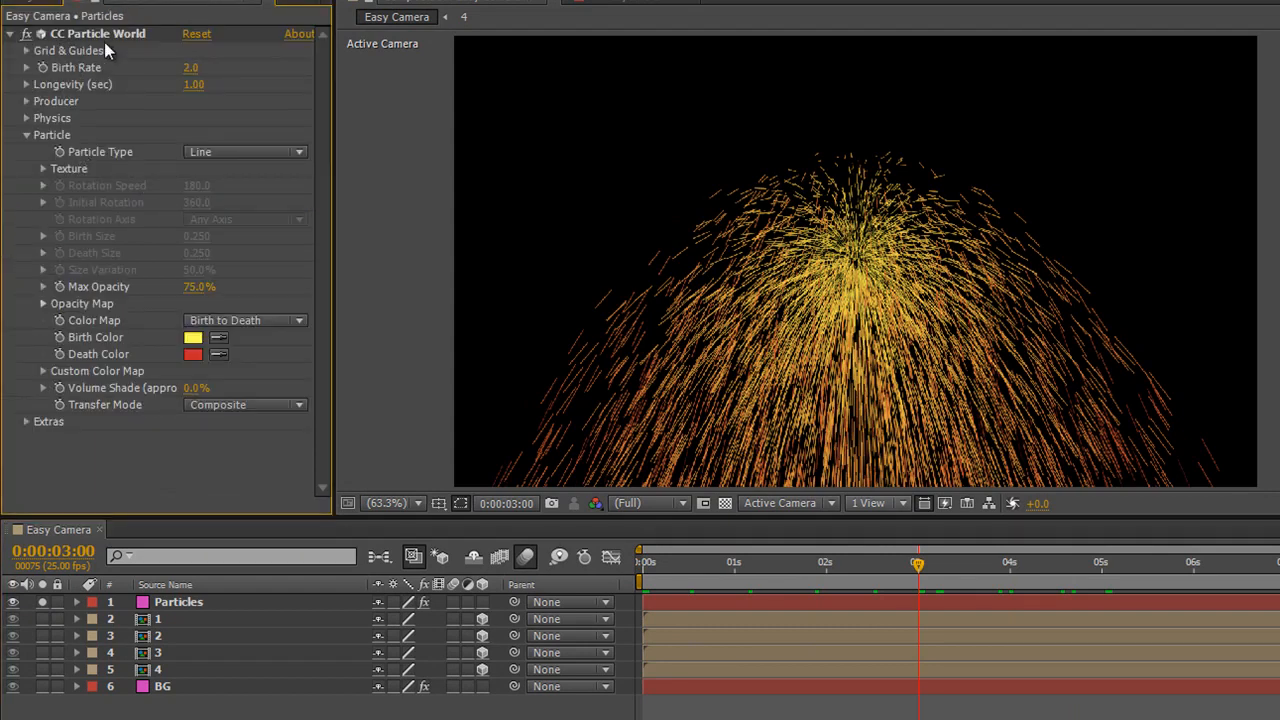
pyautogui.moveTo(789, 616)
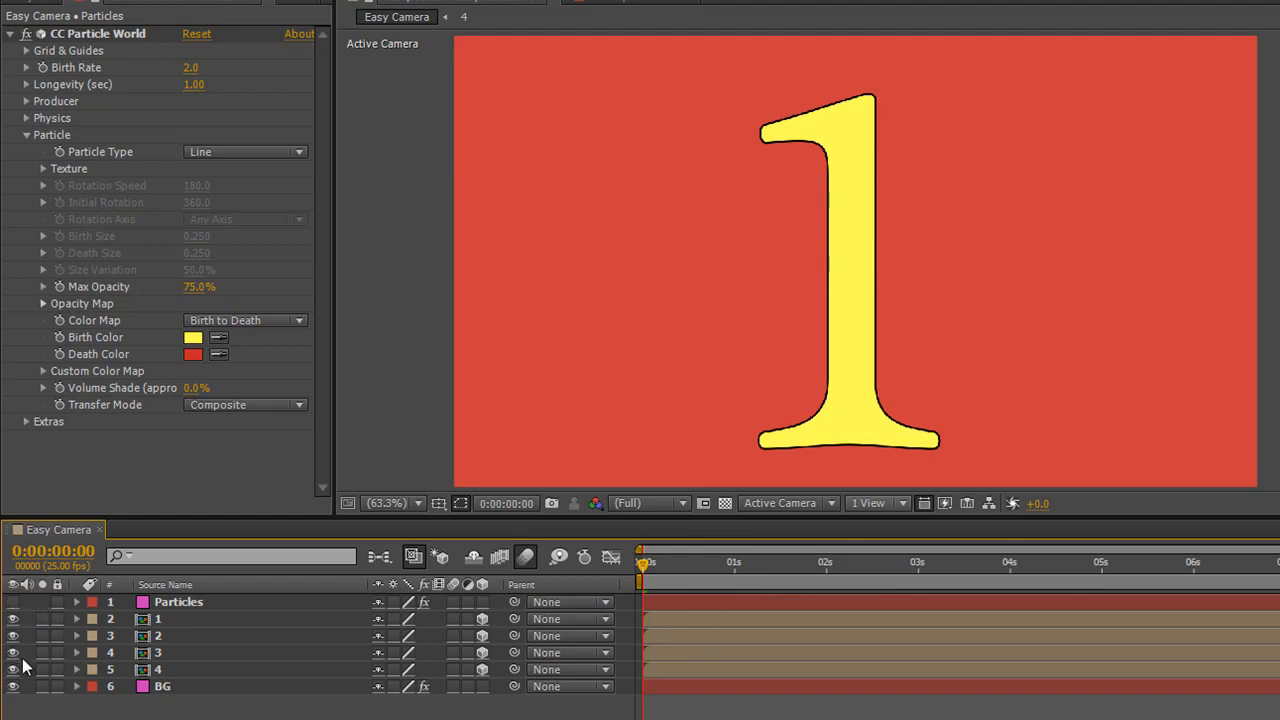
pyautogui.moveTo(182, 638)
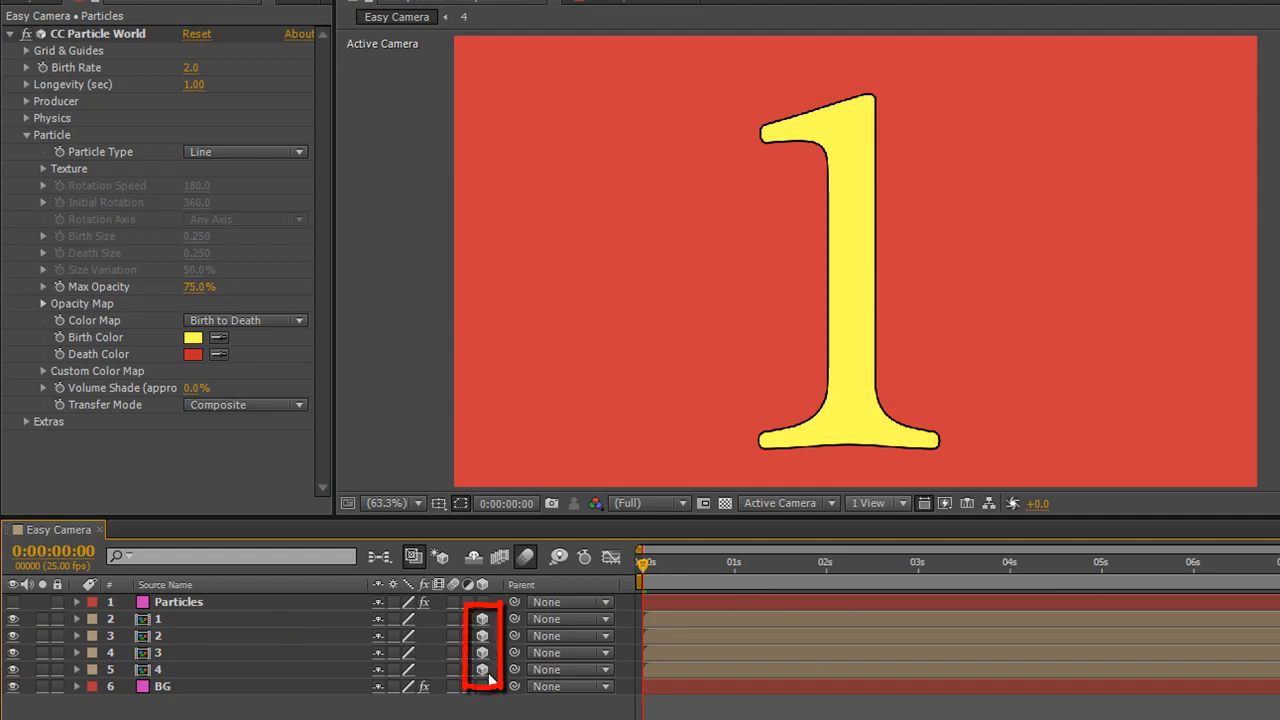
pyautogui.click(157, 618)
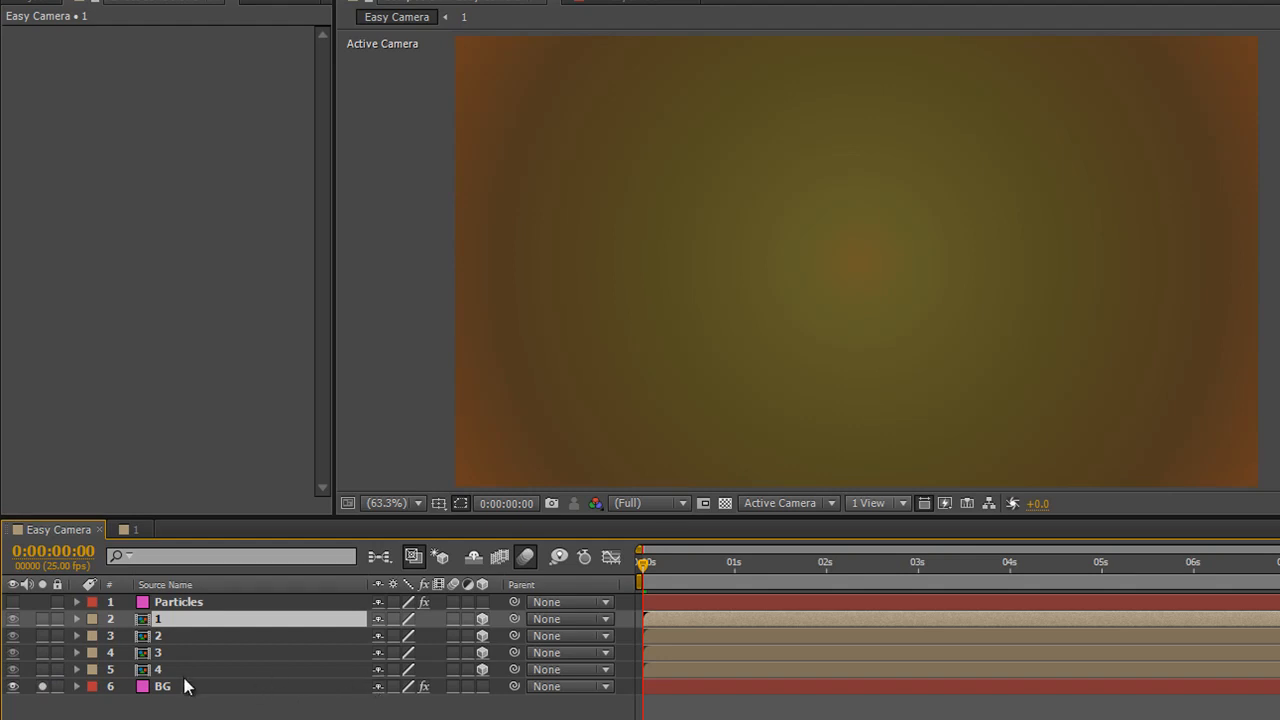
# - Select BG to view its Ramp and Colorama effects, then turn its Solo switch off
pyautogui.click(162, 685)
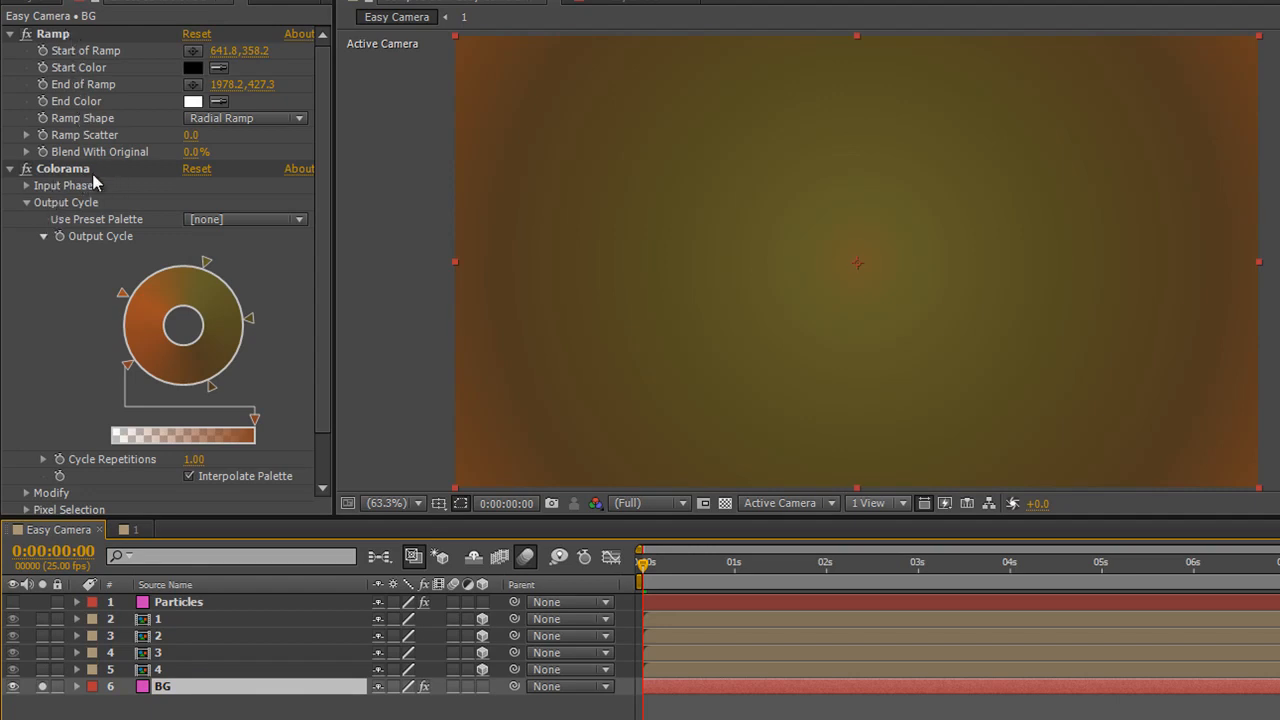
pyautogui.moveTo(878, 322)
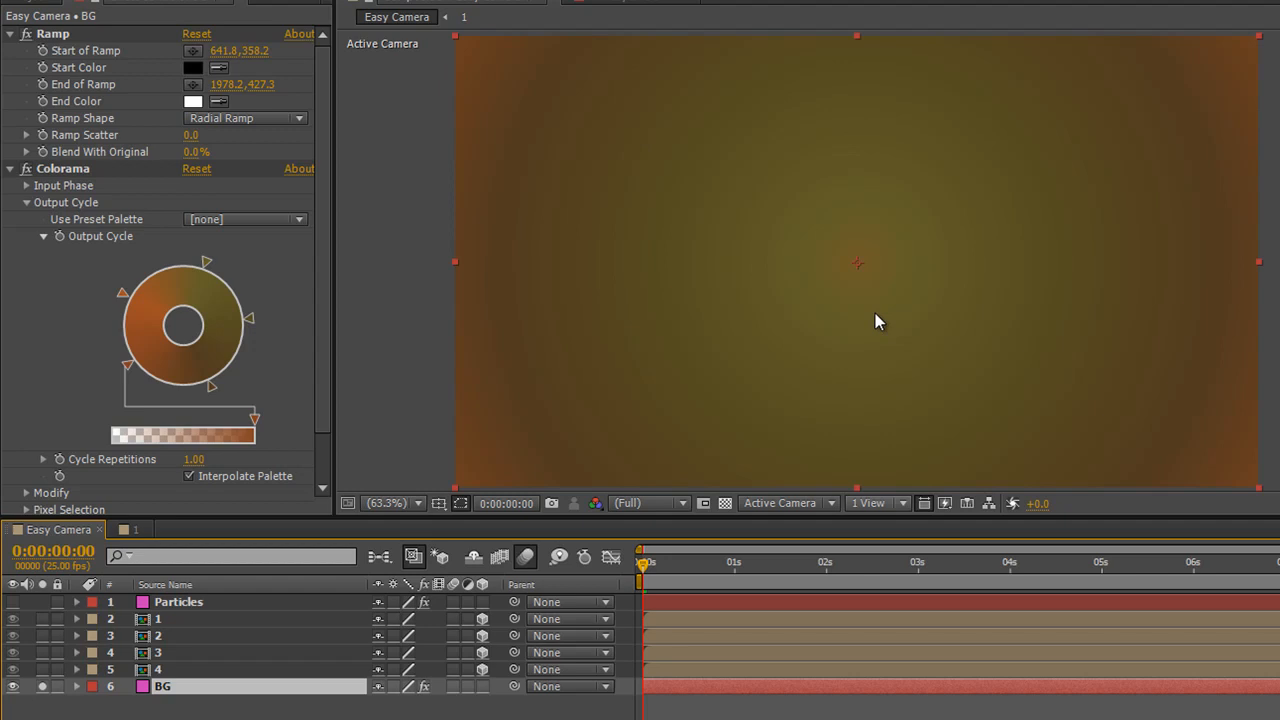
pyautogui.moveTo(28, 420)
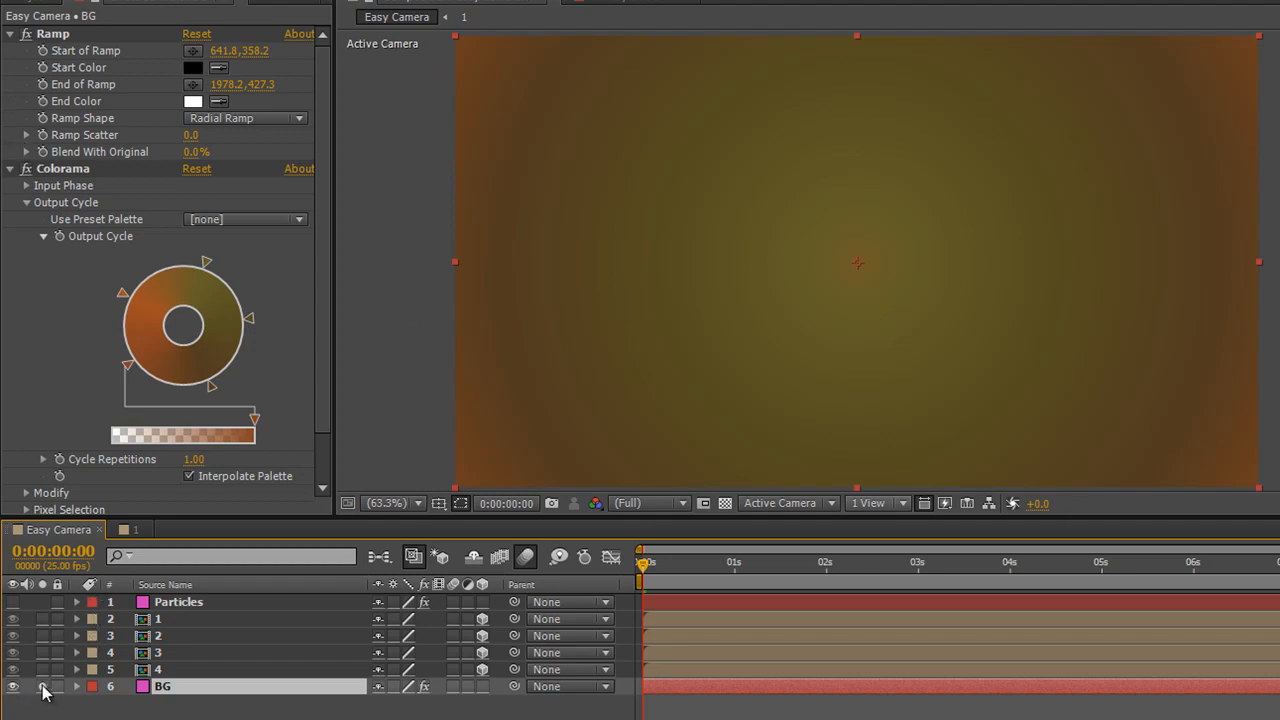
pyautogui.click(13, 686)
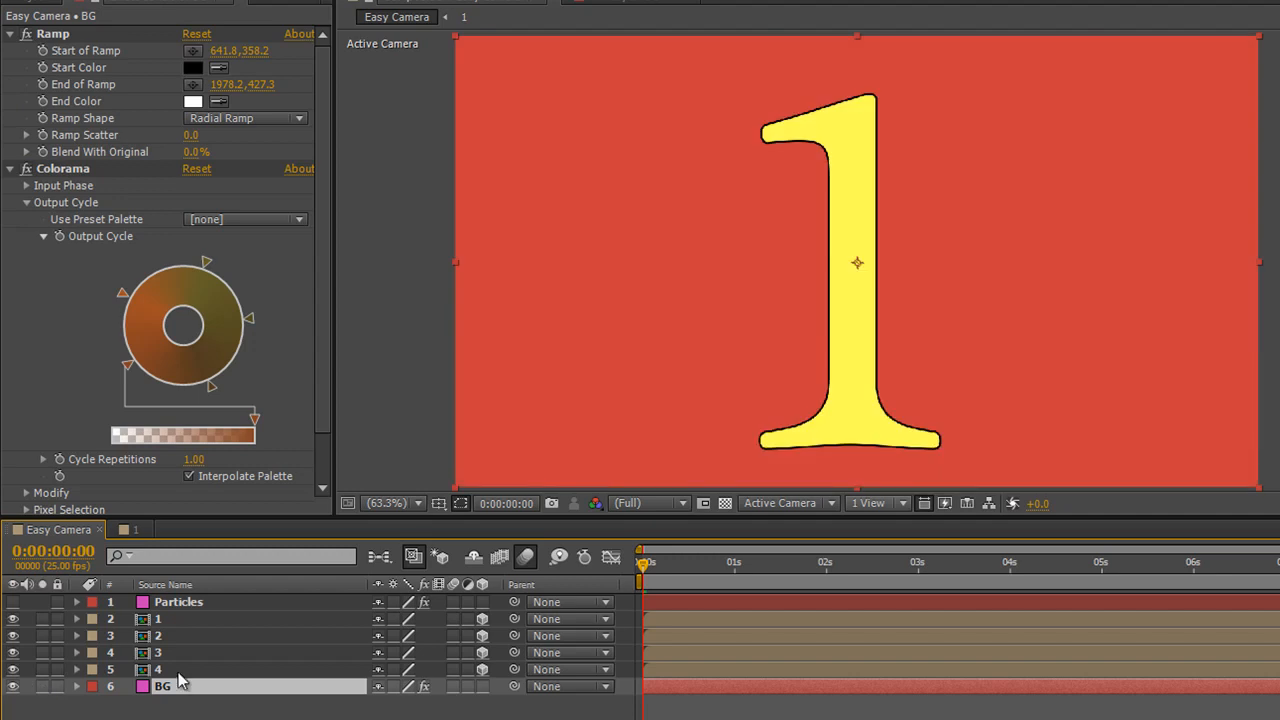
pyautogui.moveTo(178, 685)
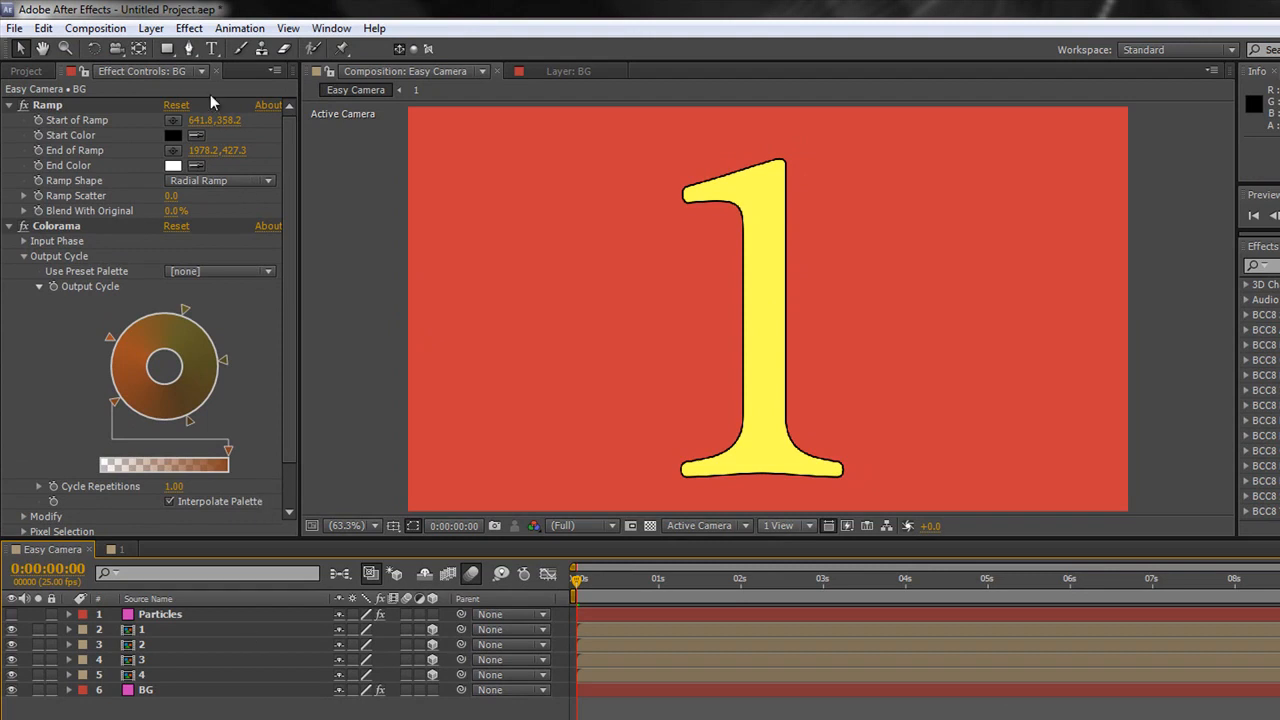
# - Add Camera 1 as a Two-Node Camera with the default 50mm preset
pyautogui.click(151, 27)
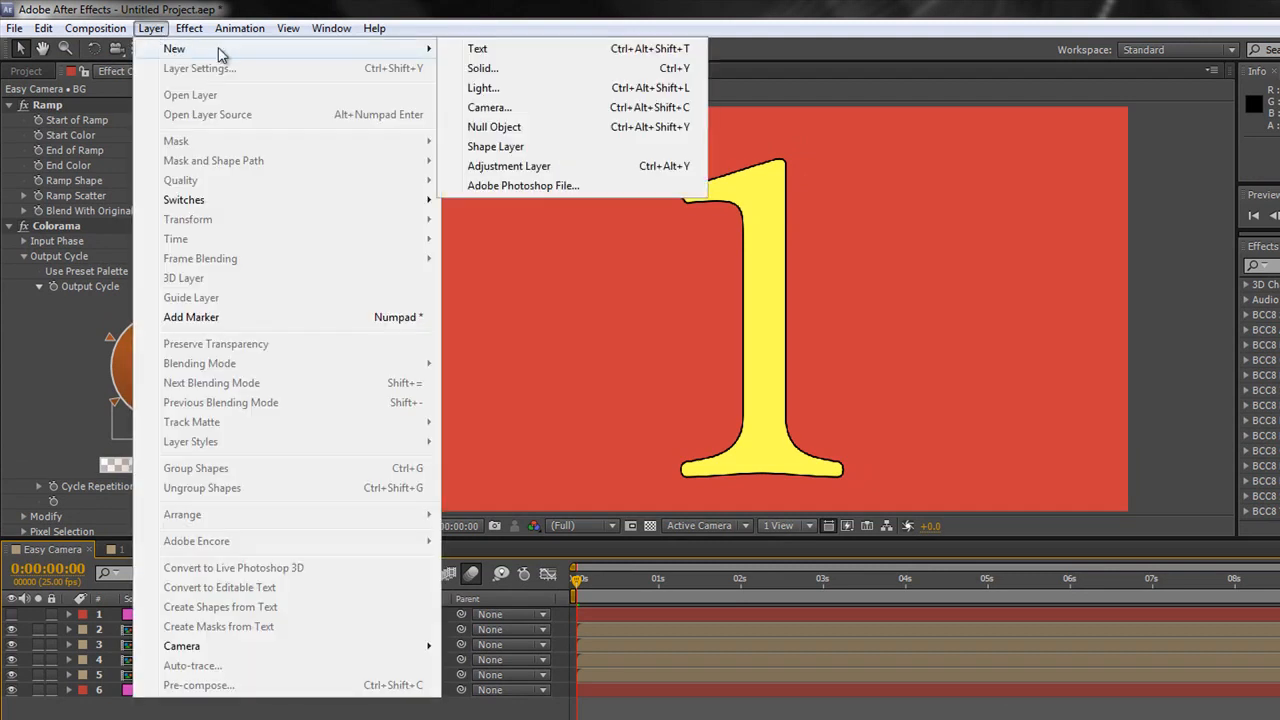
pyautogui.moveTo(490, 107)
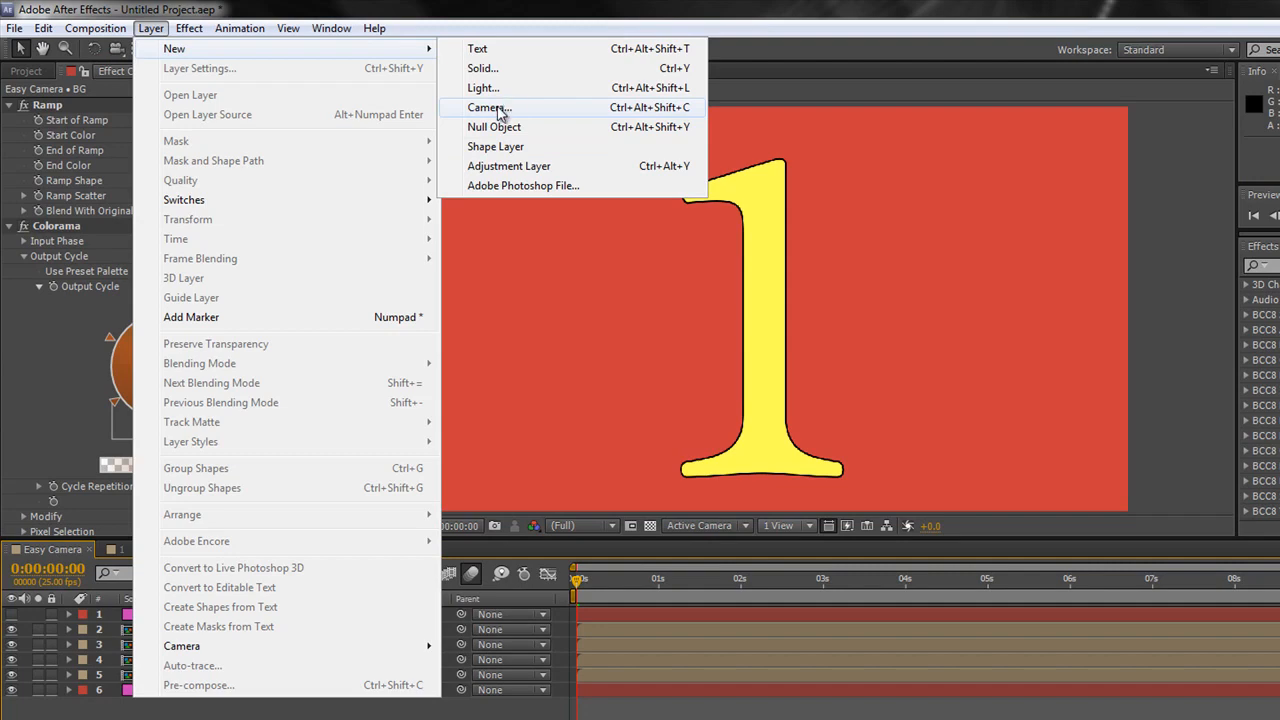
pyautogui.click(489, 107)
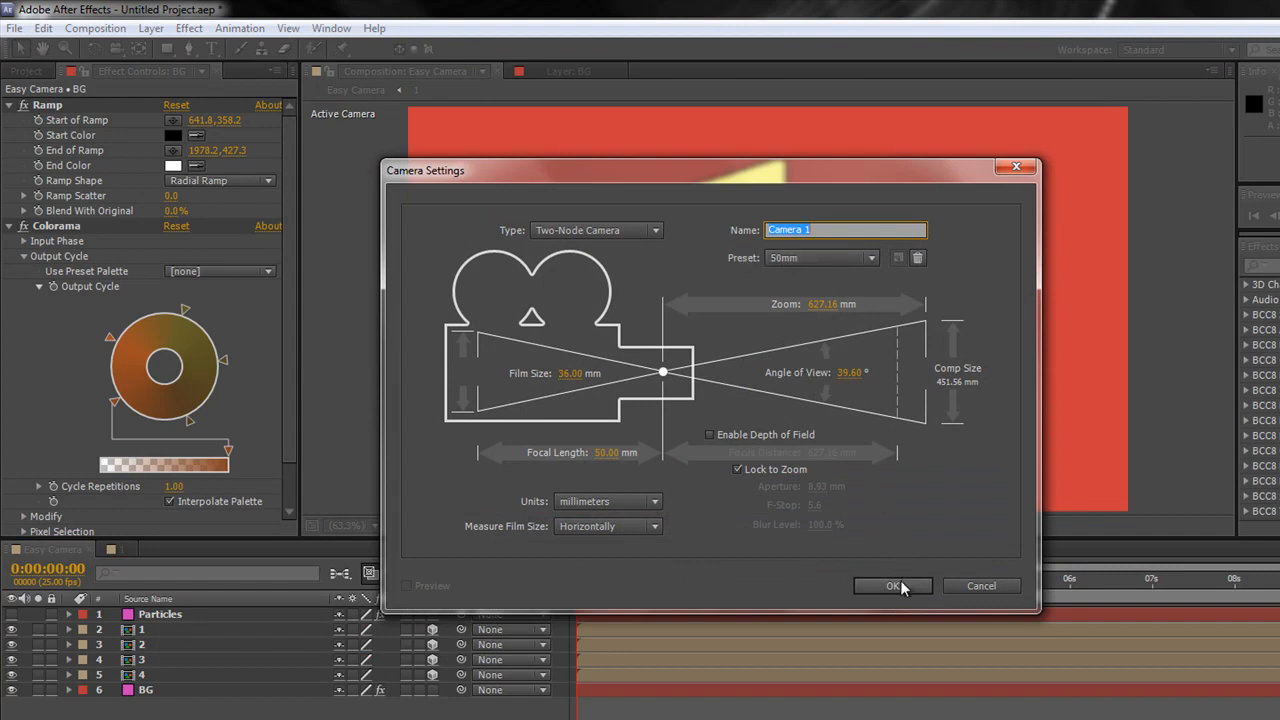
pyautogui.click(892, 585)
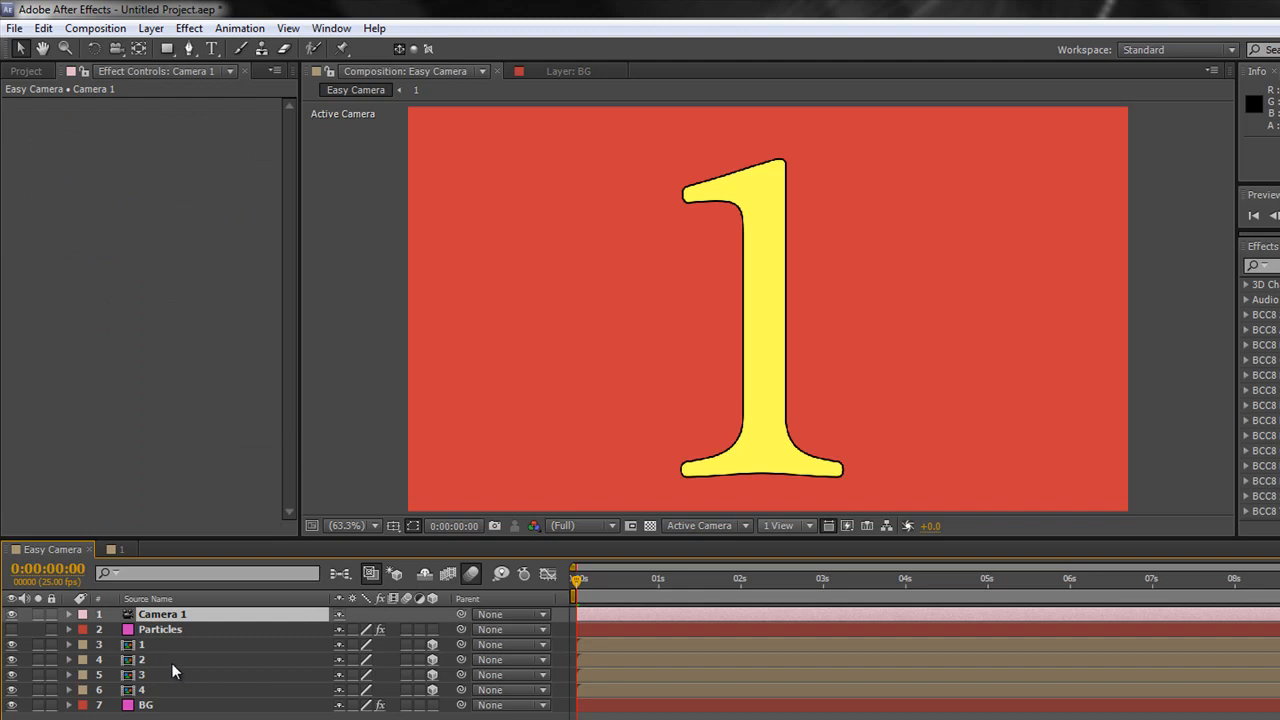
pyautogui.moveTo(245, 537)
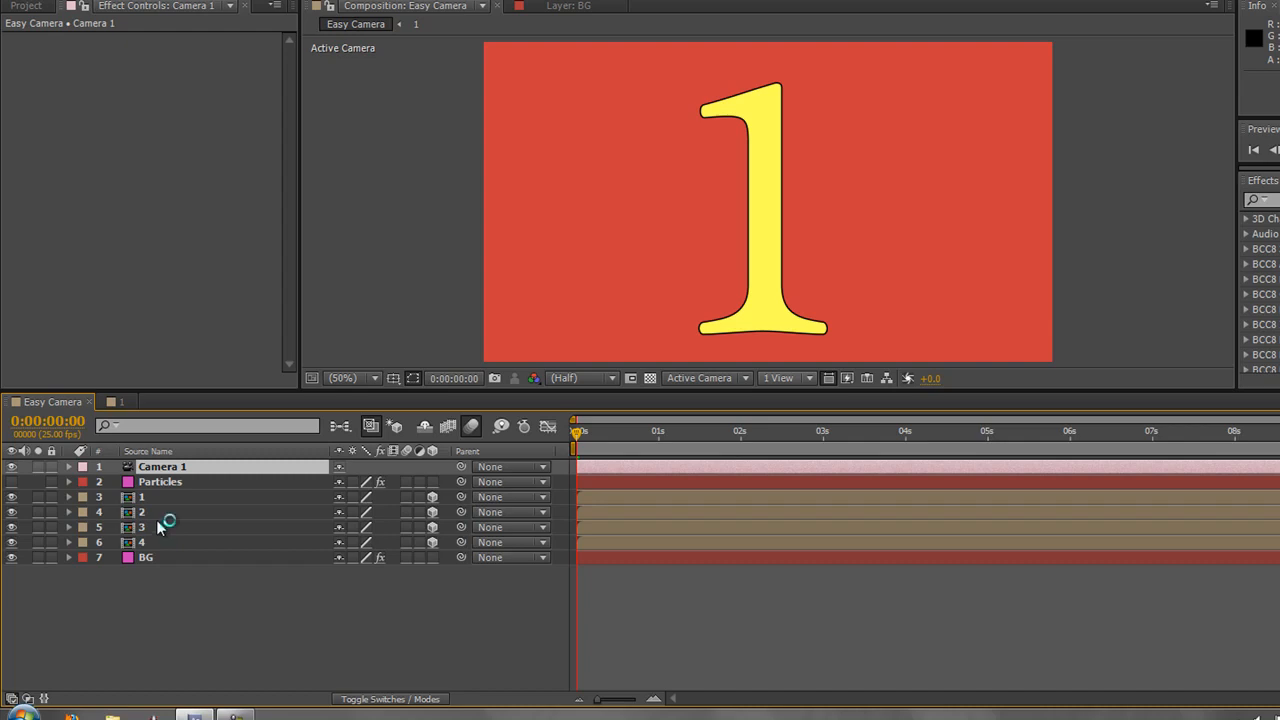
pyautogui.moveTo(148, 508)
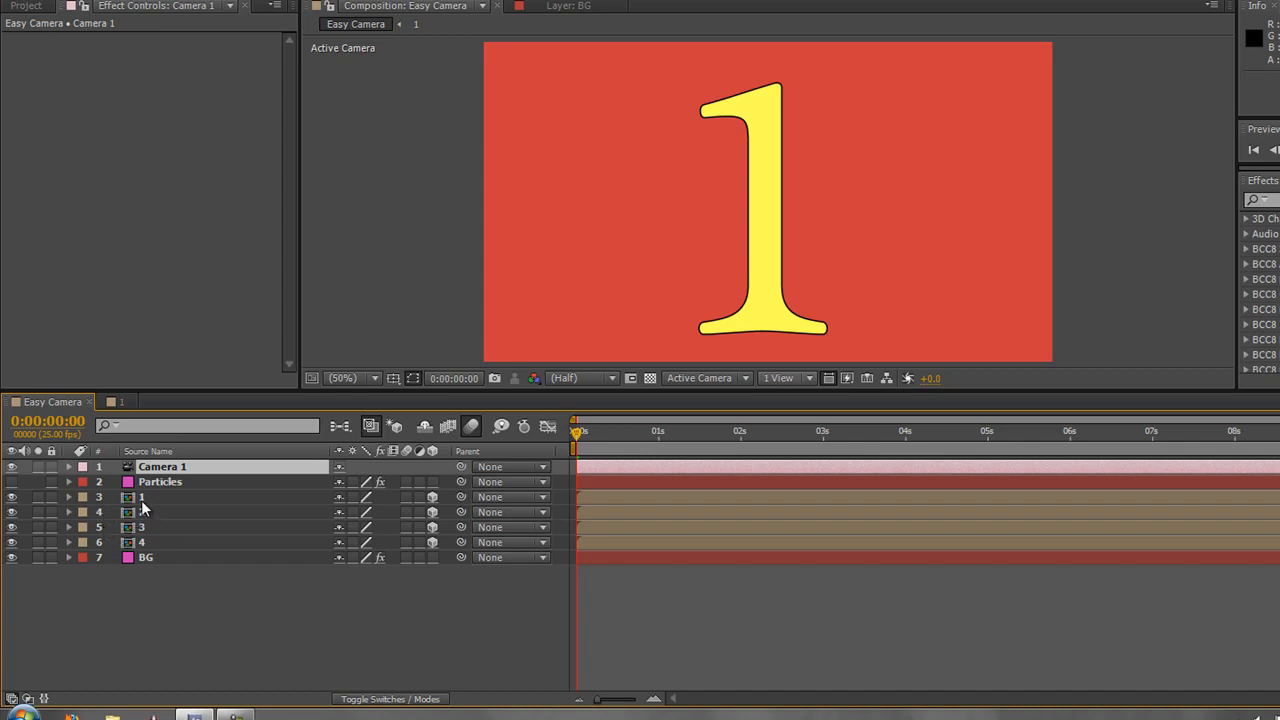
pyautogui.moveTo(138, 512)
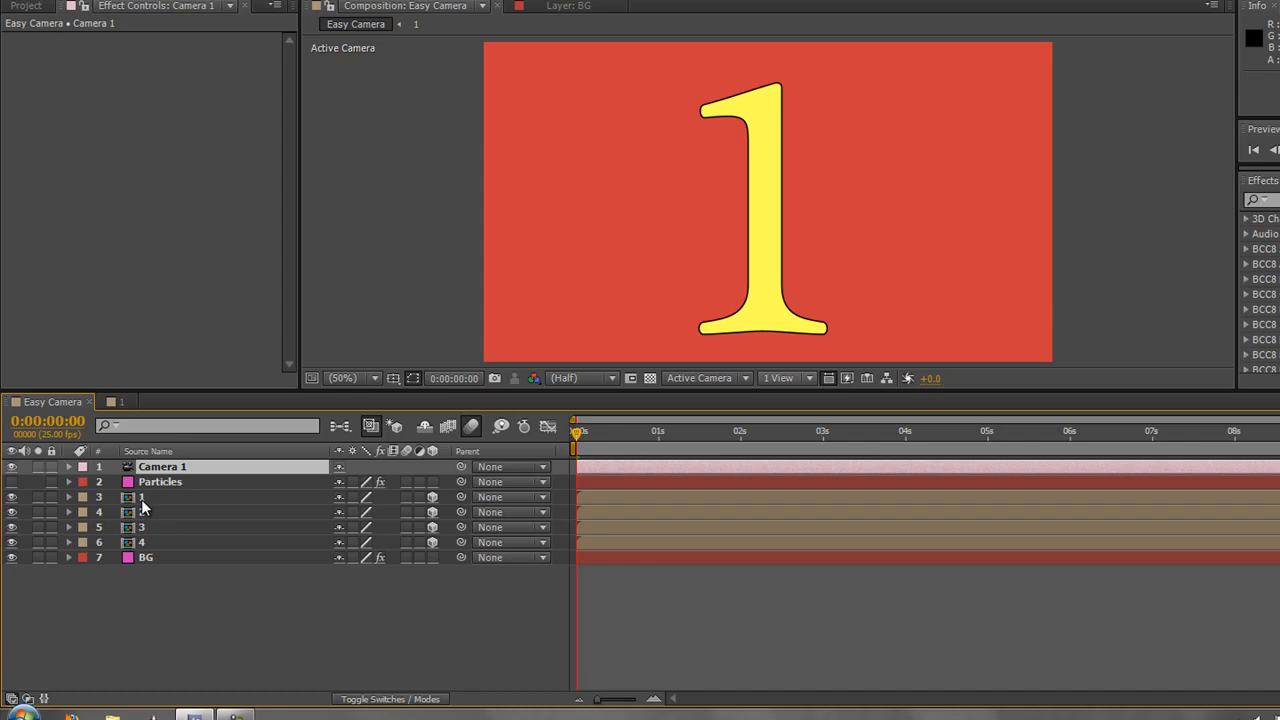
pyautogui.moveTo(148, 534)
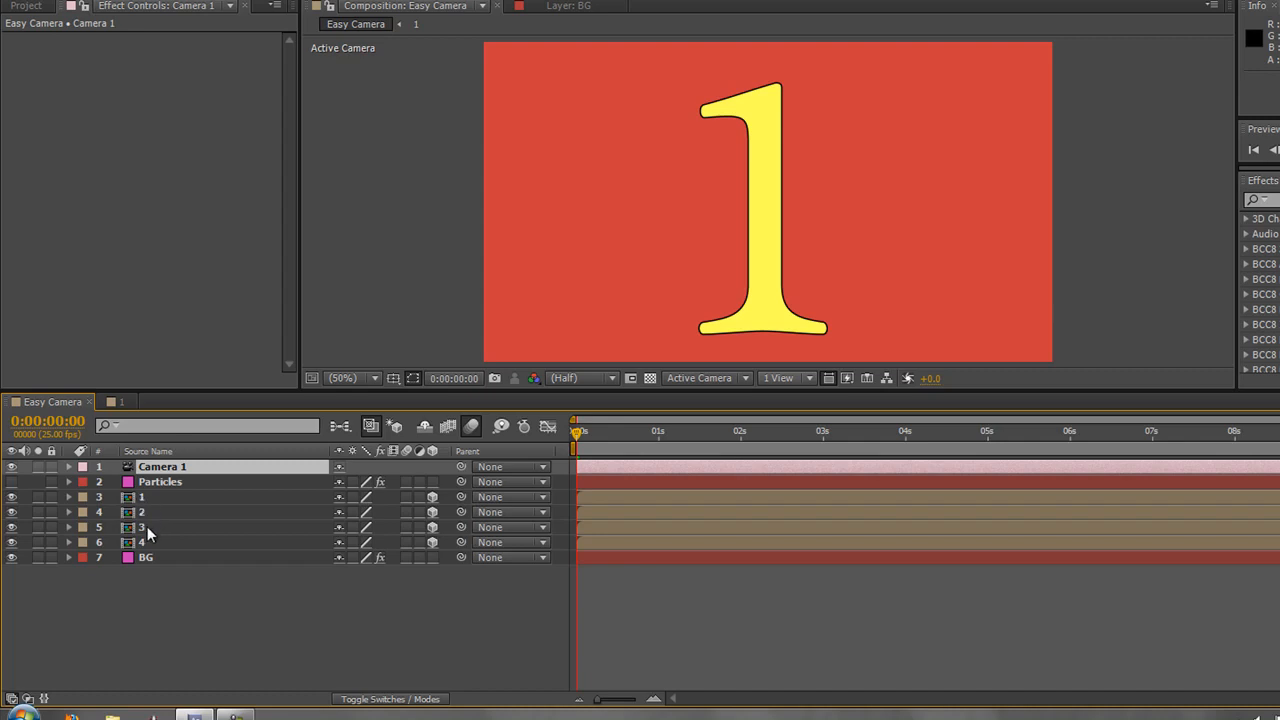
pyautogui.moveTo(149, 548)
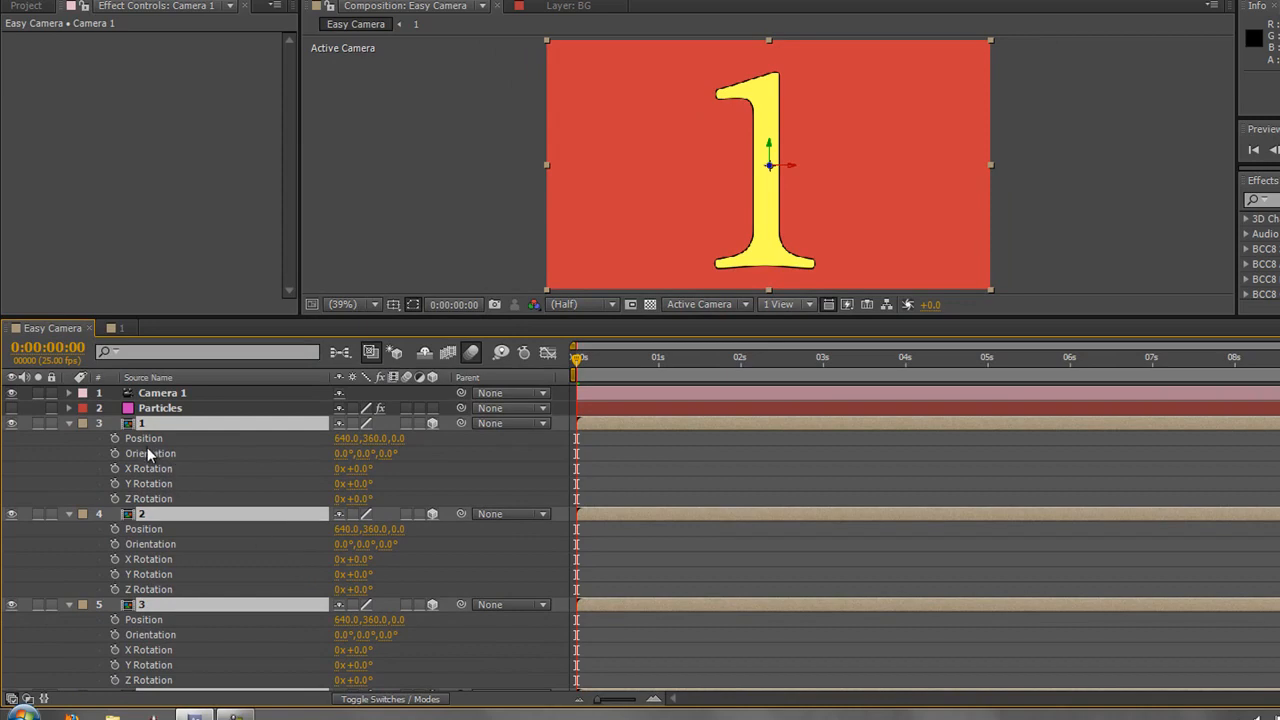
pyautogui.moveTo(260, 474)
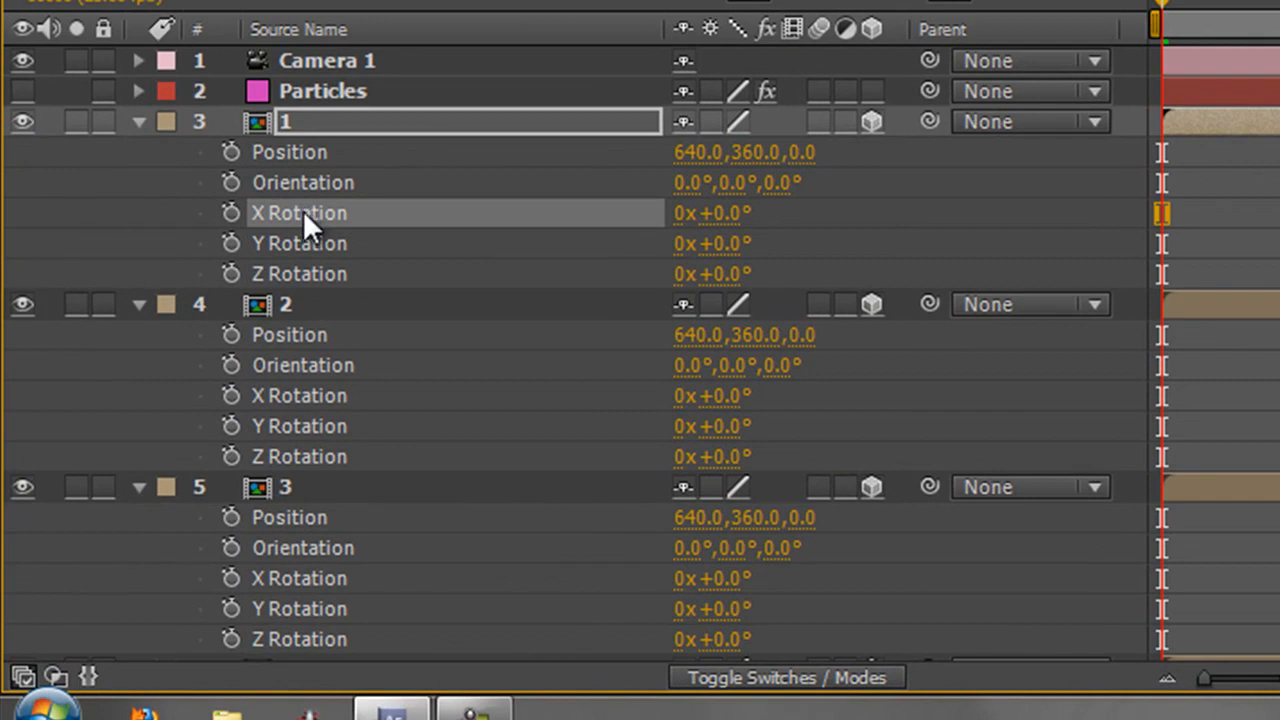
pyautogui.moveTo(680, 240)
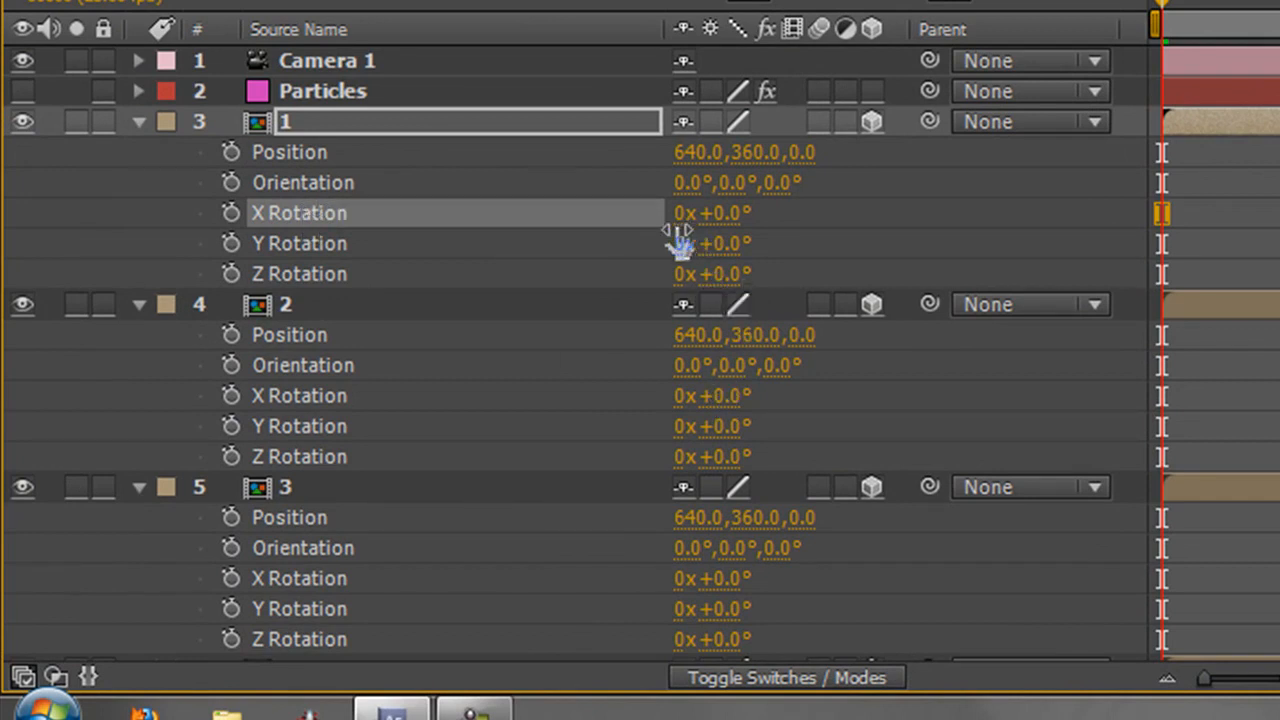
pyautogui.moveTo(725, 240)
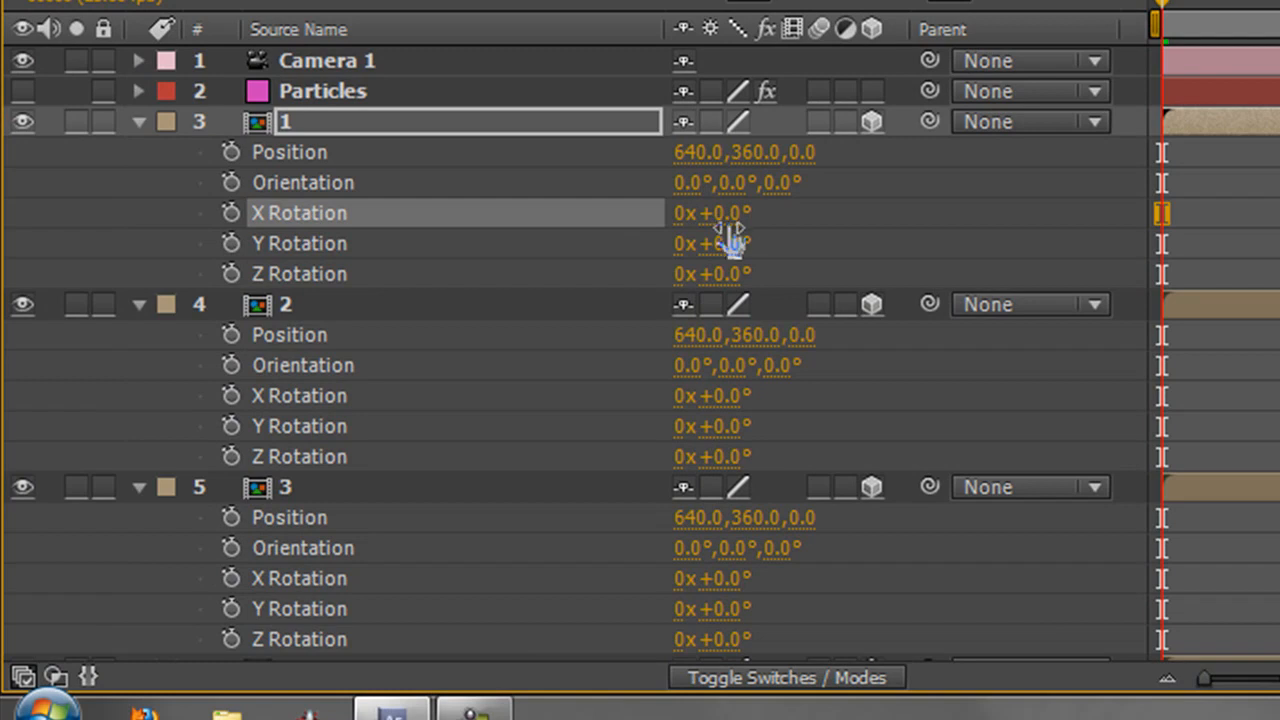
pyautogui.moveTo(720, 240)
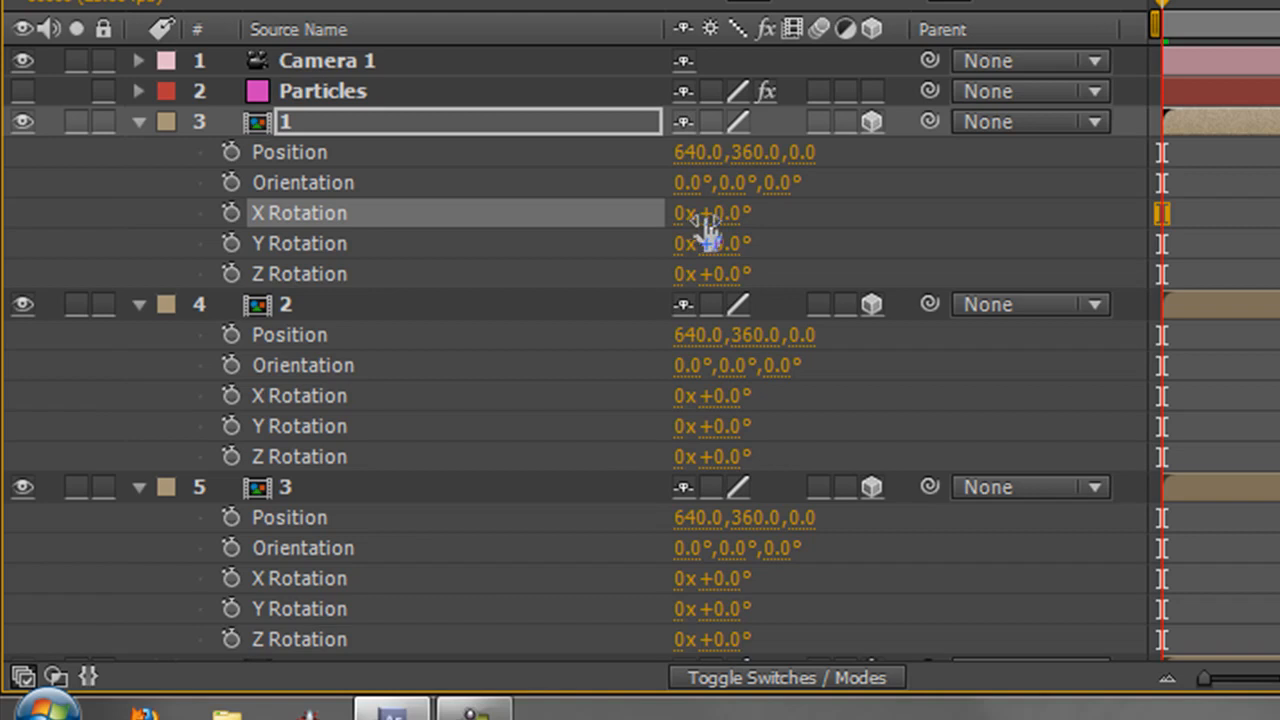
pyautogui.moveTo(655, 250)
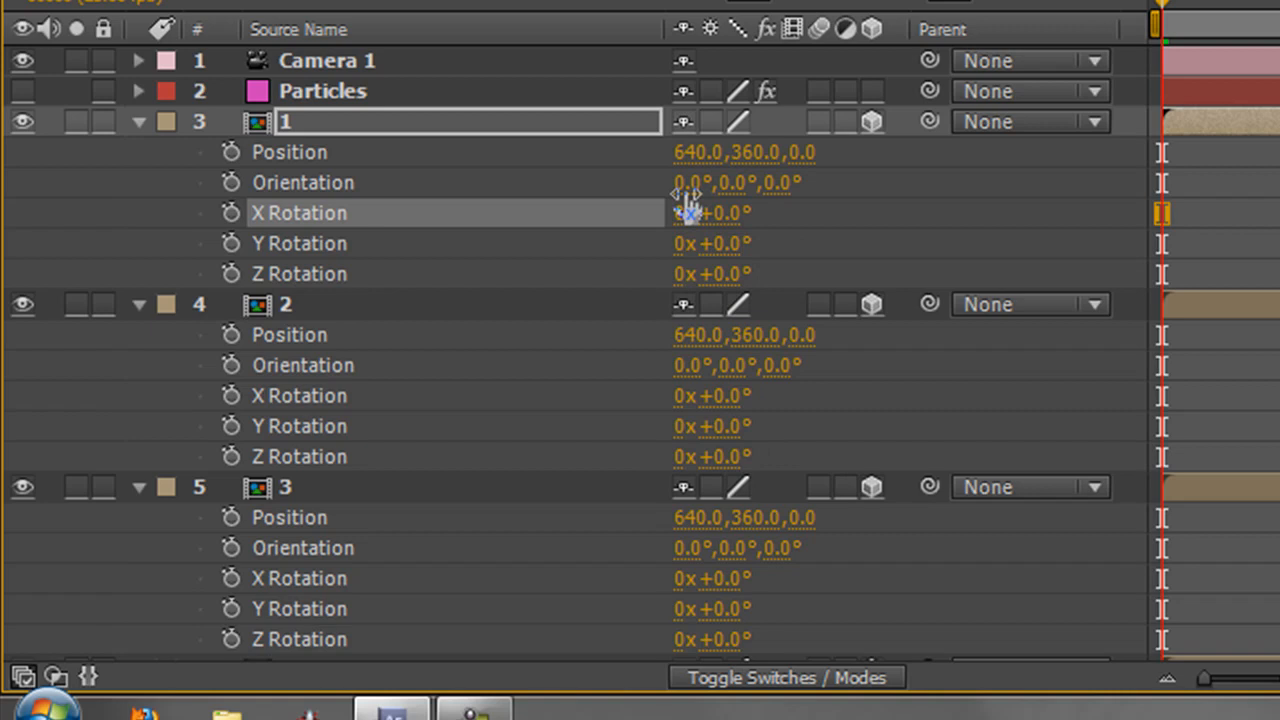
pyautogui.moveTo(250, 205)
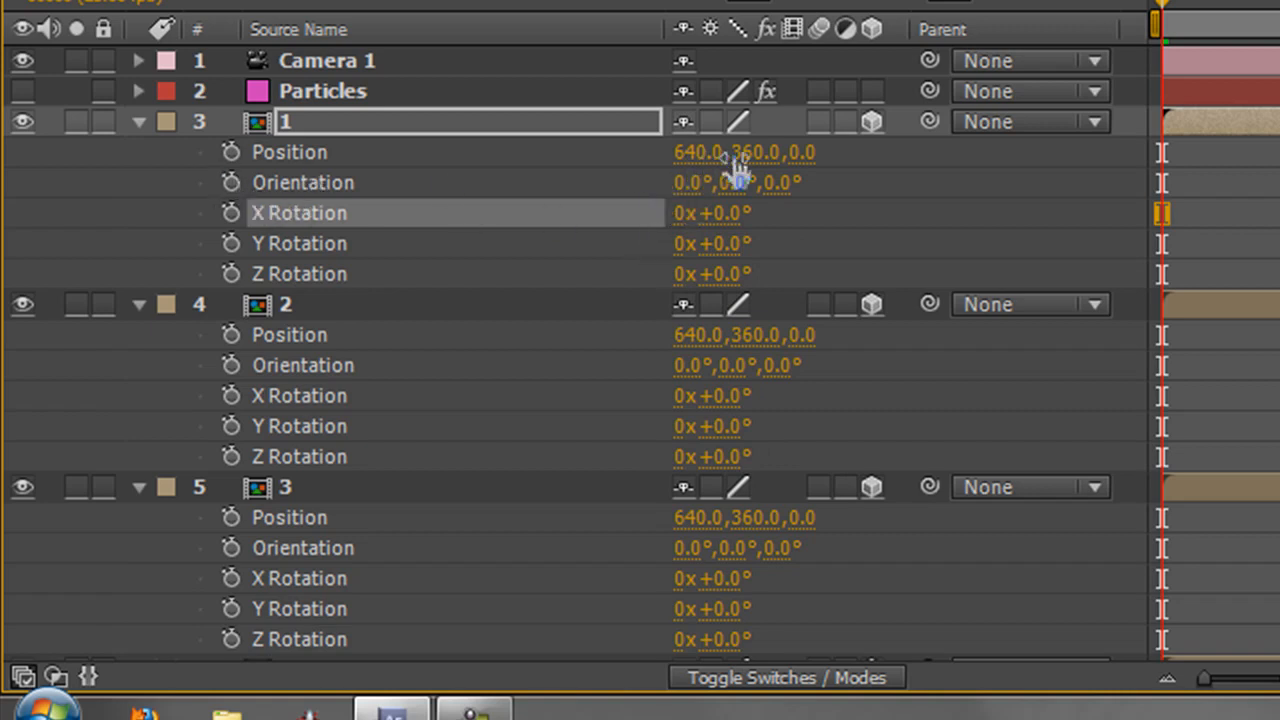
pyautogui.moveTo(740, 180)
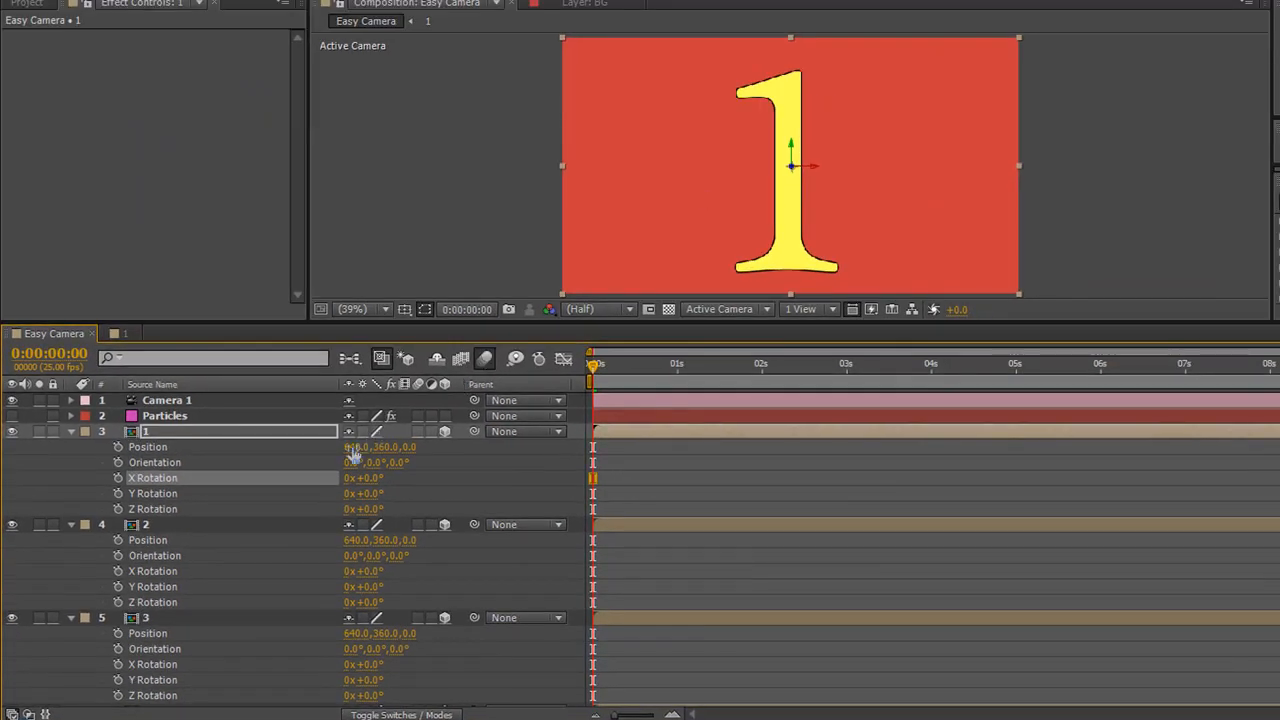
pyautogui.moveTo(860, 145)
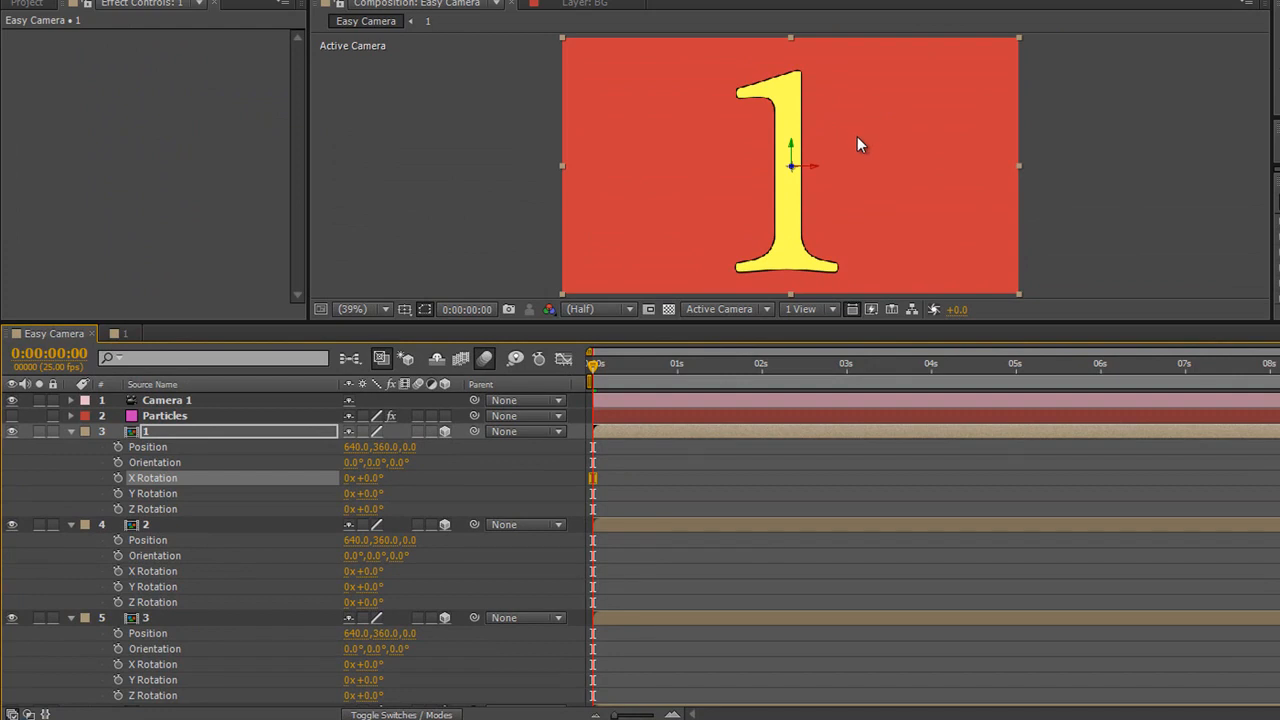
pyautogui.moveTo(878, 124)
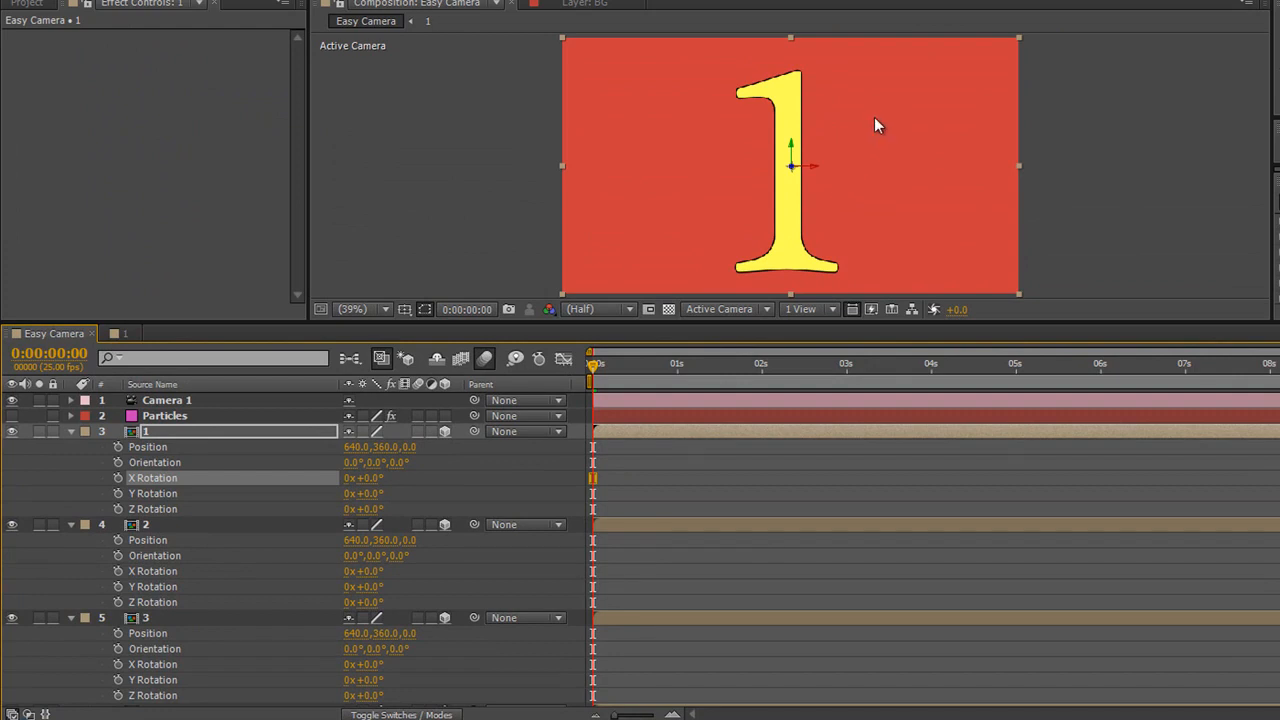
pyautogui.moveTo(318, 540)
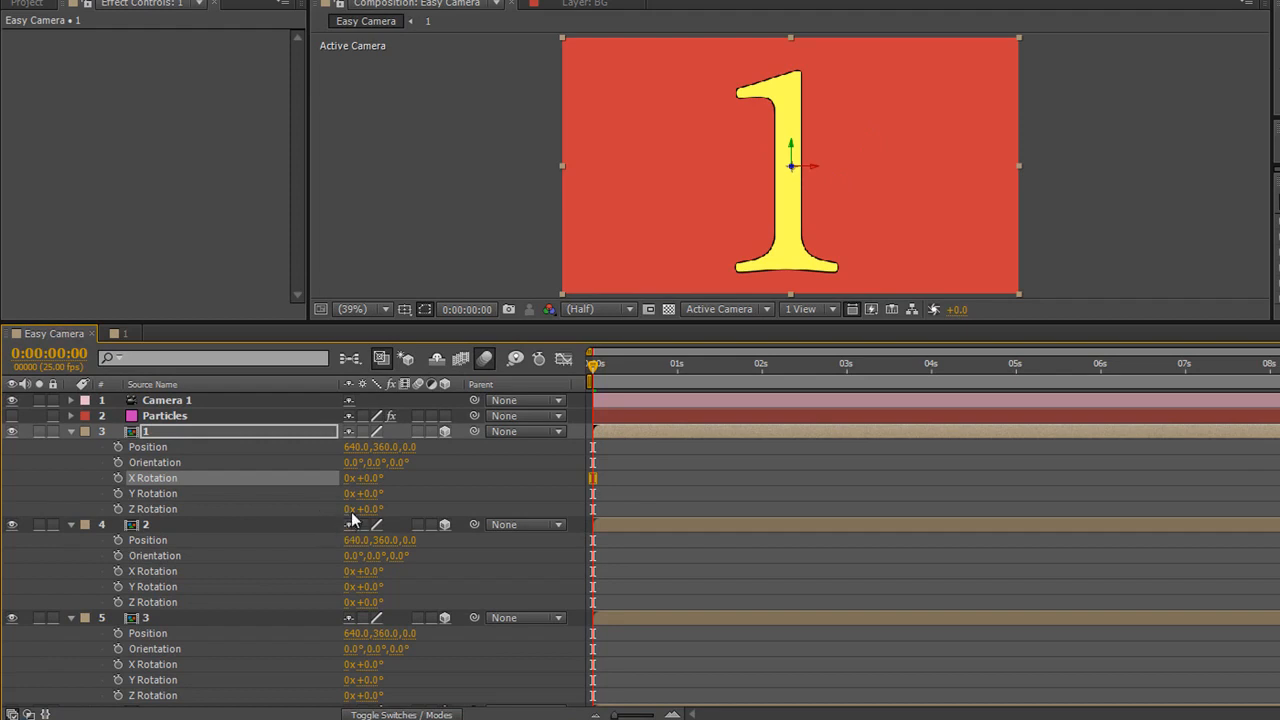
pyautogui.moveTo(352, 520)
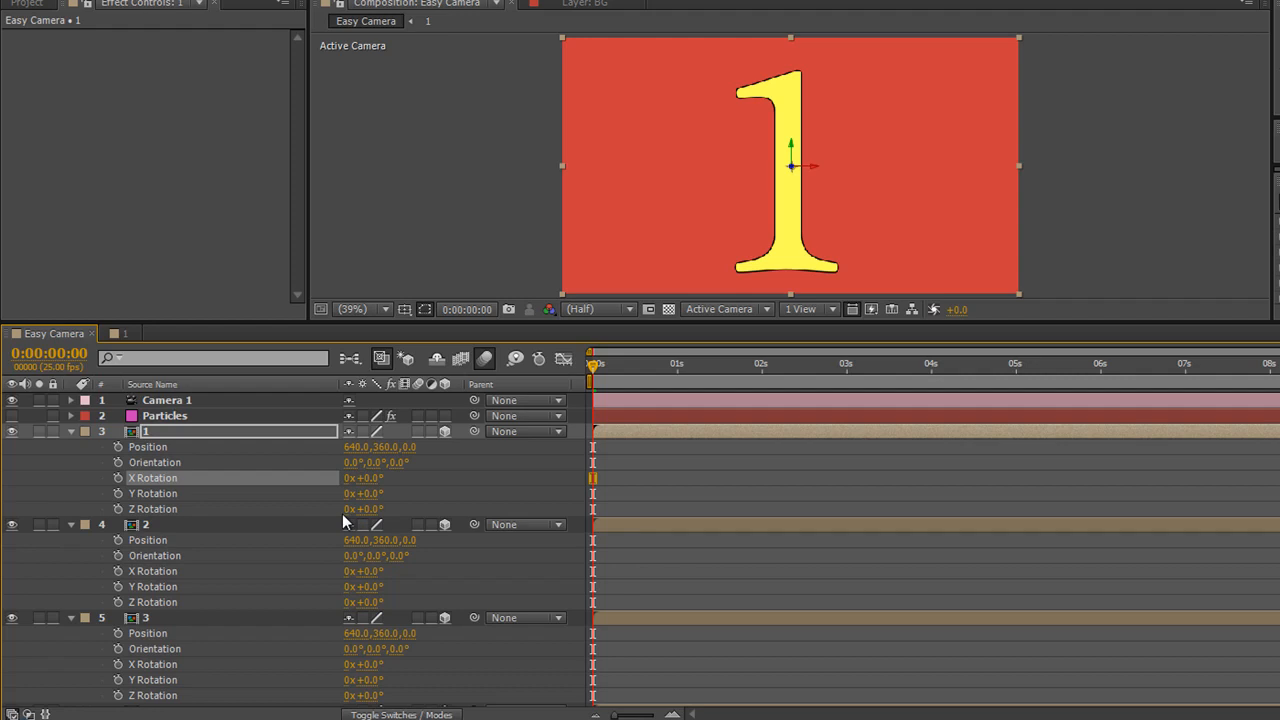
pyautogui.moveTo(380, 525)
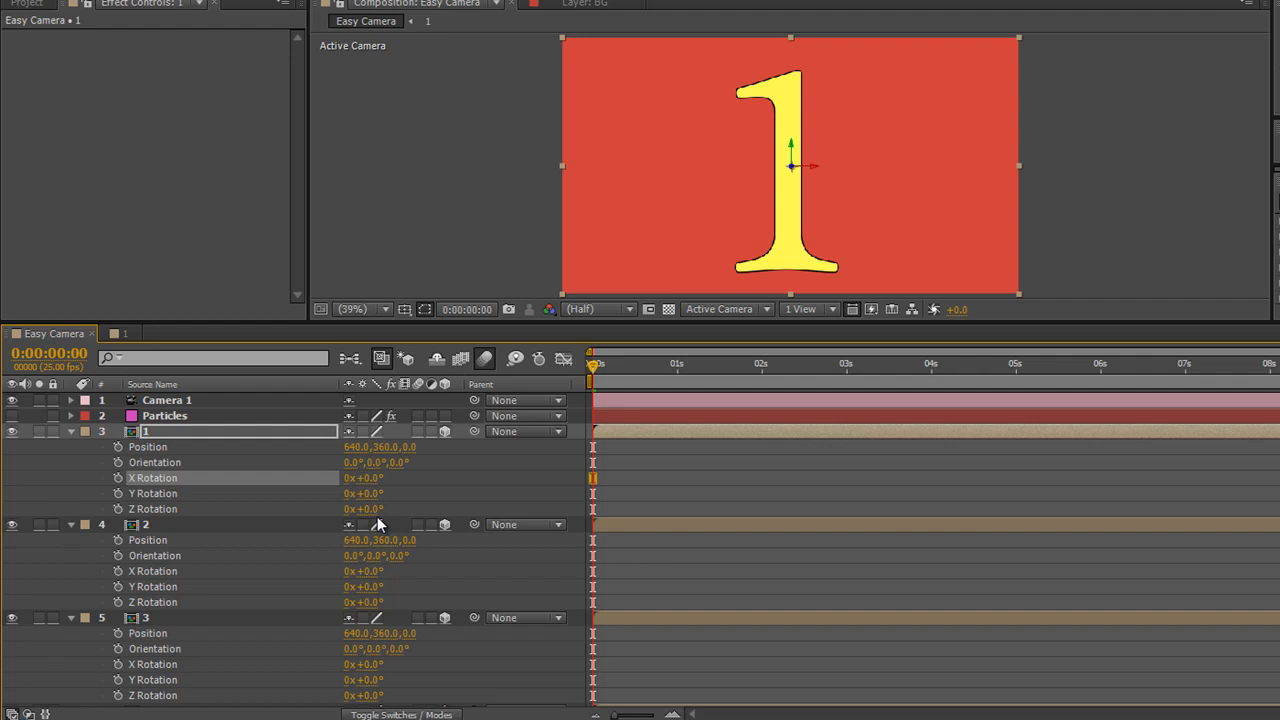
pyautogui.moveTo(368, 522)
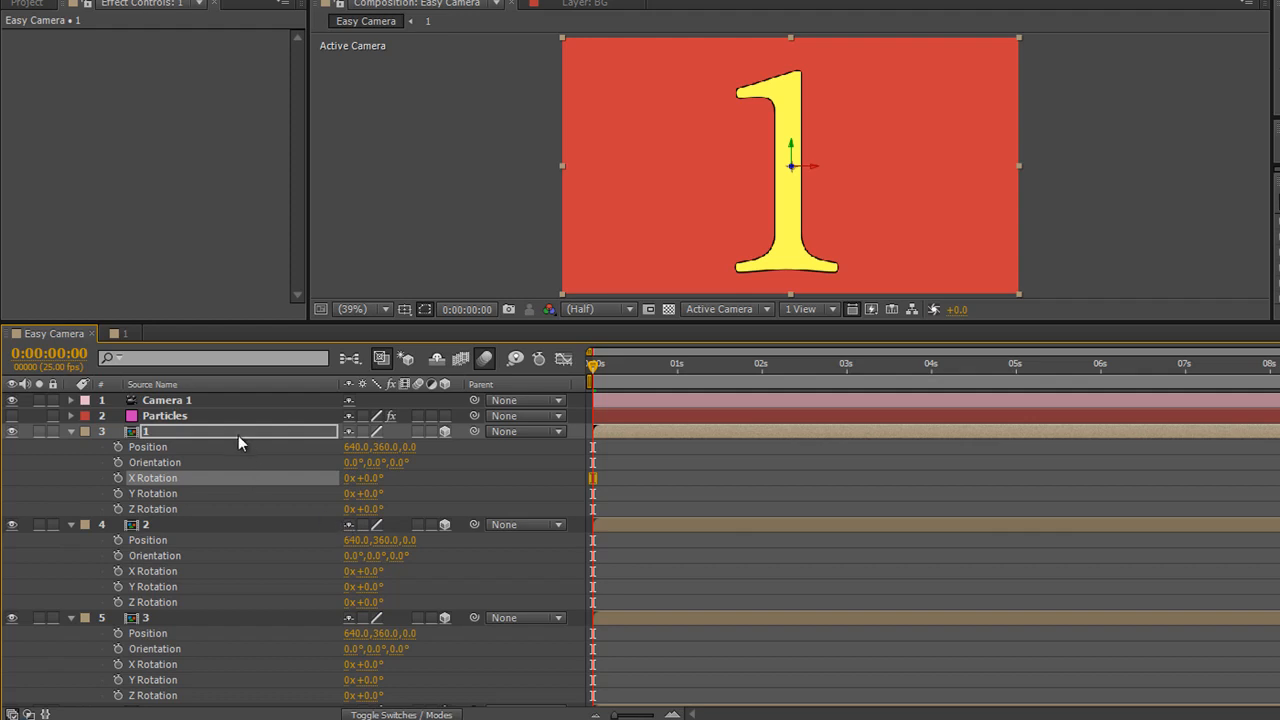
pyautogui.moveTo(192, 442)
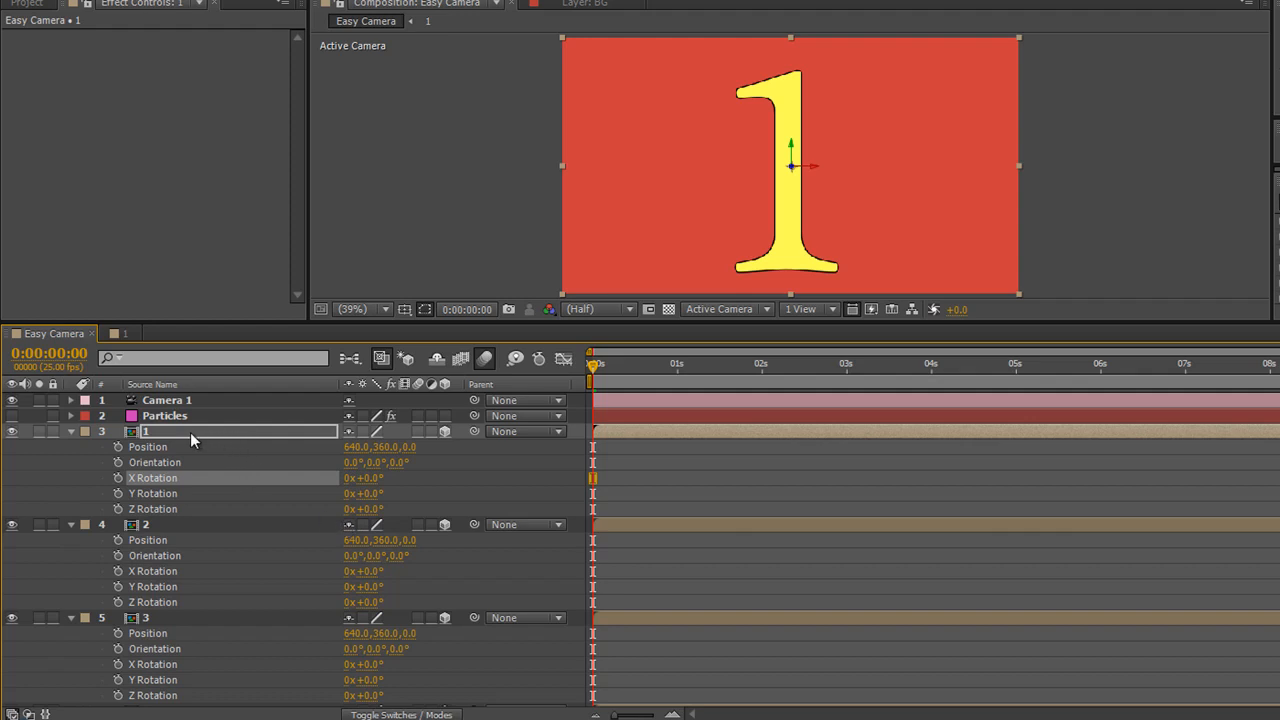
pyautogui.moveTo(295, 597)
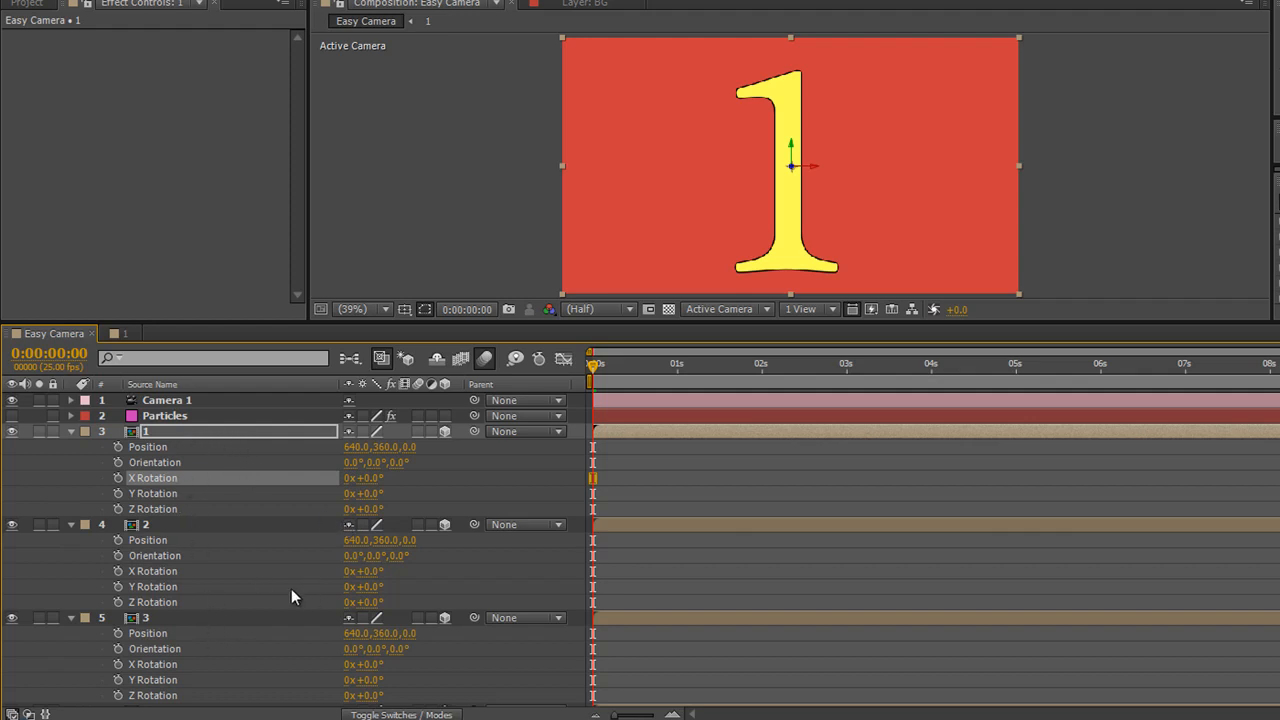
pyautogui.moveTo(430, 320)
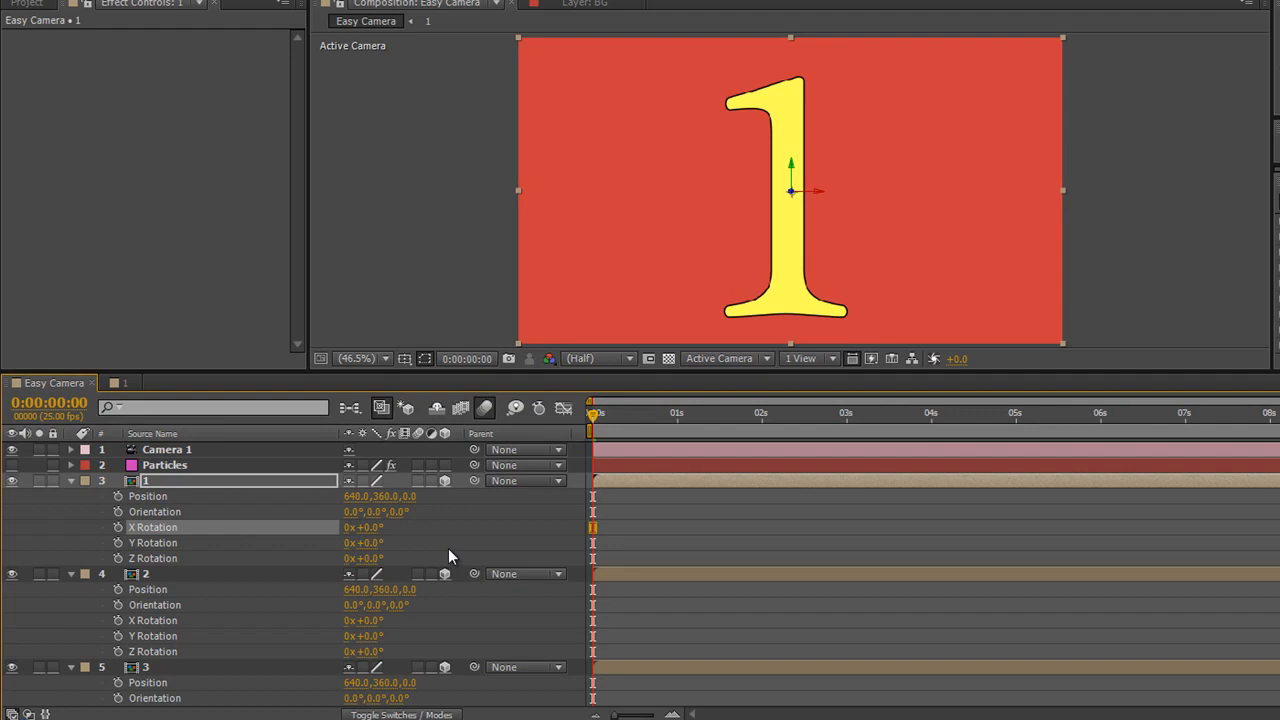
pyautogui.moveTo(260, 641)
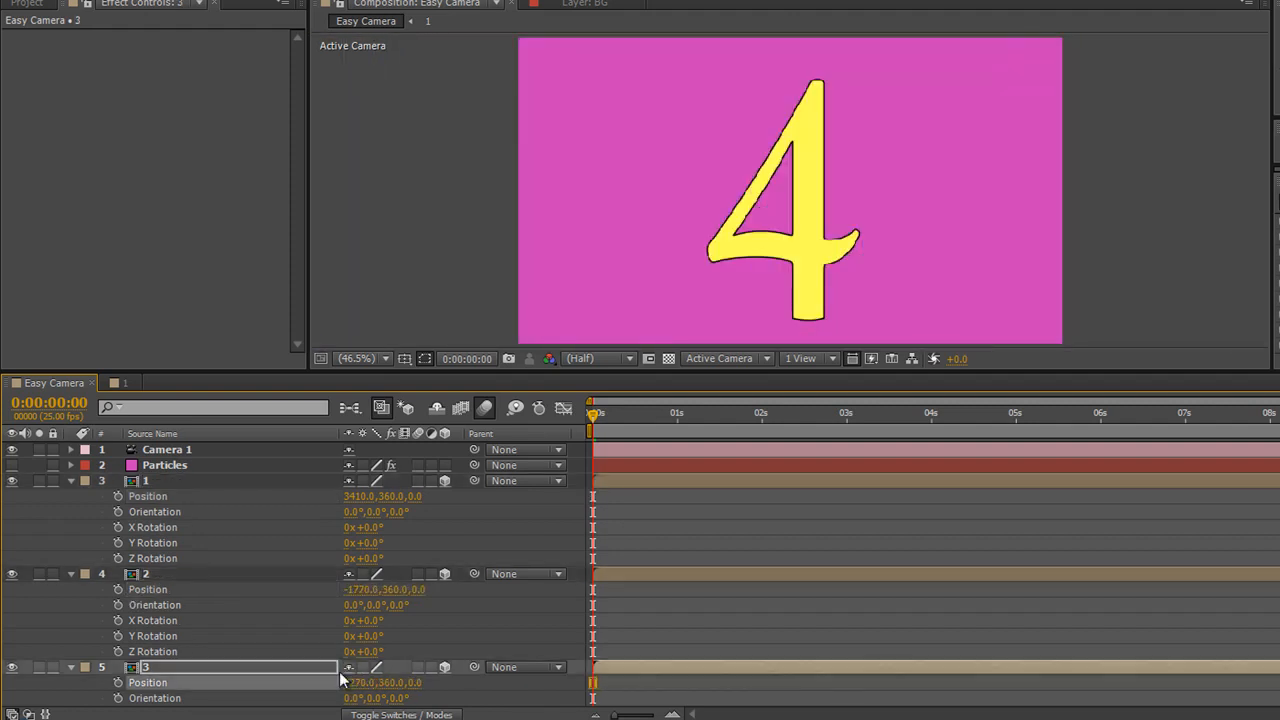
# - Scroll down the timeline while repositioning the numbered layers
pyautogui.scroll(-3)
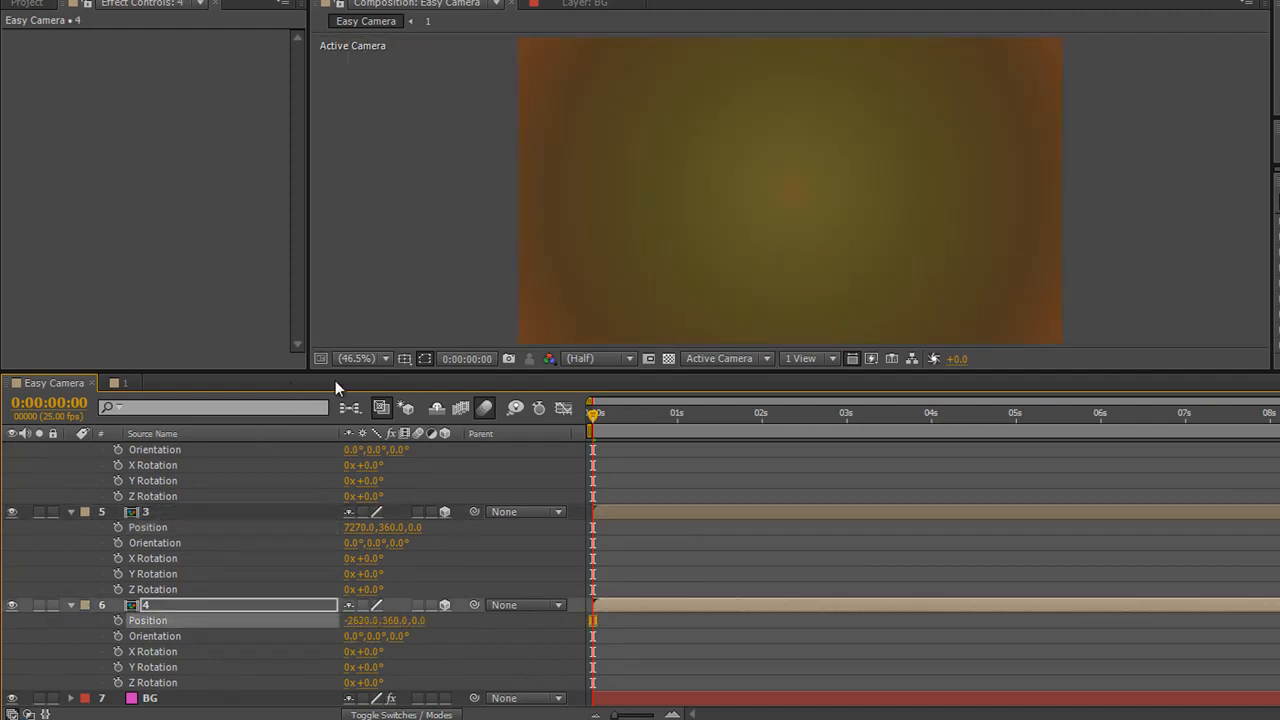
pyautogui.moveTo(348, 372)
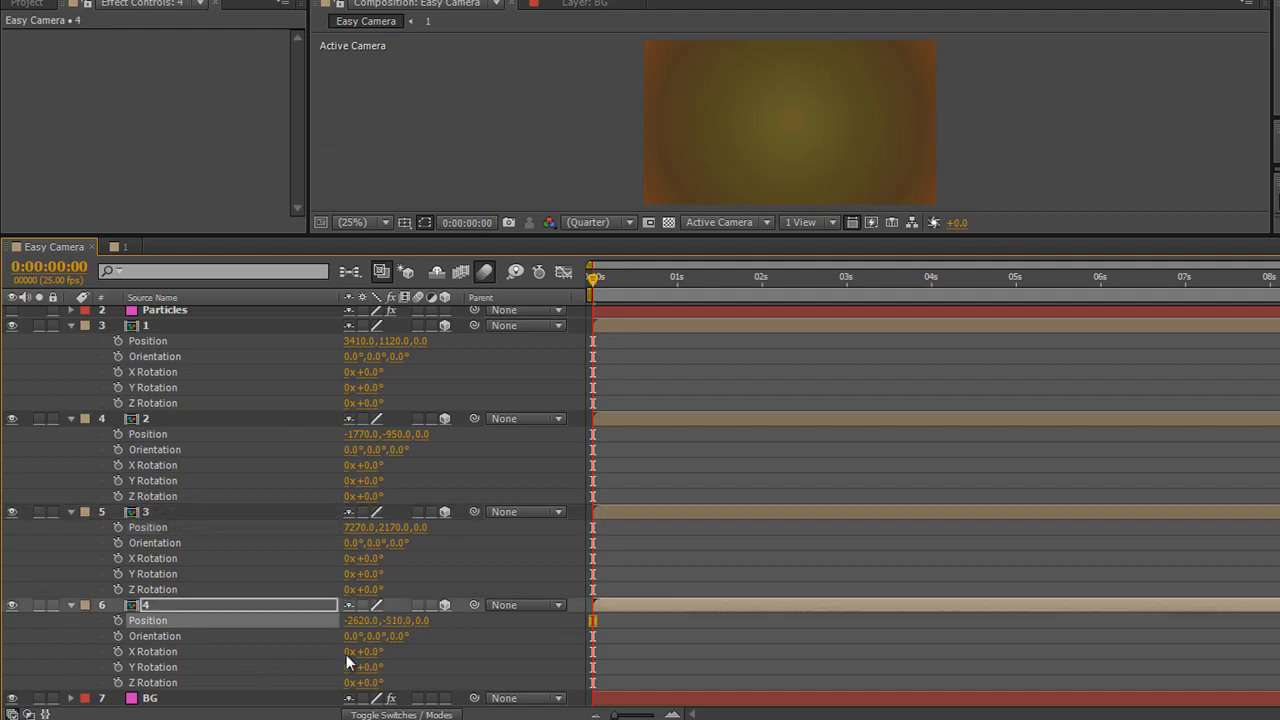
pyautogui.moveTo(683, 237)
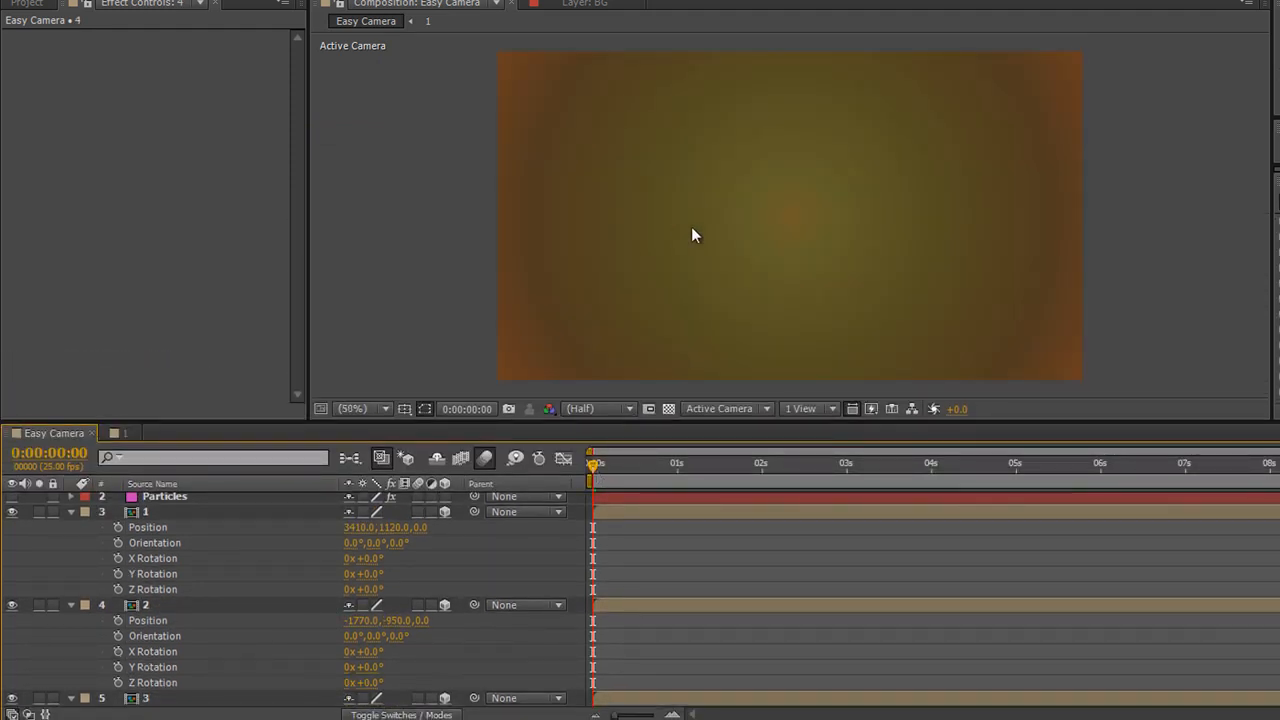
pyautogui.click(363, 408)
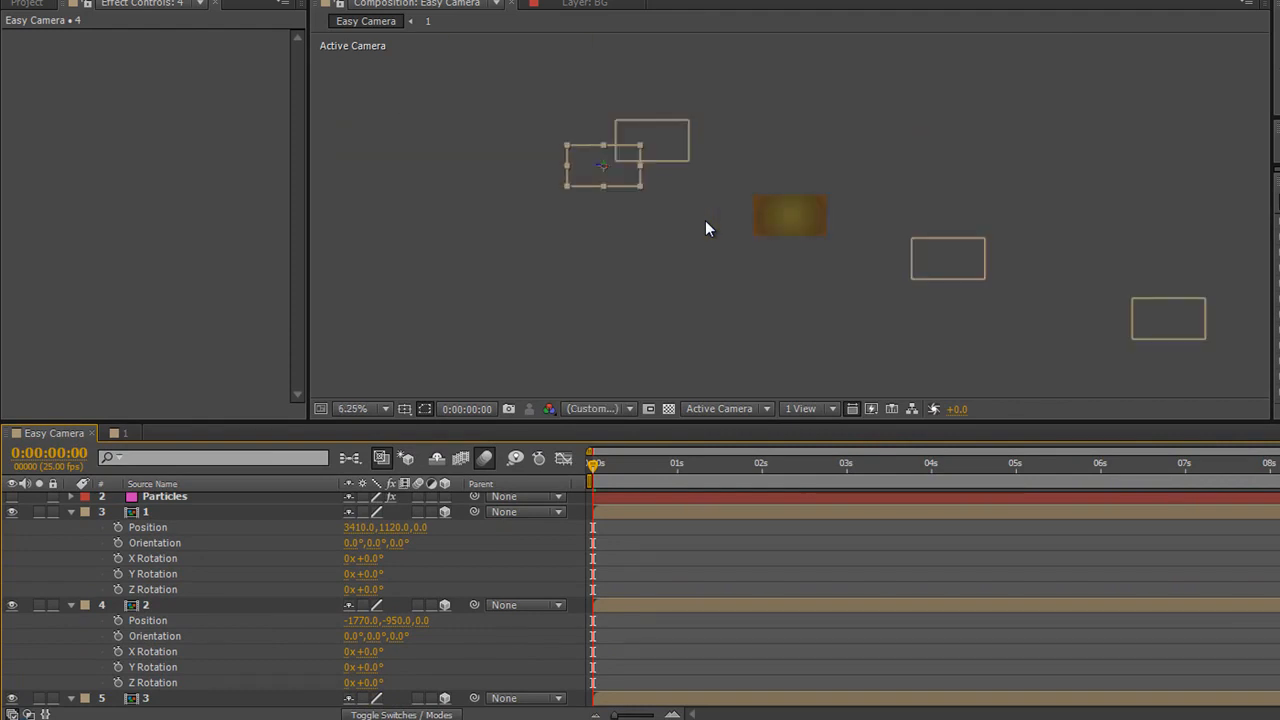
pyautogui.moveTo(733, 200)
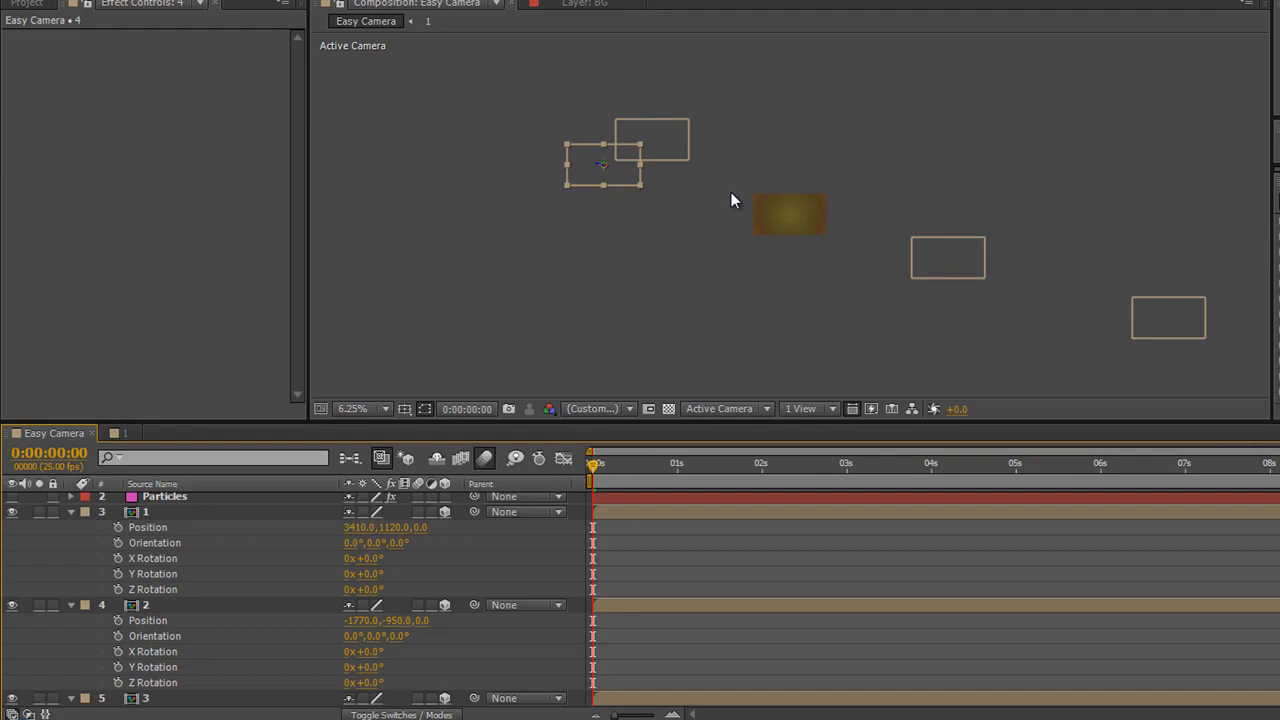
pyautogui.click(360, 408)
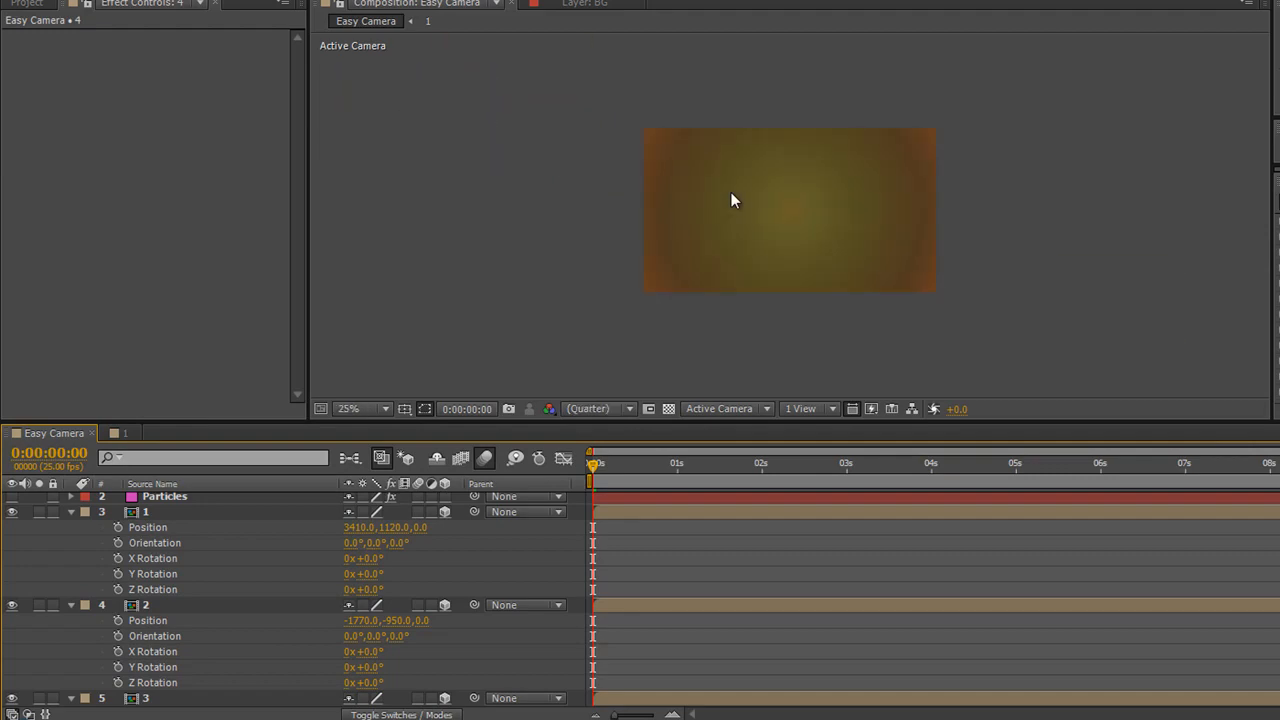
pyautogui.click(329, 31)
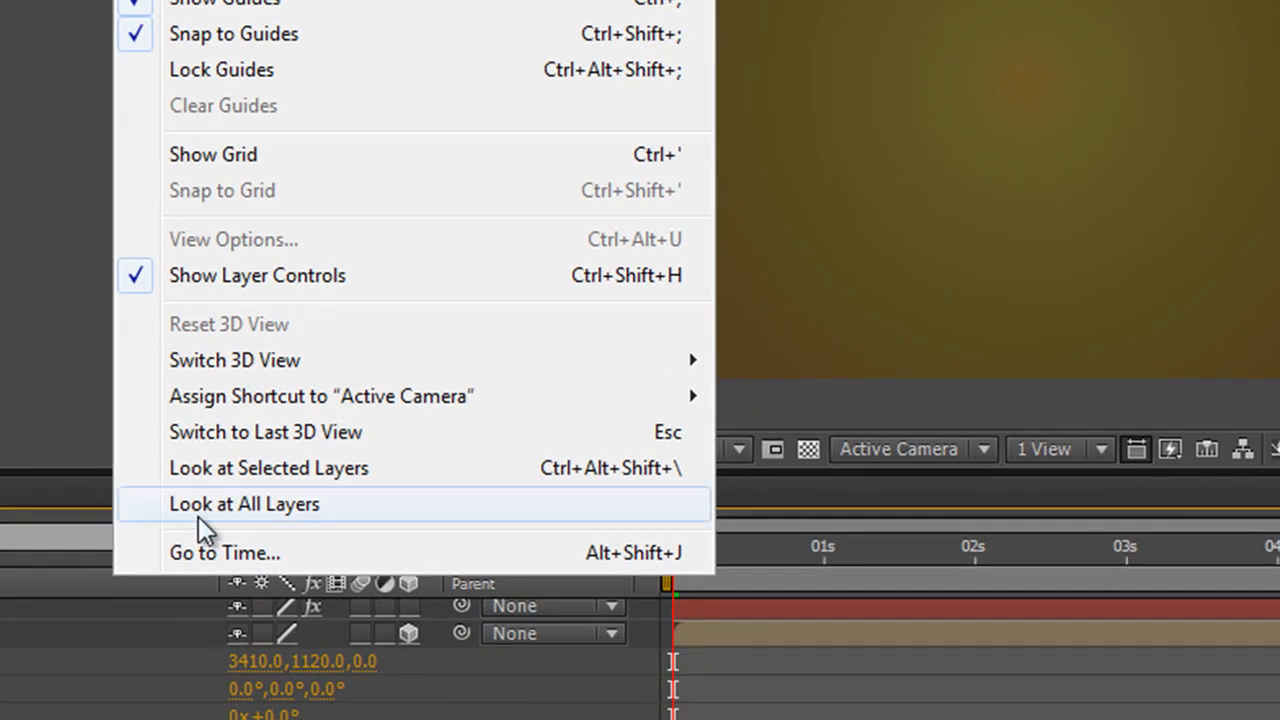
pyautogui.moveTo(220, 478)
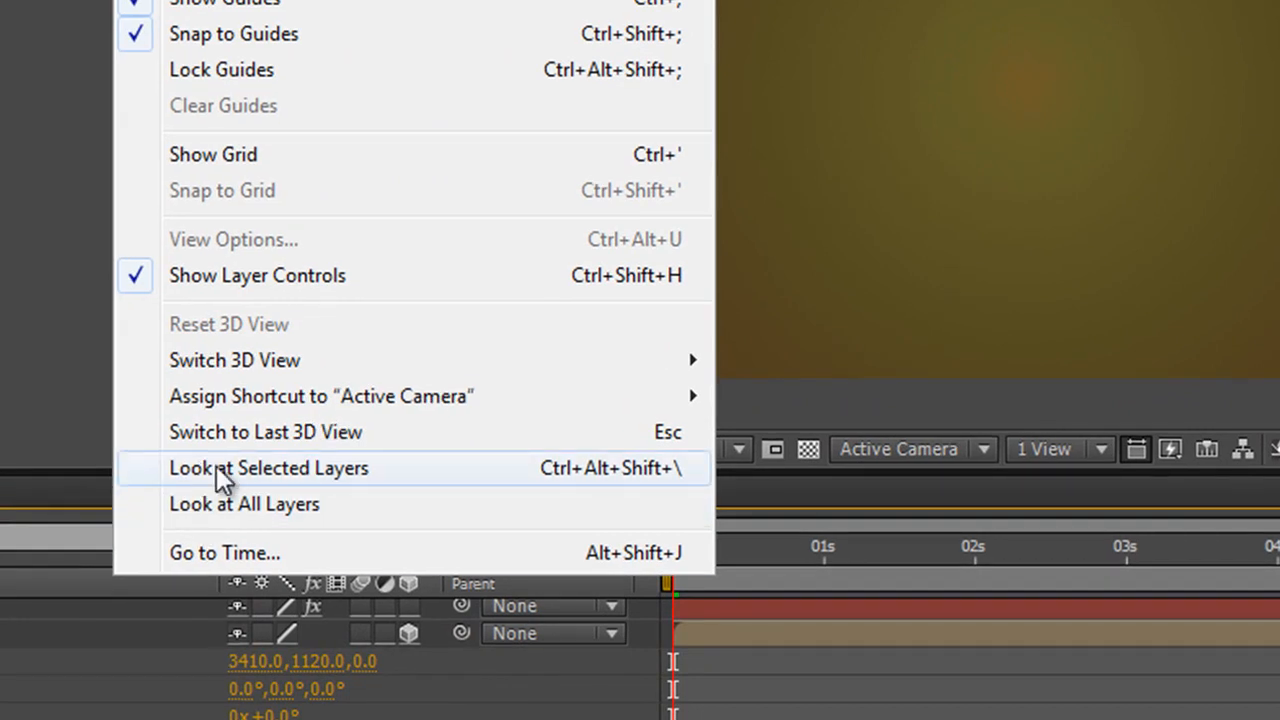
pyautogui.moveTo(278, 488)
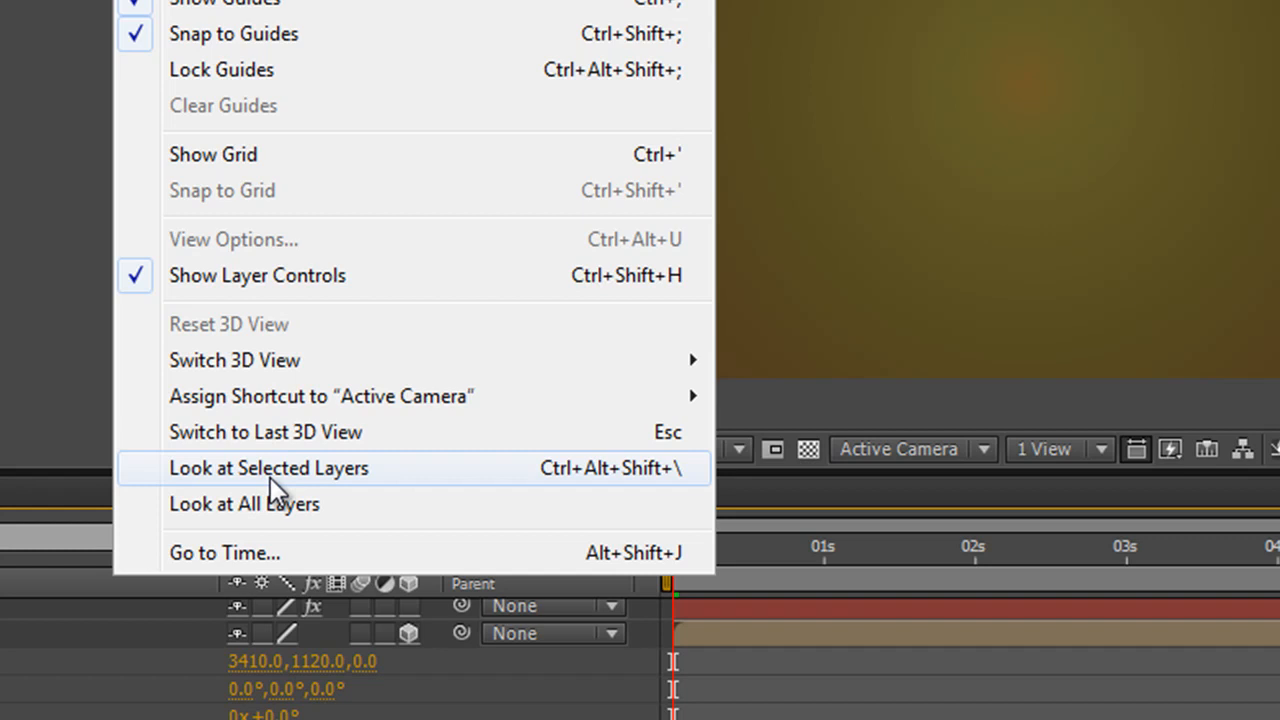
pyautogui.moveTo(275, 510)
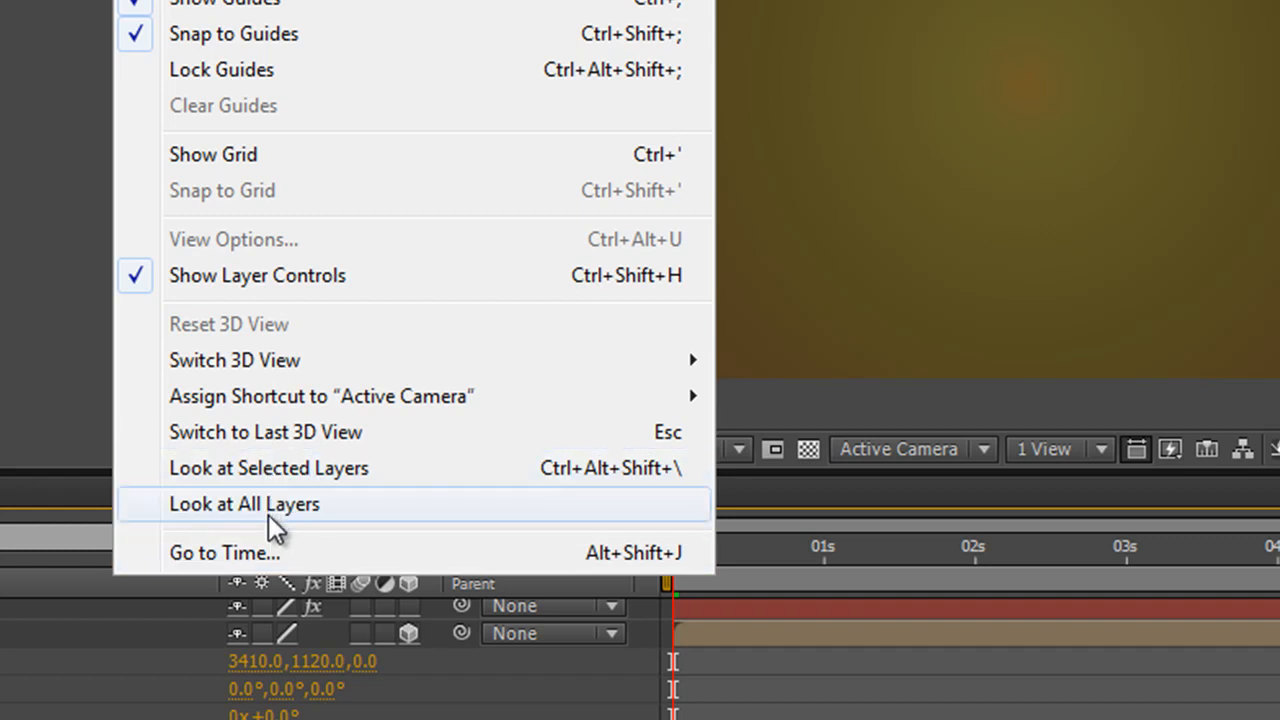
pyautogui.moveTo(320, 540)
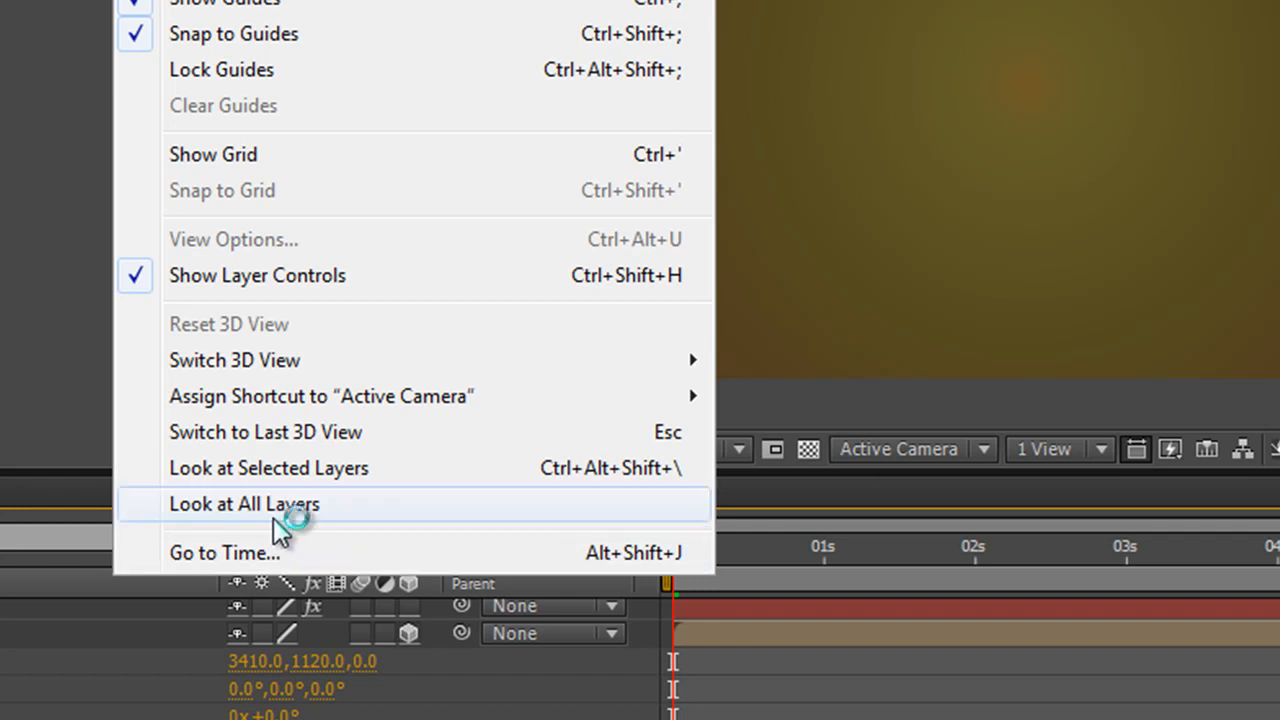
pyautogui.moveTo(248, 608)
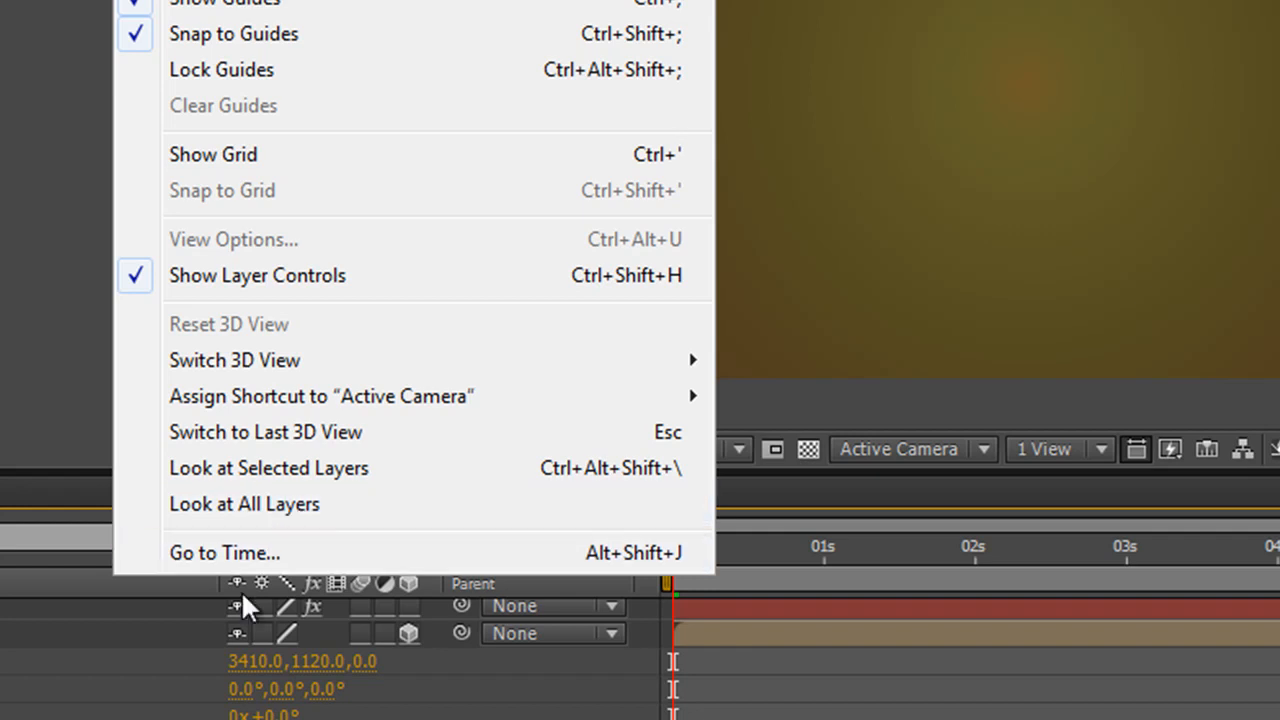
pyautogui.moveTo(928, 643)
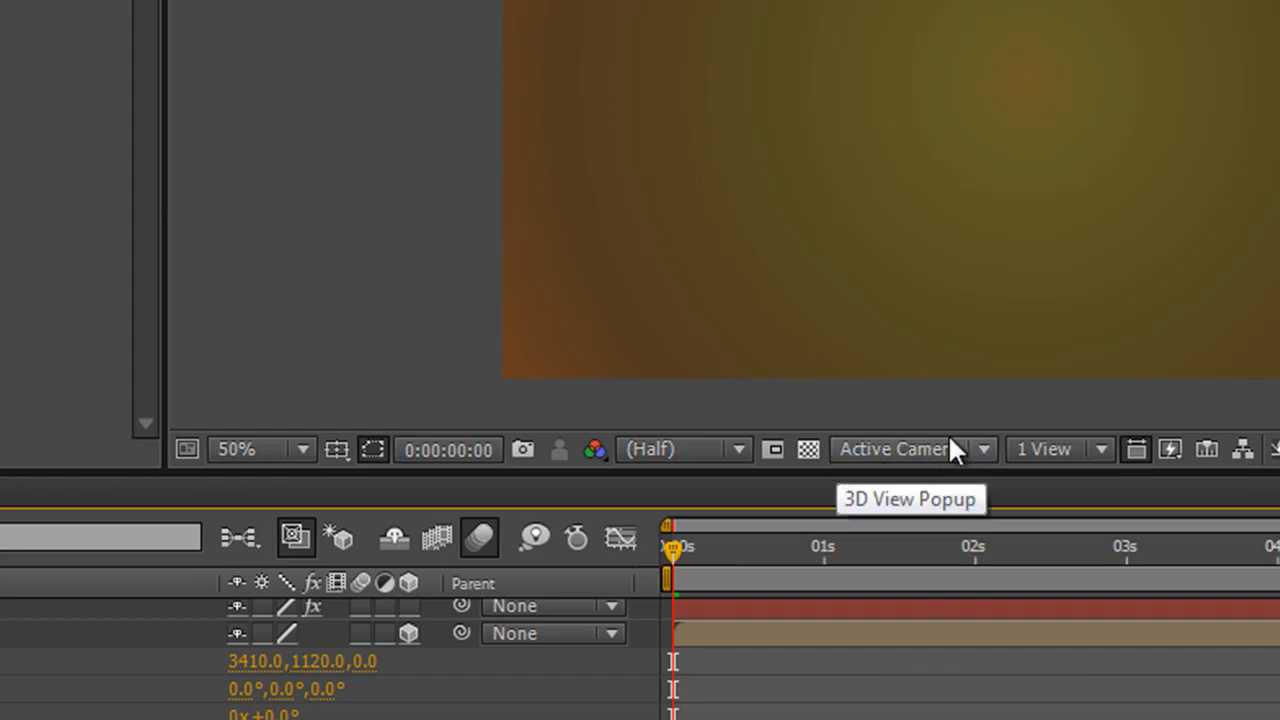
pyautogui.moveTo(948, 465)
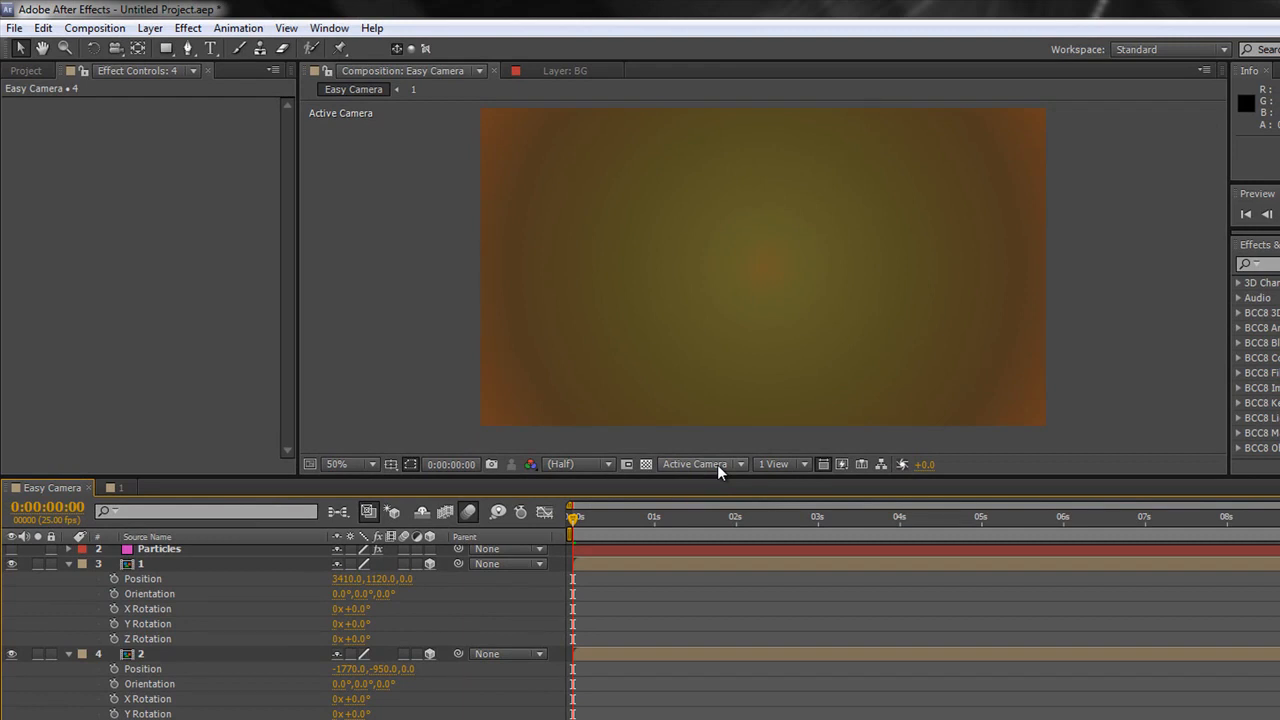
pyautogui.moveTo(286, 27)
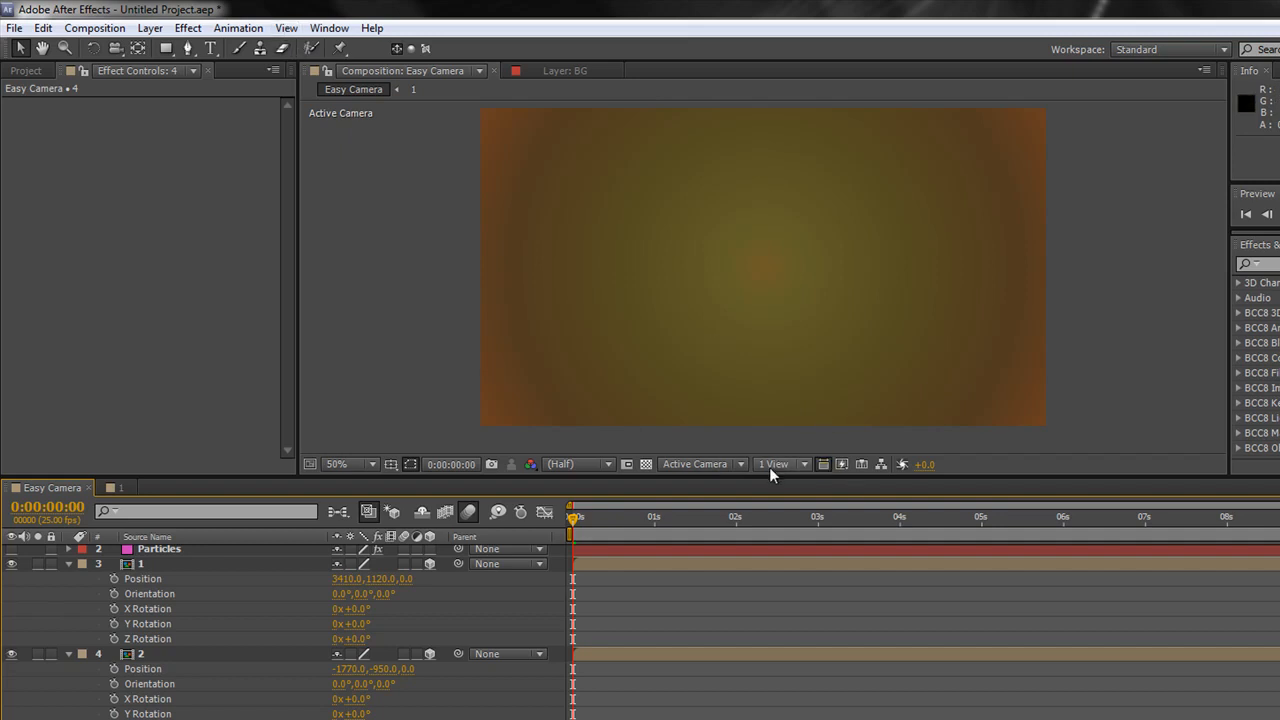
# - Switch the viewer to 2 Views, adding a Top view beside the camera view
pyautogui.click(782, 463)
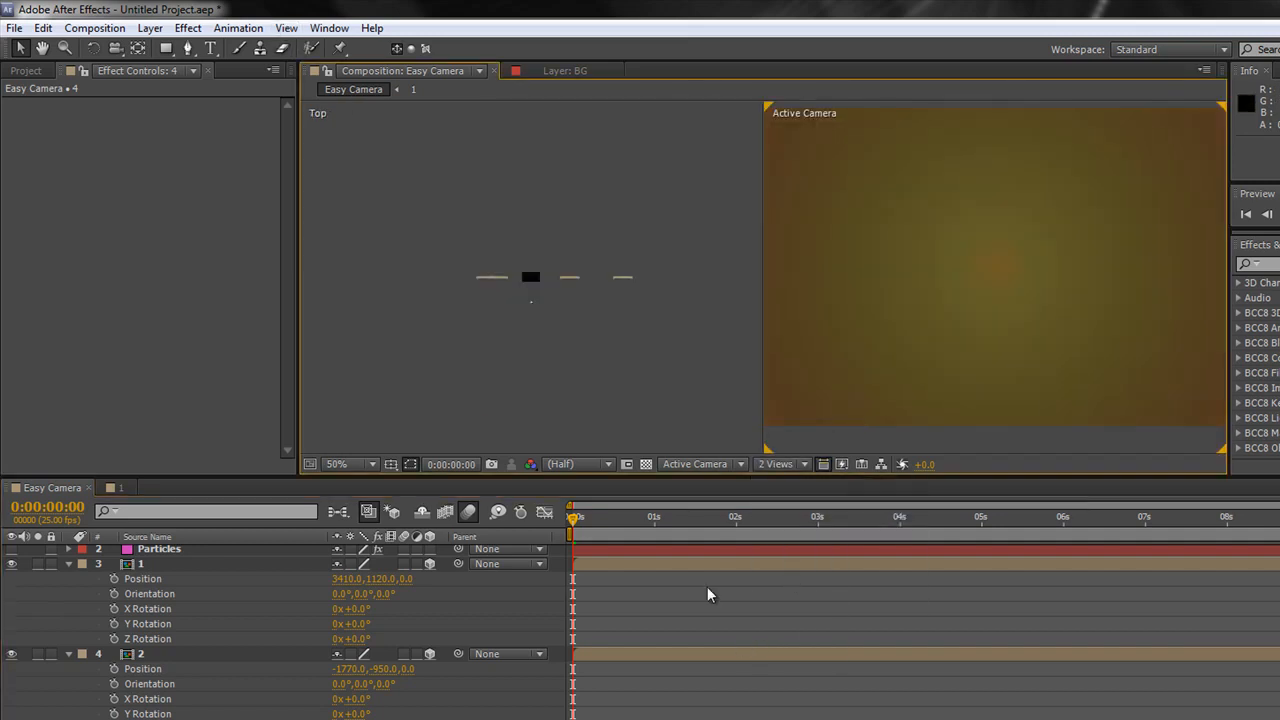
pyautogui.moveTo(595, 303)
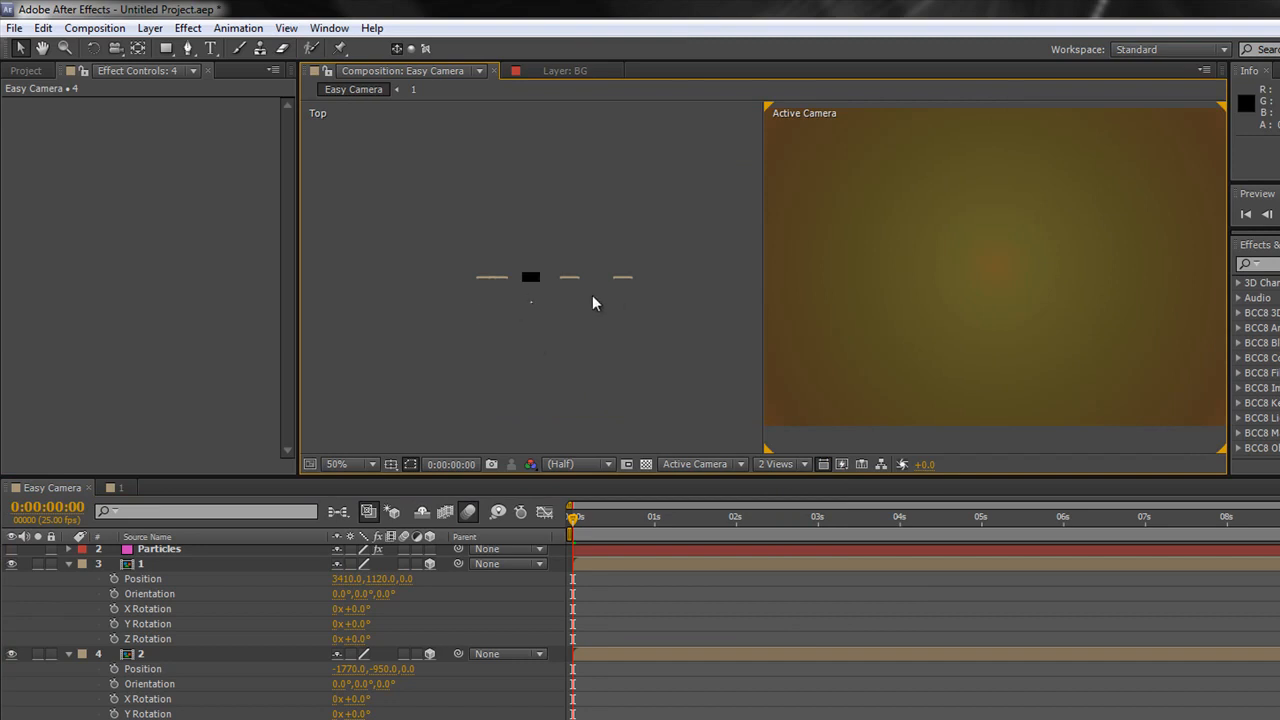
pyautogui.moveTo(407, 589)
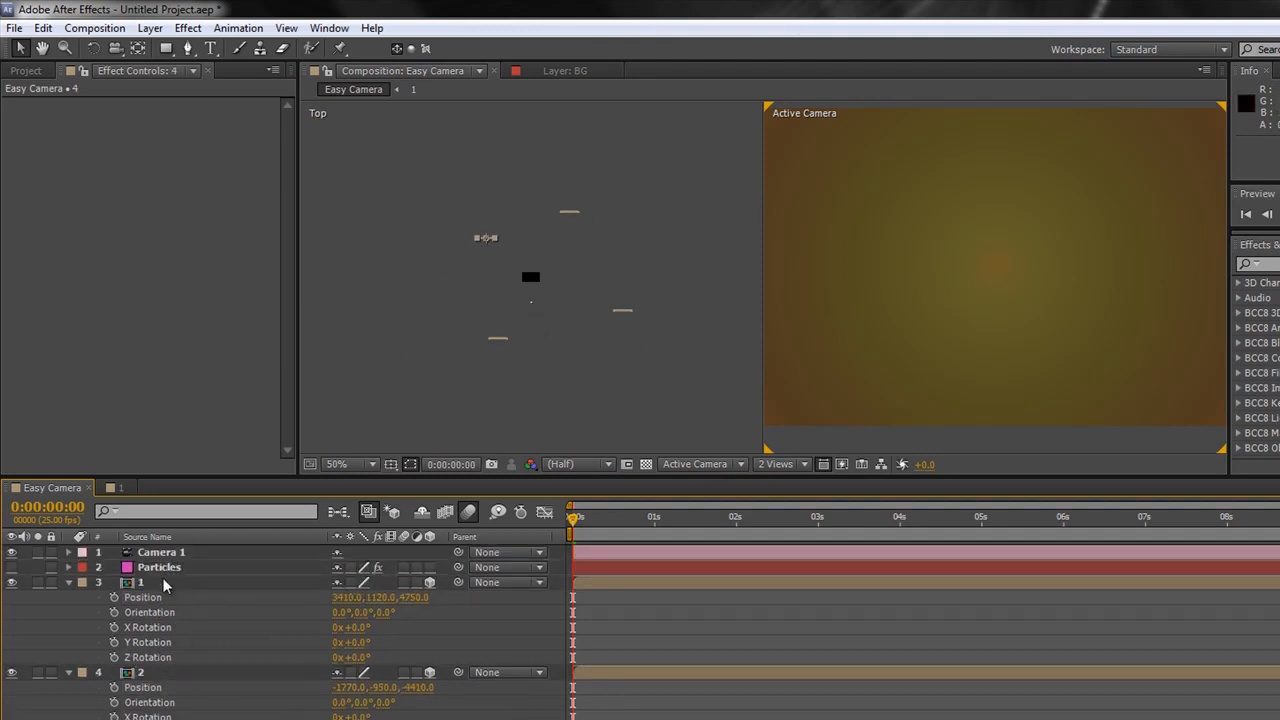
# - Select the Camera 1 layer and open the View menu
pyautogui.click(161, 552)
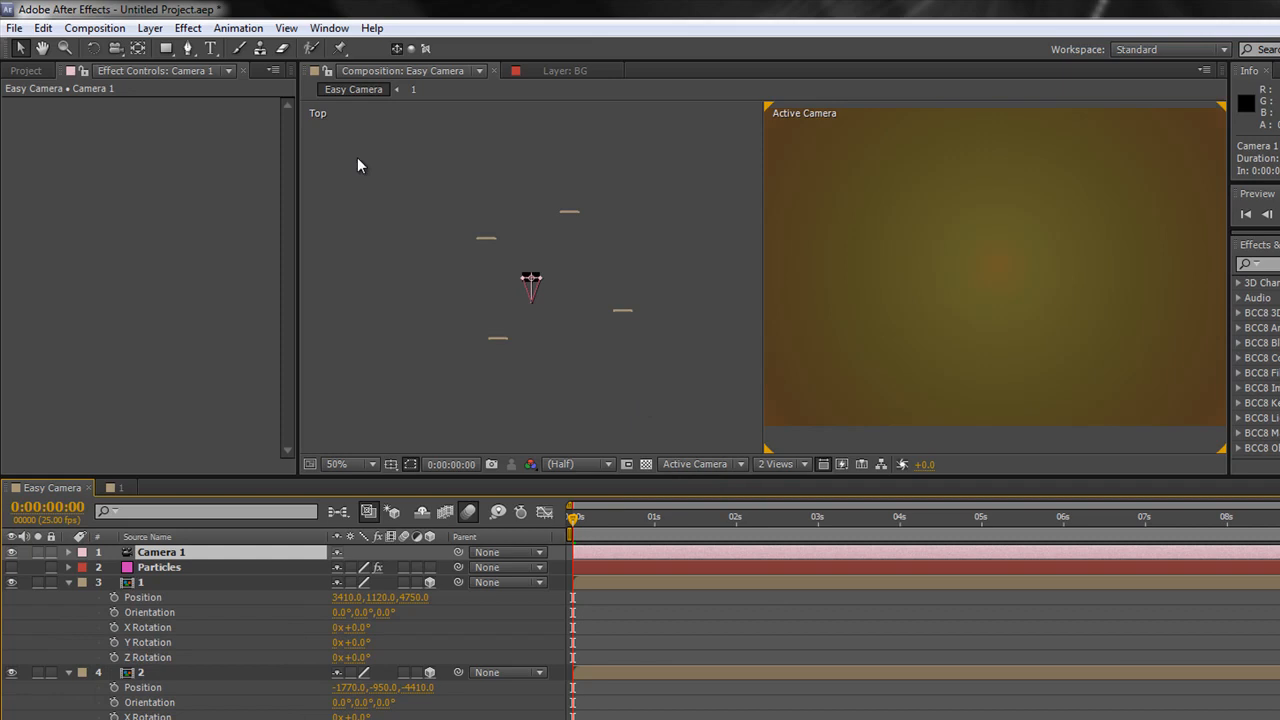
pyautogui.click(286, 27)
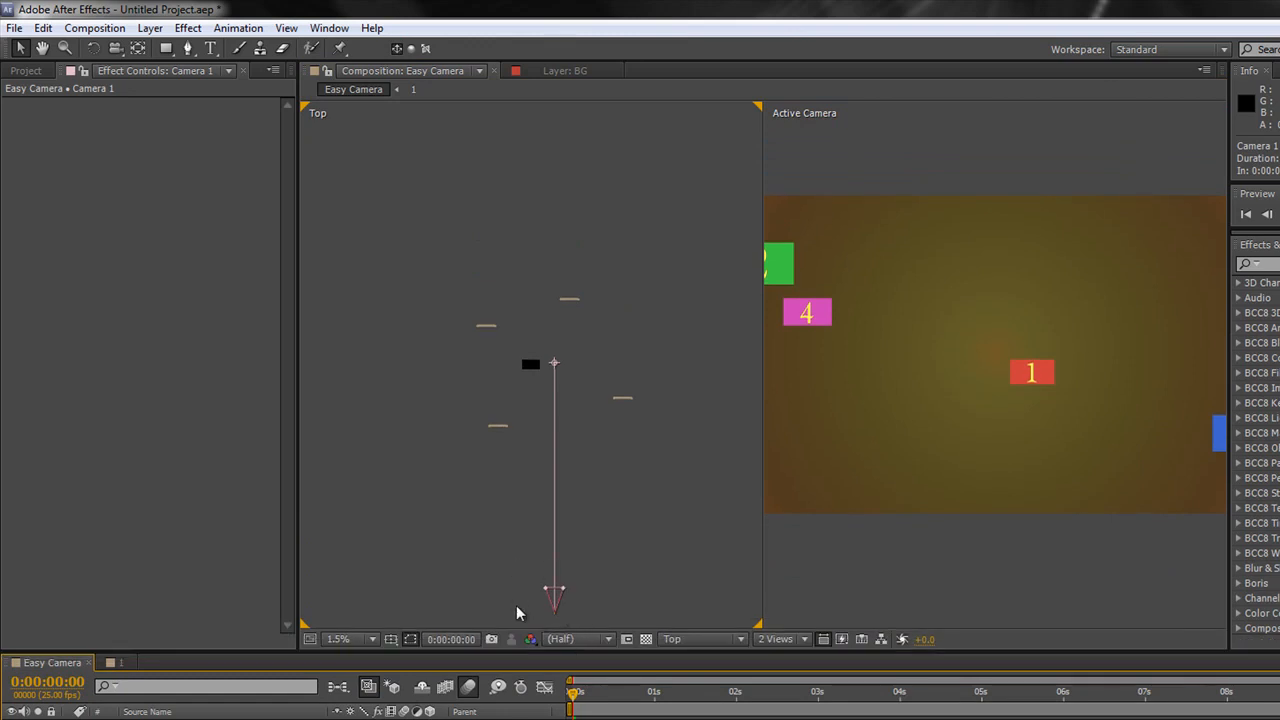
pyautogui.moveTo(838, 265)
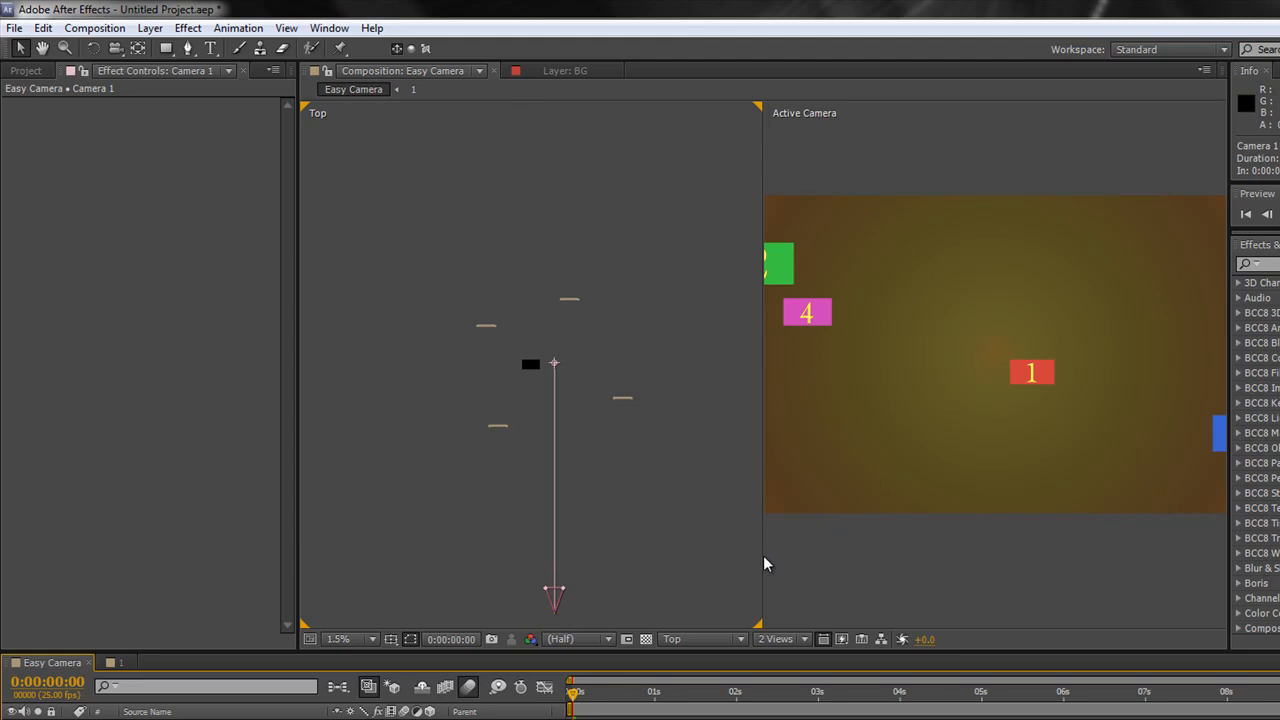
pyautogui.moveTo(557, 615)
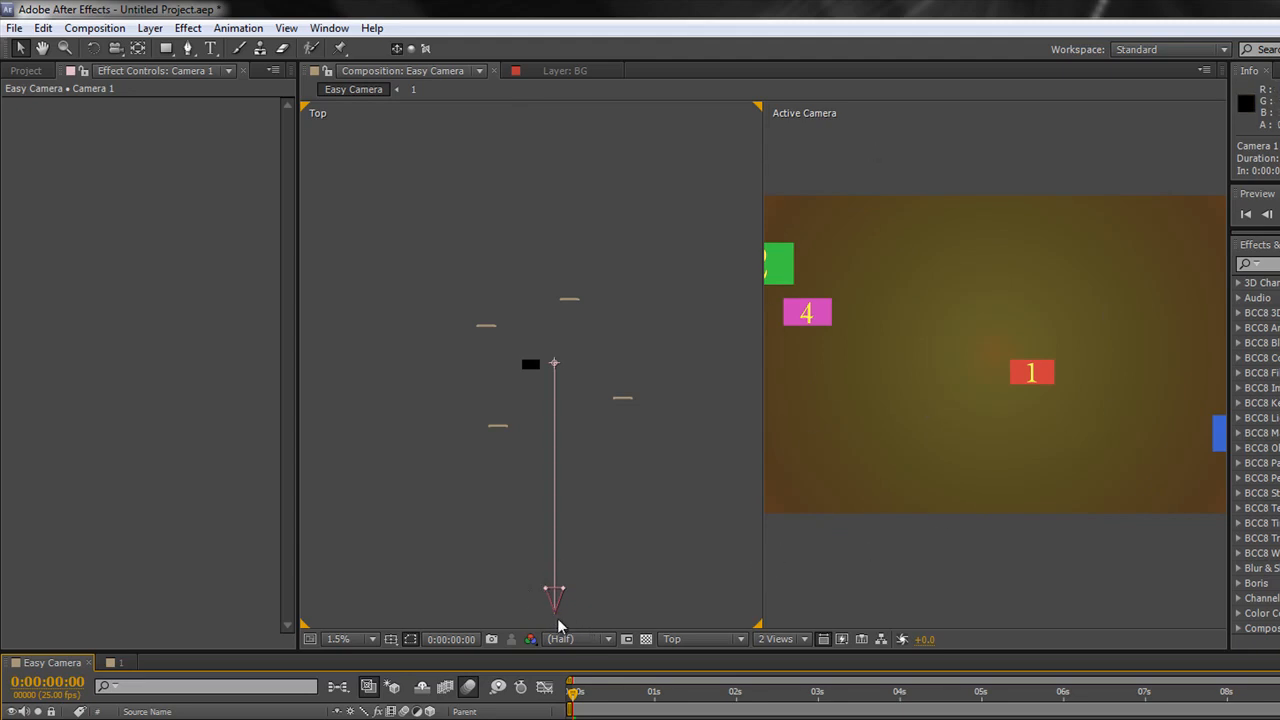
pyautogui.moveTo(562, 583)
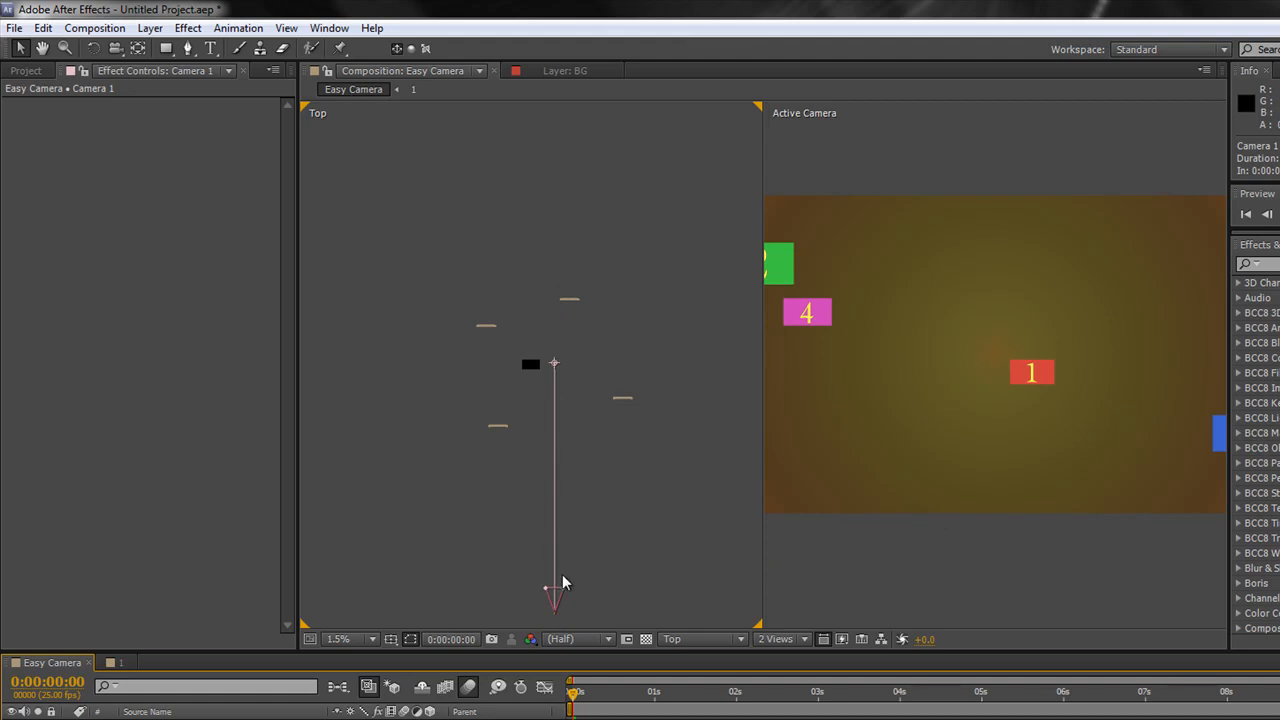
pyautogui.moveTo(563, 583)
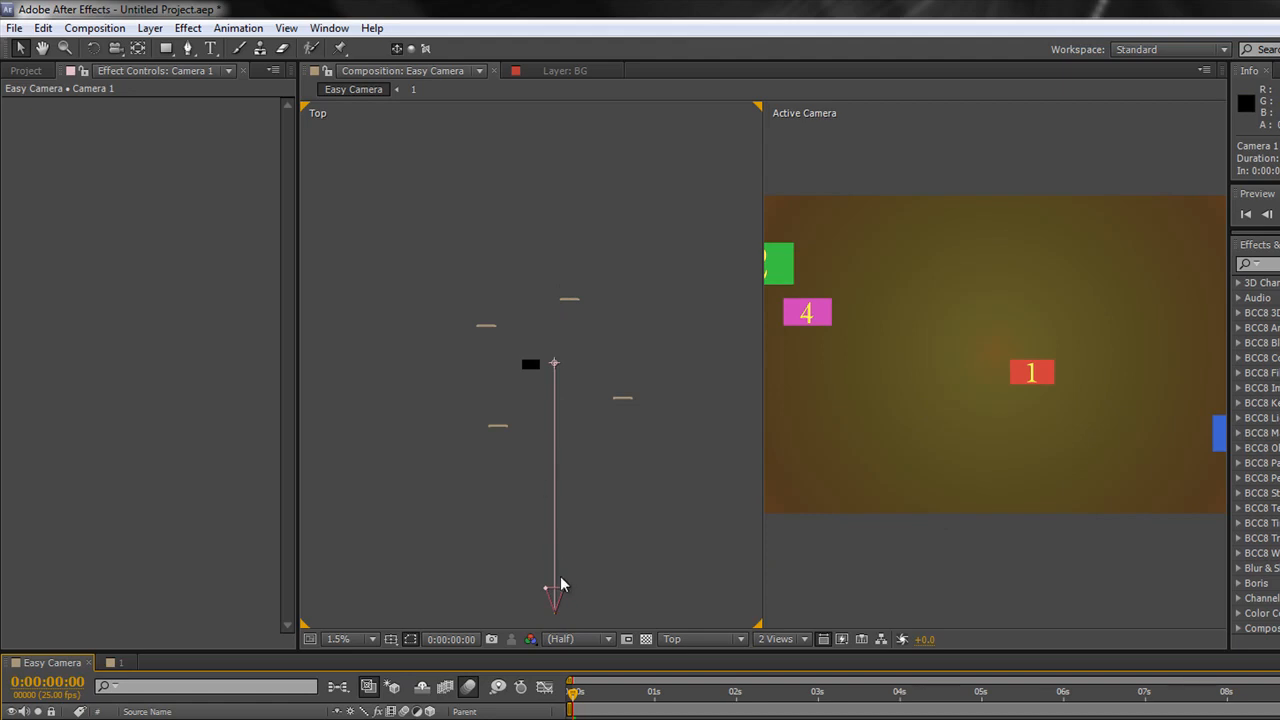
pyautogui.moveTo(856, 597)
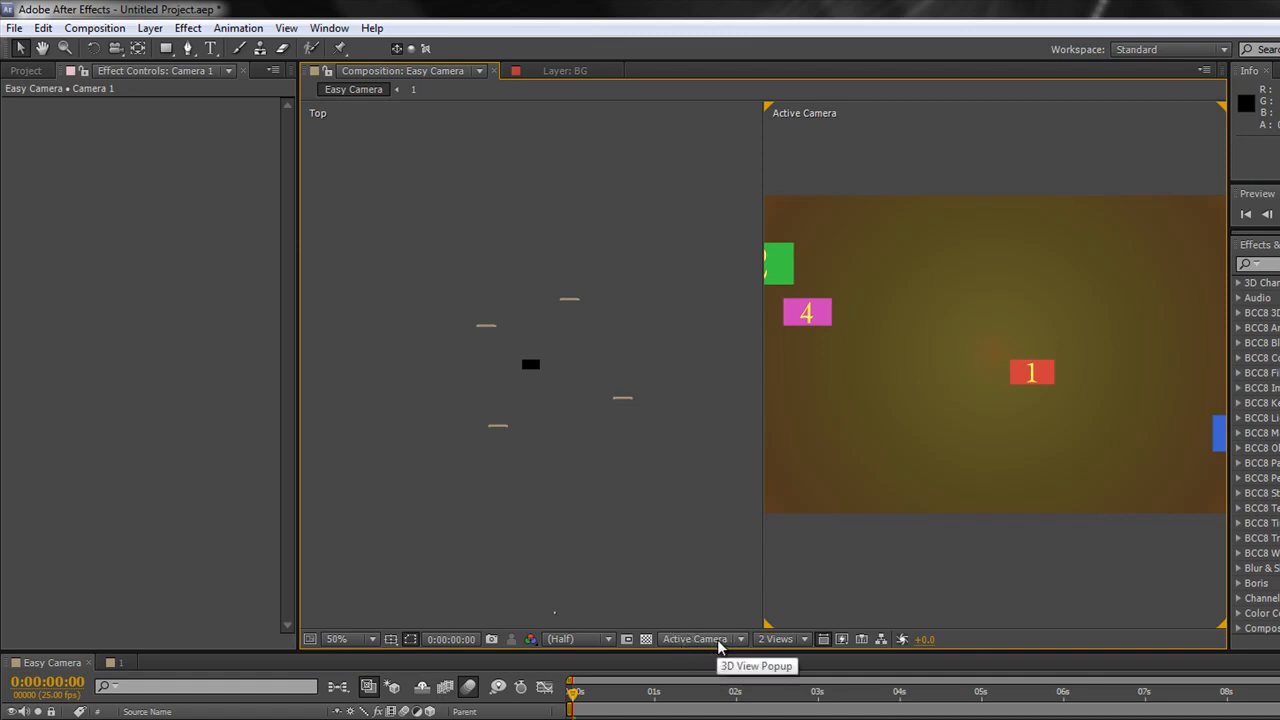
pyautogui.moveTo(618, 443)
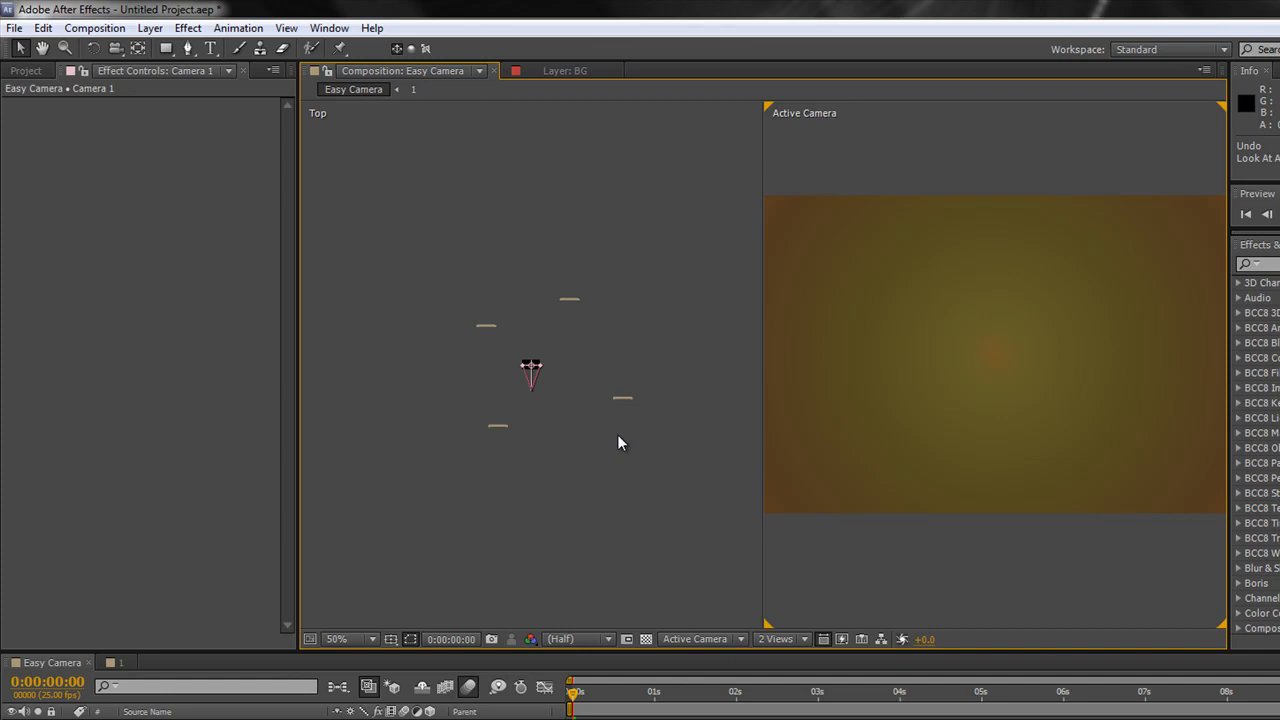
pyautogui.moveTo(785, 542)
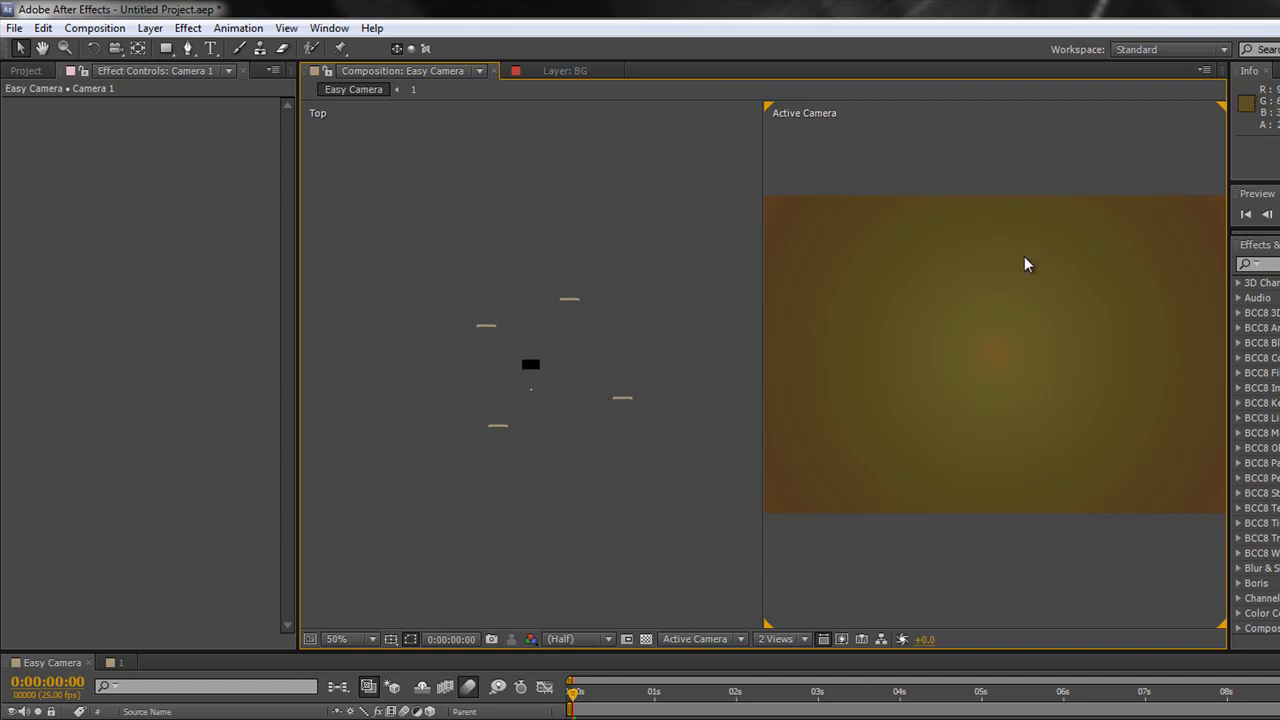
# - Switch the right view to Custom View 1 and apply Look at All Layers
pyautogui.click(700, 639)
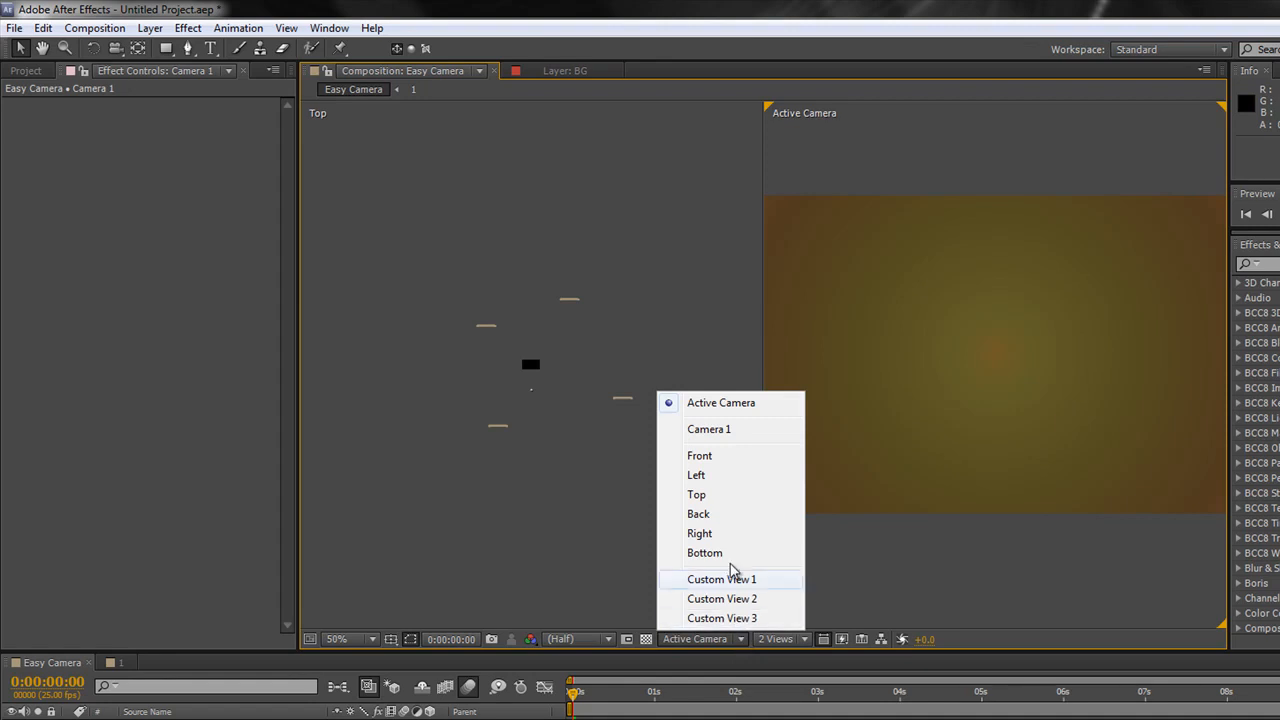
pyautogui.moveTo(742, 598)
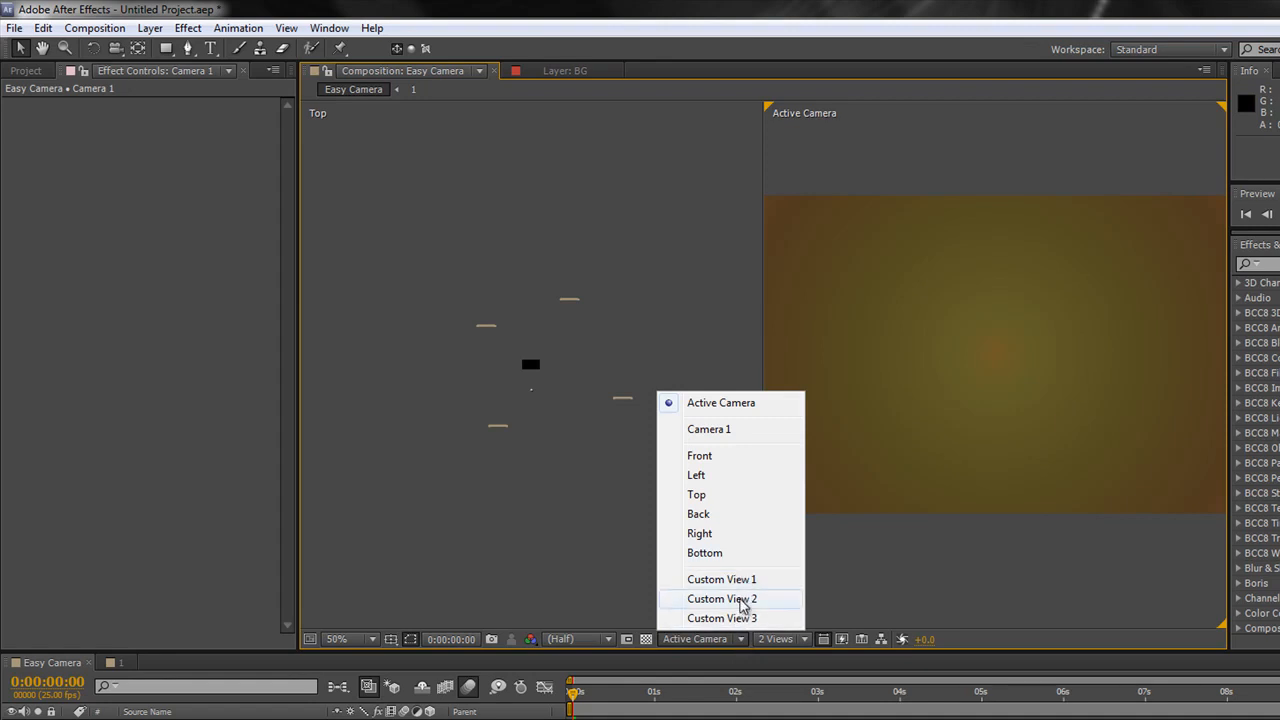
pyautogui.moveTo(738, 585)
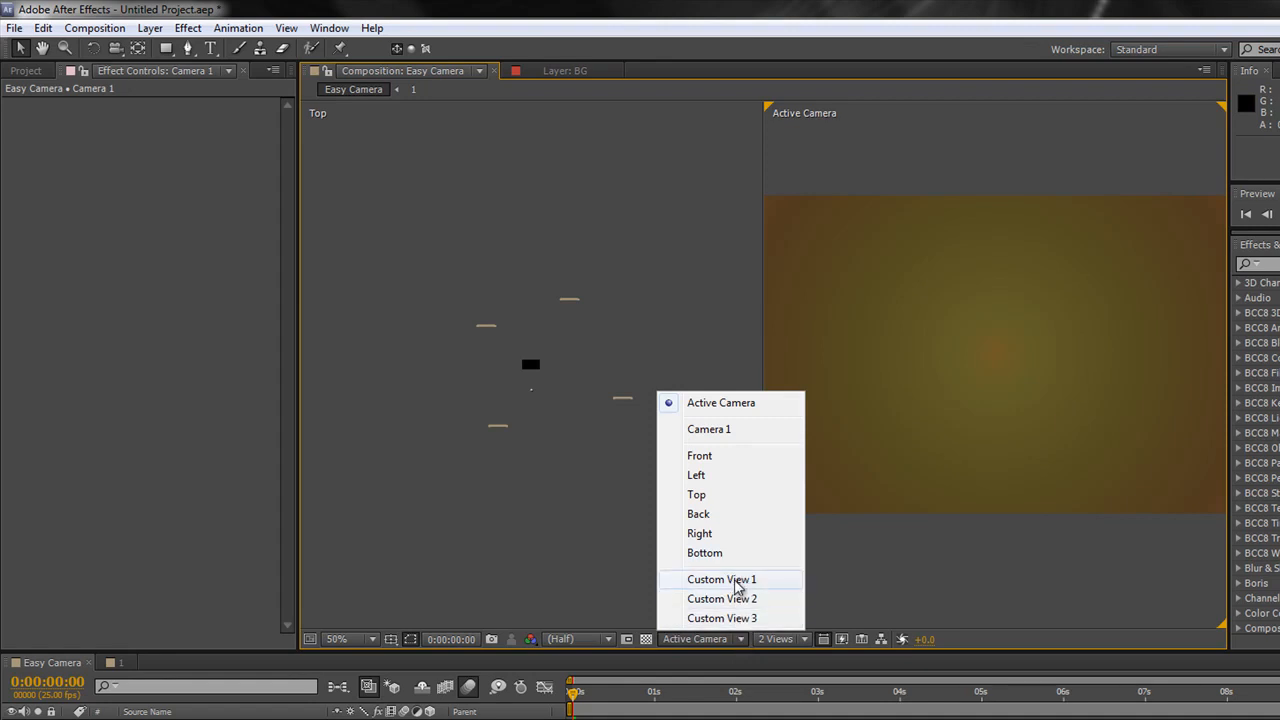
pyautogui.click(722, 579)
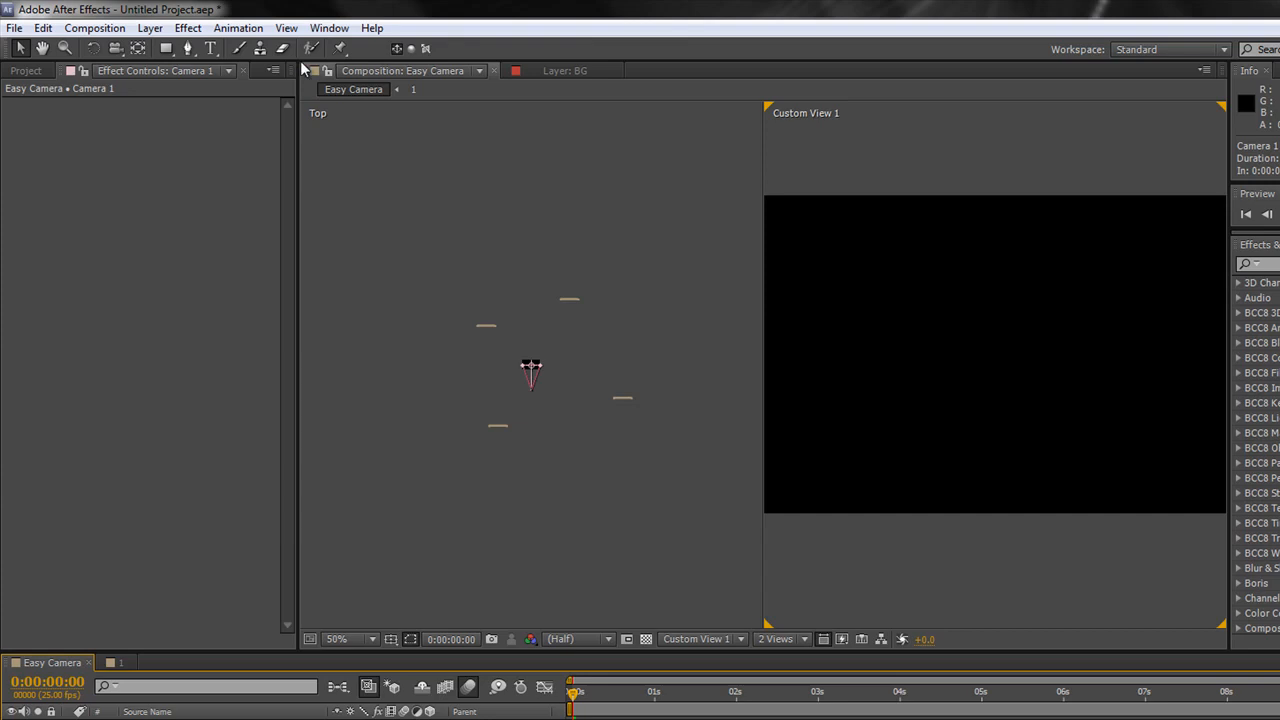
pyautogui.click(286, 27)
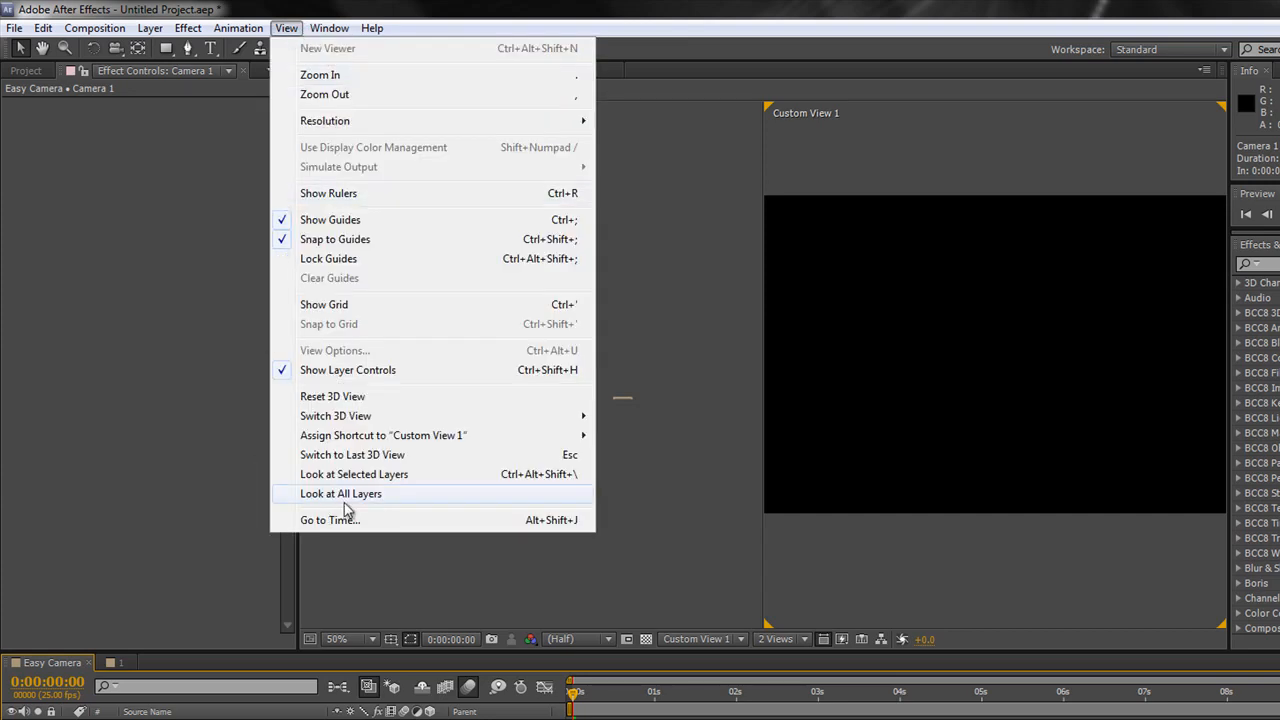
pyautogui.click(340, 493)
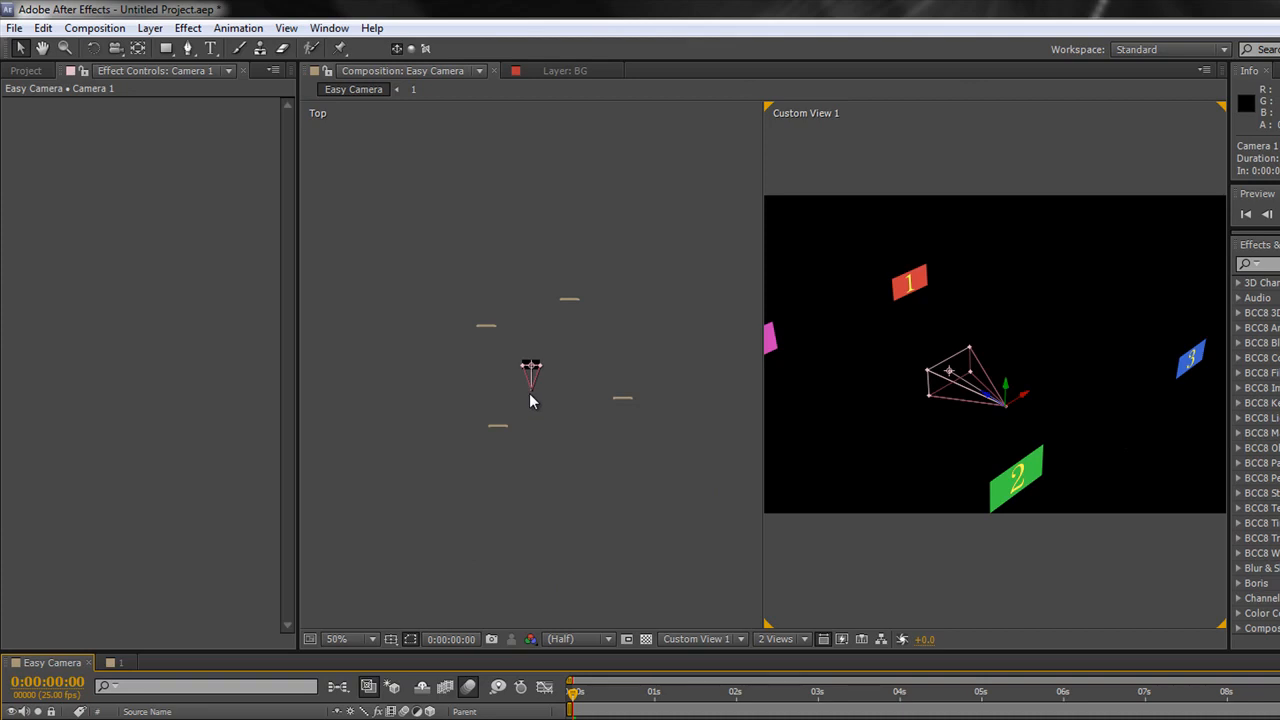
pyautogui.moveTo(537, 403)
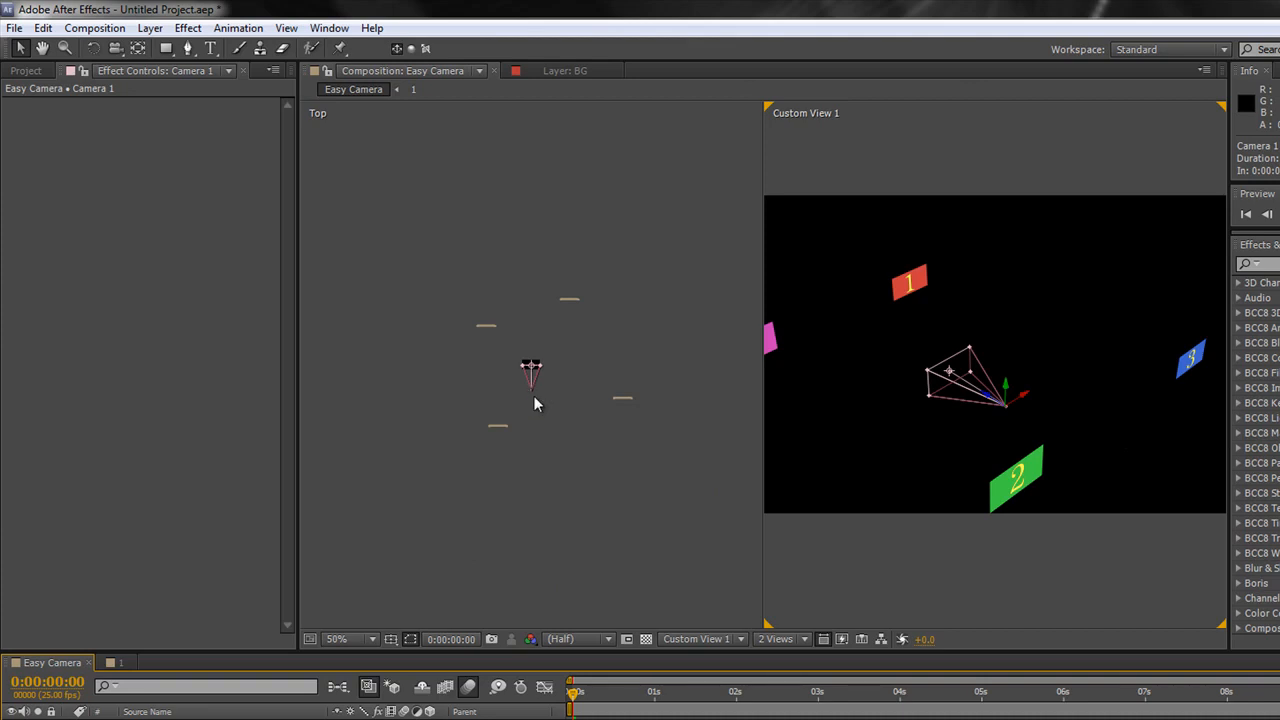
pyautogui.moveTo(840, 422)
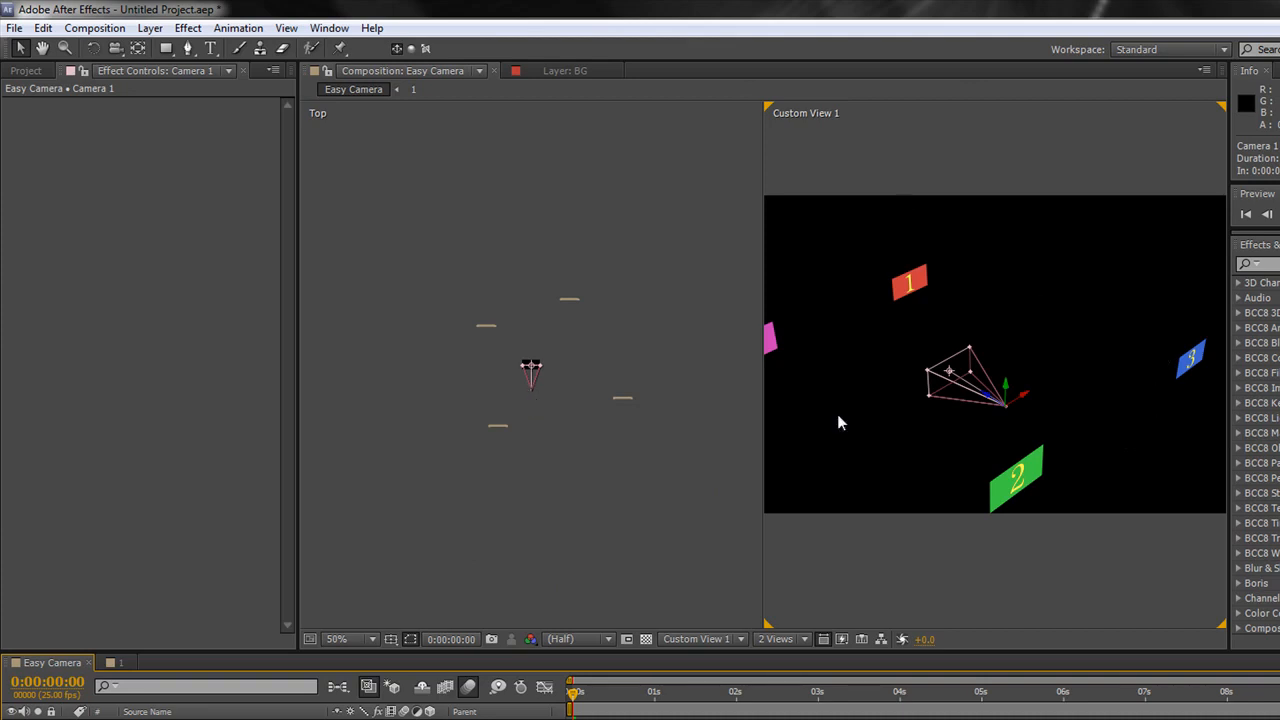
pyautogui.moveTo(925, 495)
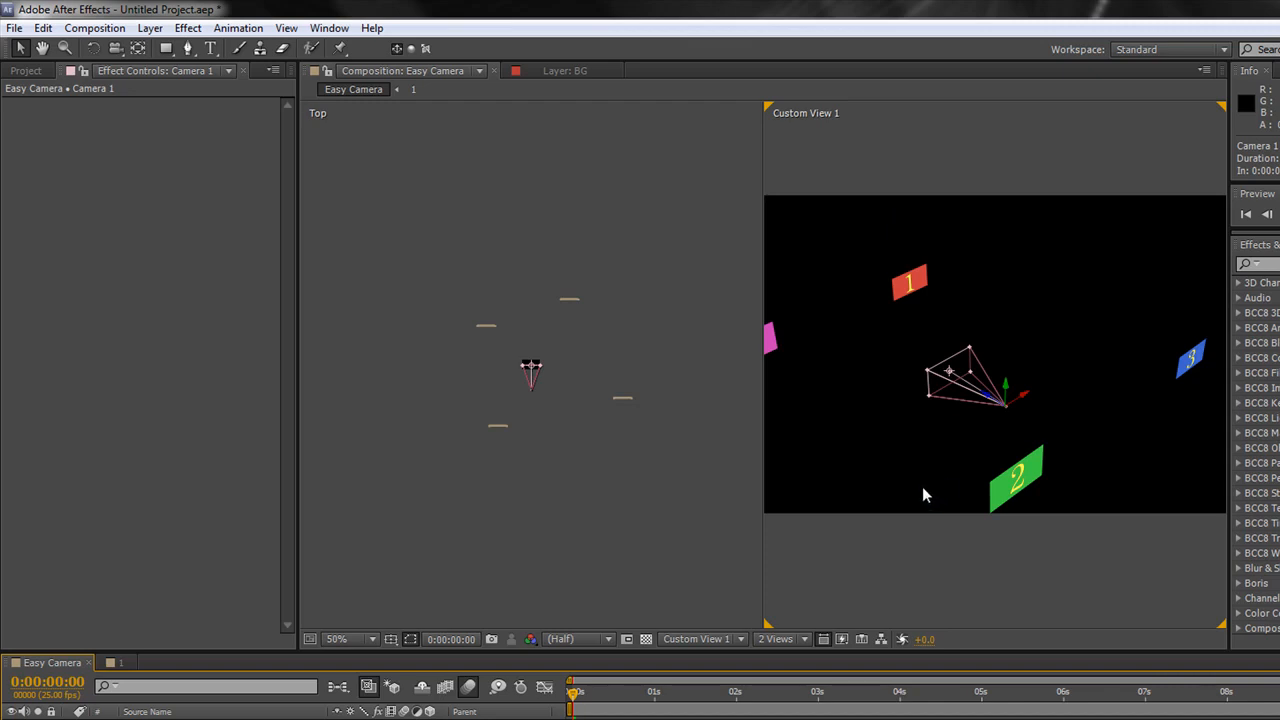
pyautogui.moveTo(625, 390)
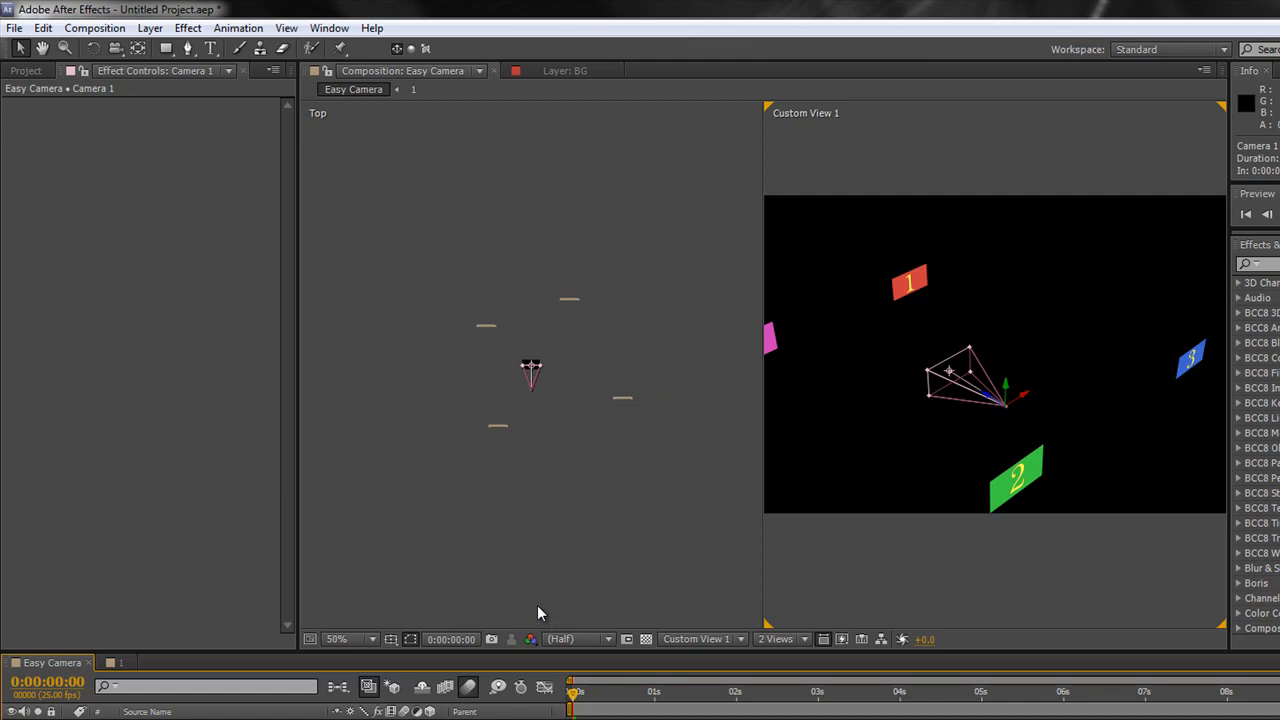
# - Switch the first view back to Active Camera
pyautogui.click(700, 639)
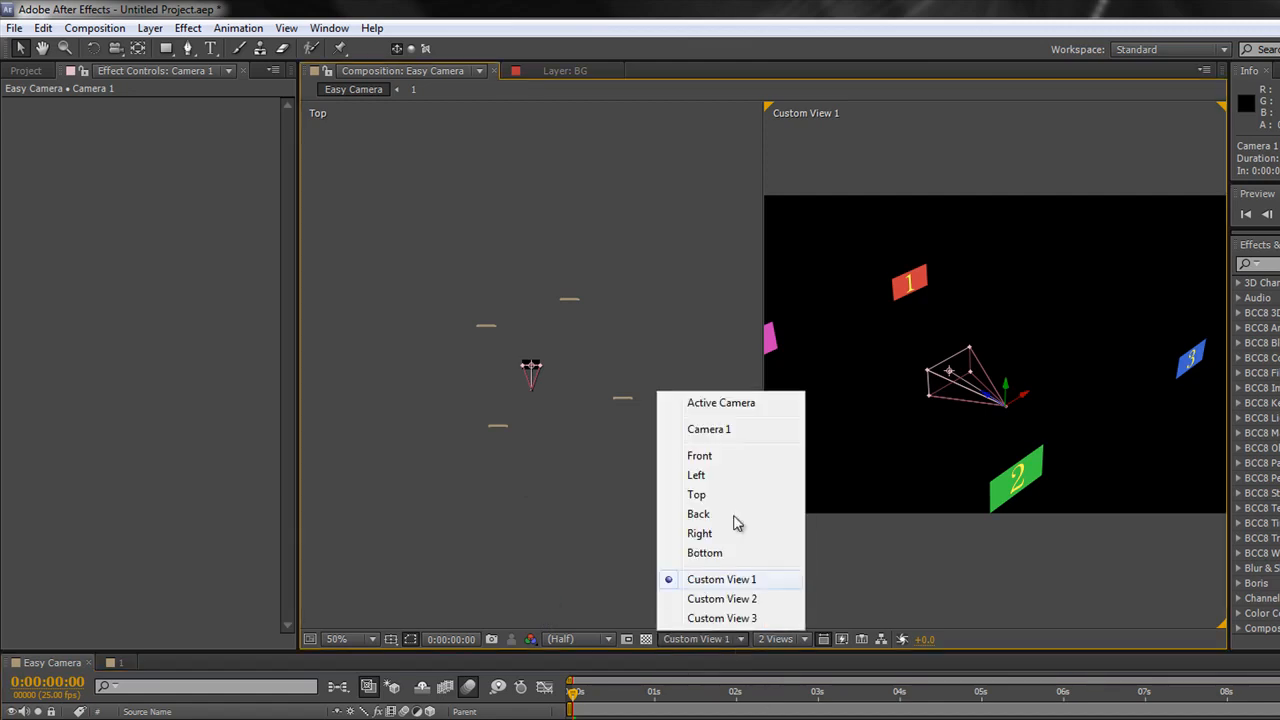
pyautogui.click(721, 402)
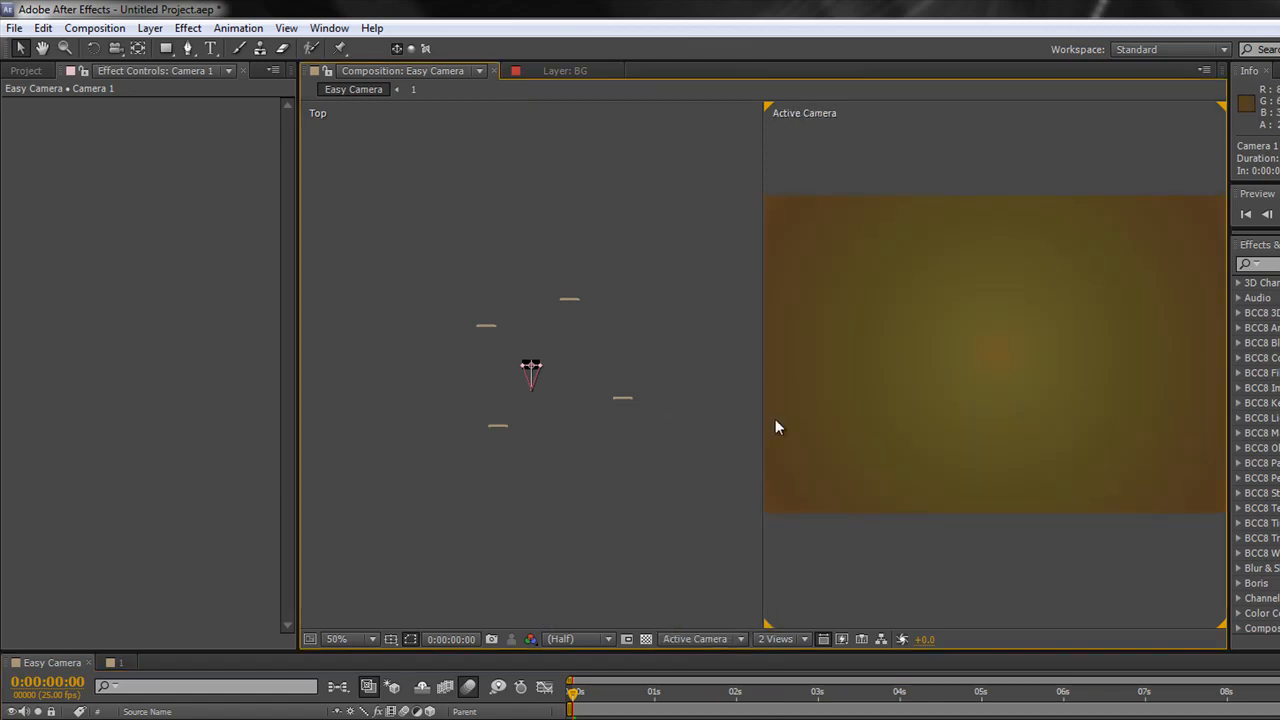
pyautogui.click(286, 27)
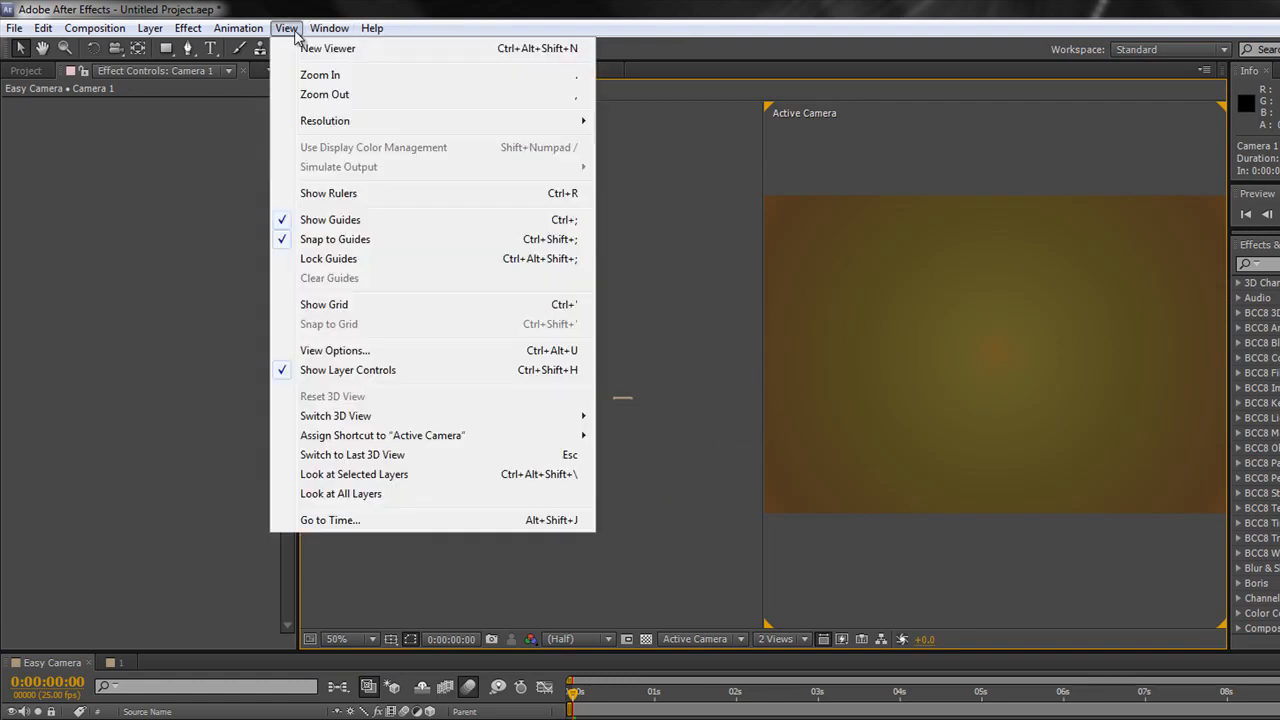
pyautogui.moveTo(354, 474)
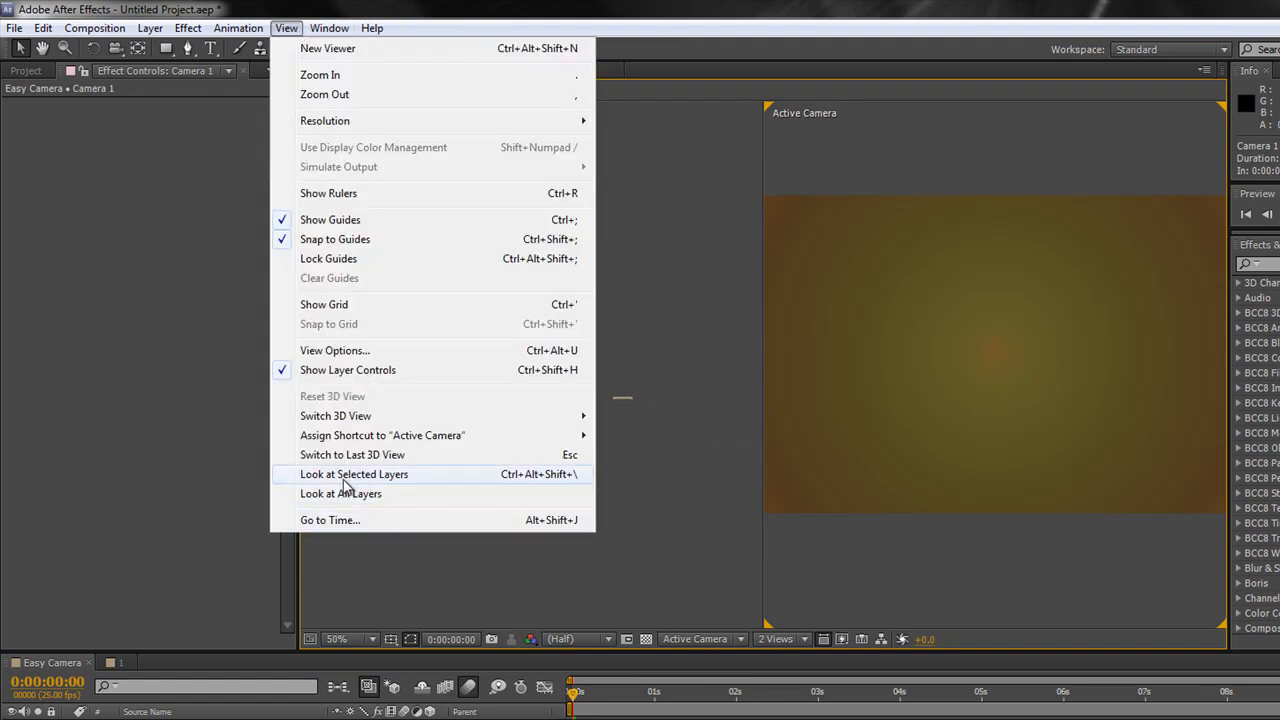
pyautogui.moveTo(390, 490)
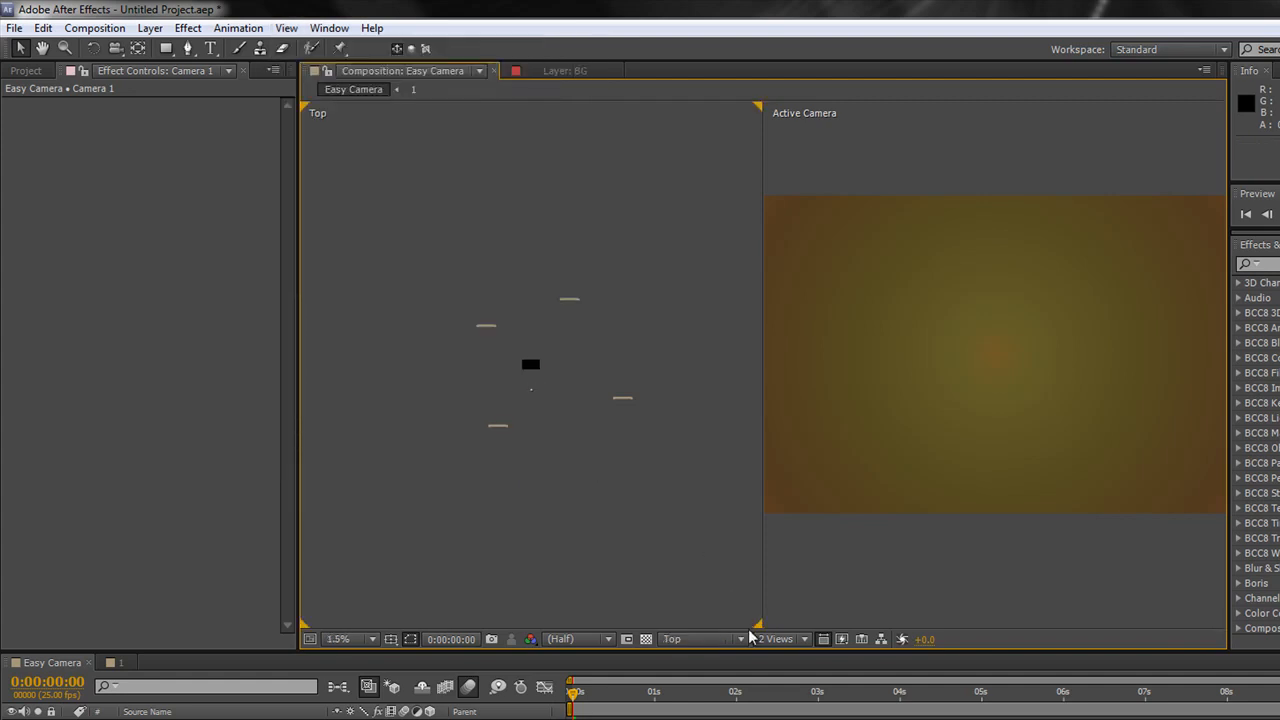
# - Set the top view to Custom View 1, select the camera, and choose 1 View
pyautogui.click(686, 639)
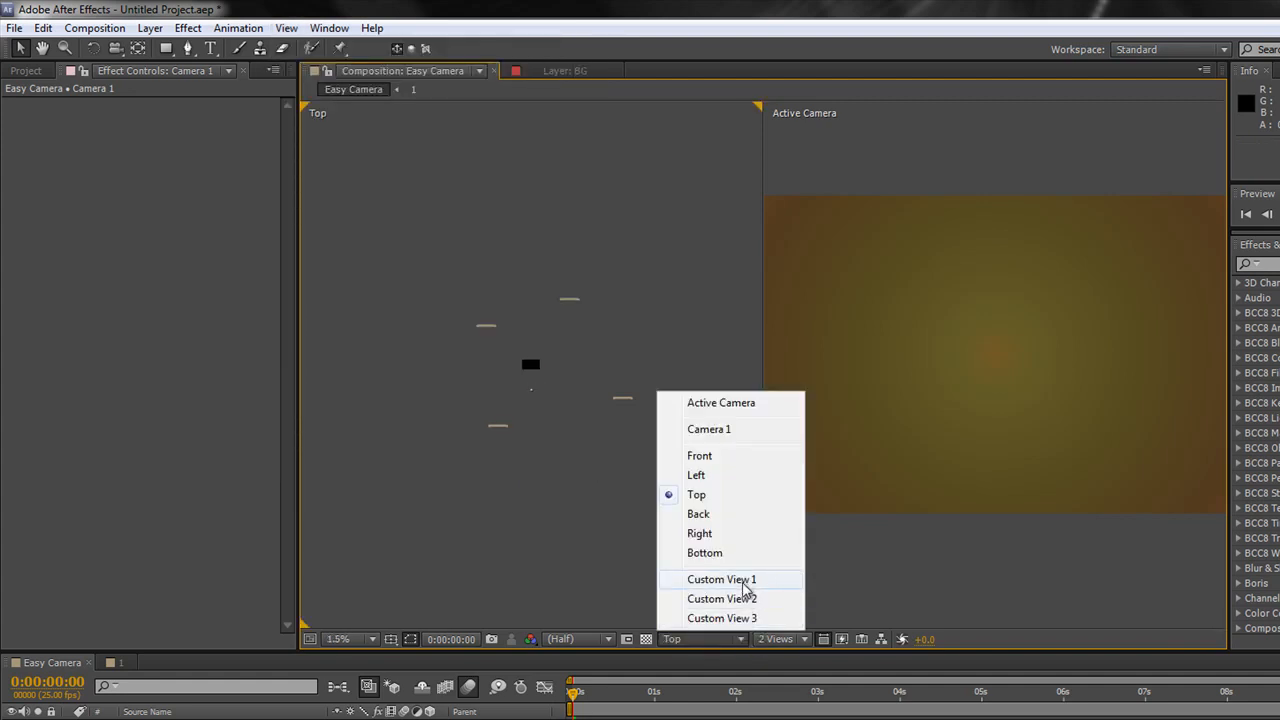
pyautogui.click(721, 579)
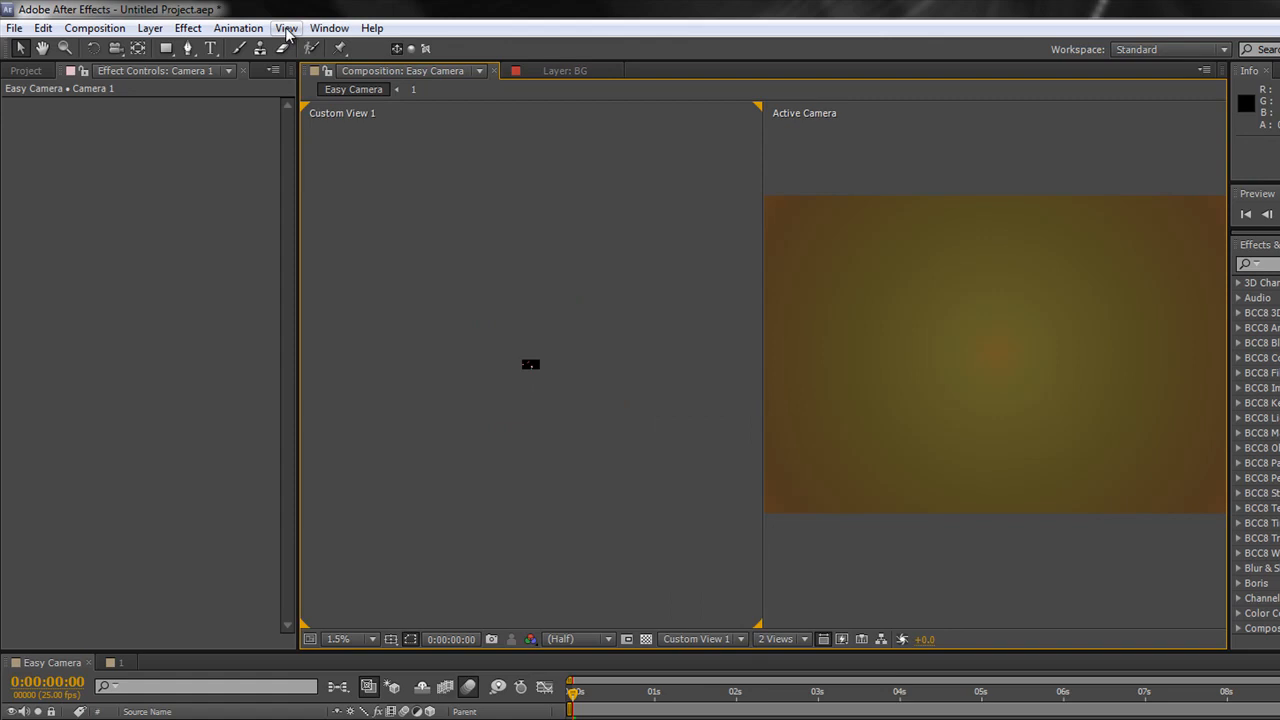
pyautogui.click(695, 639)
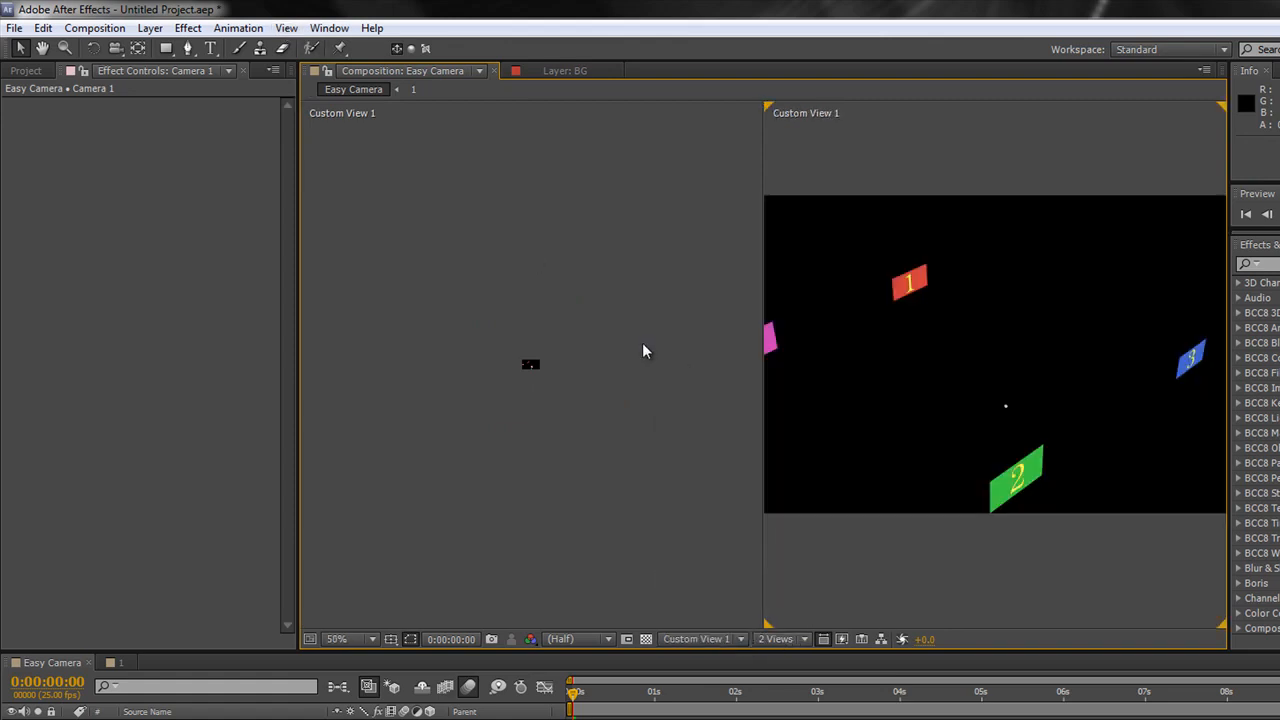
pyautogui.click(286, 27)
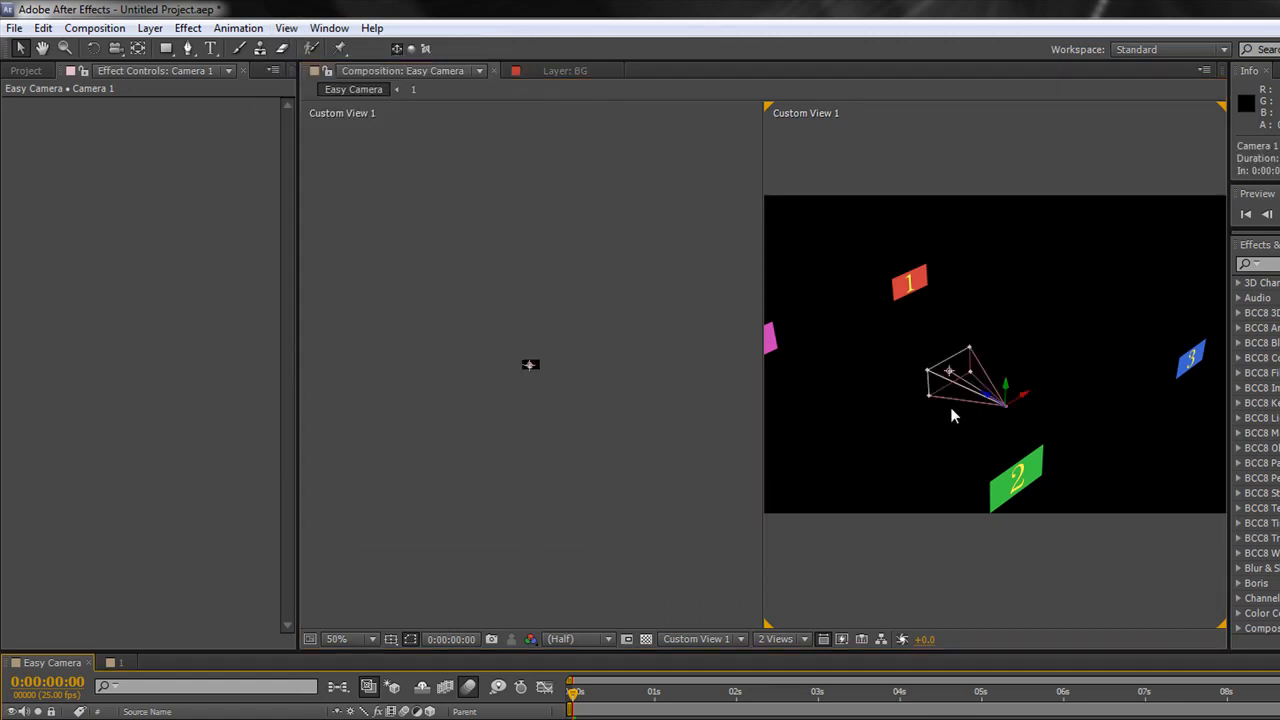
pyautogui.moveTo(949, 414)
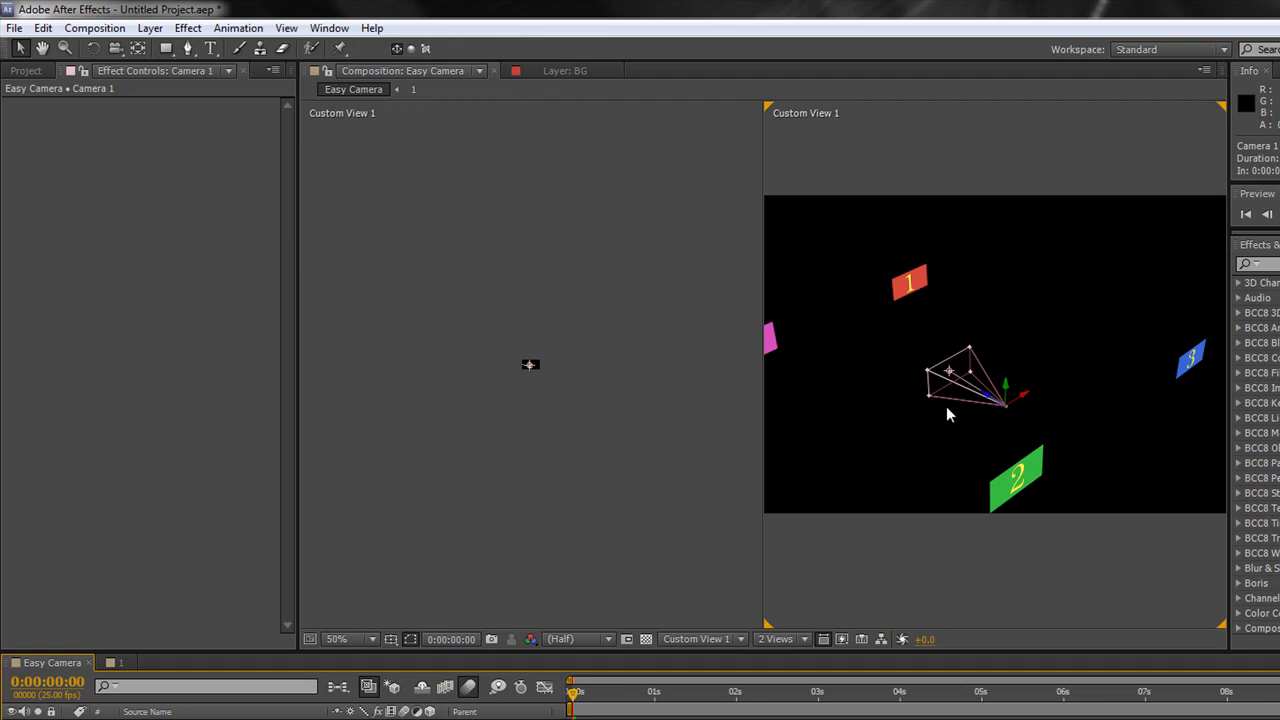
pyautogui.click(782, 639)
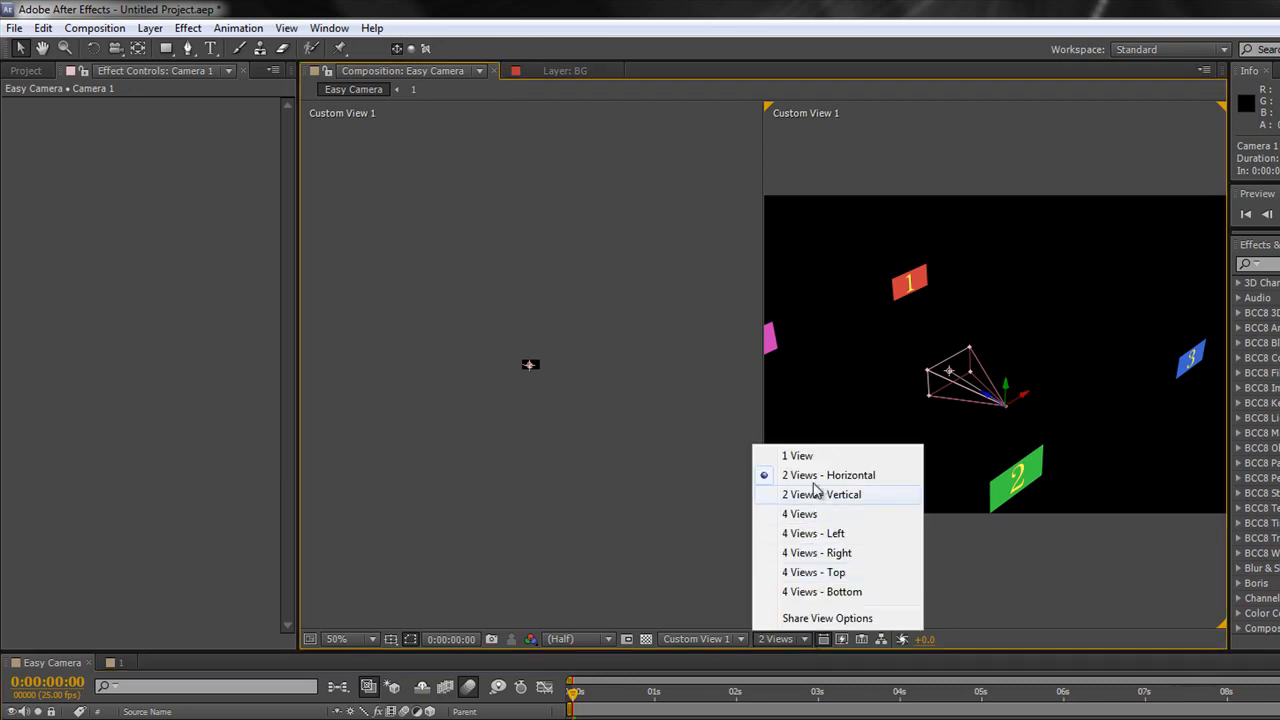
pyautogui.click(798, 455)
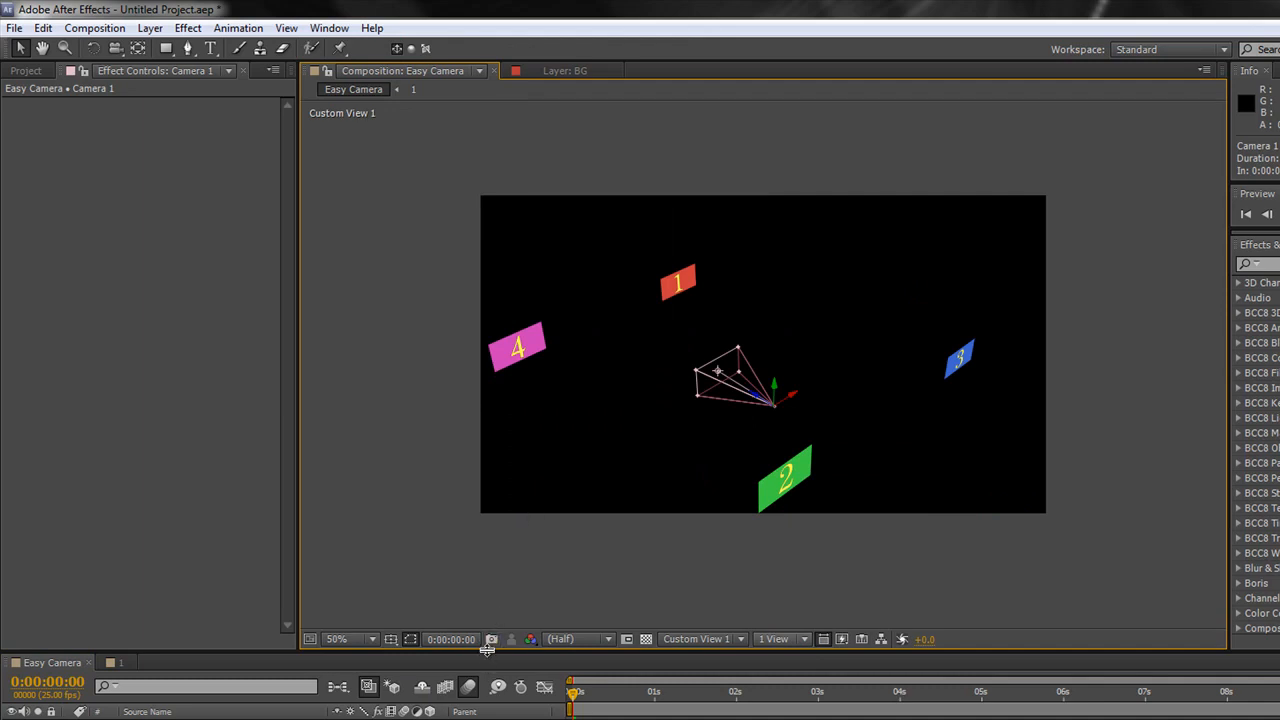
# - Set the viewer magnification to Fit
pyautogui.click(345, 639)
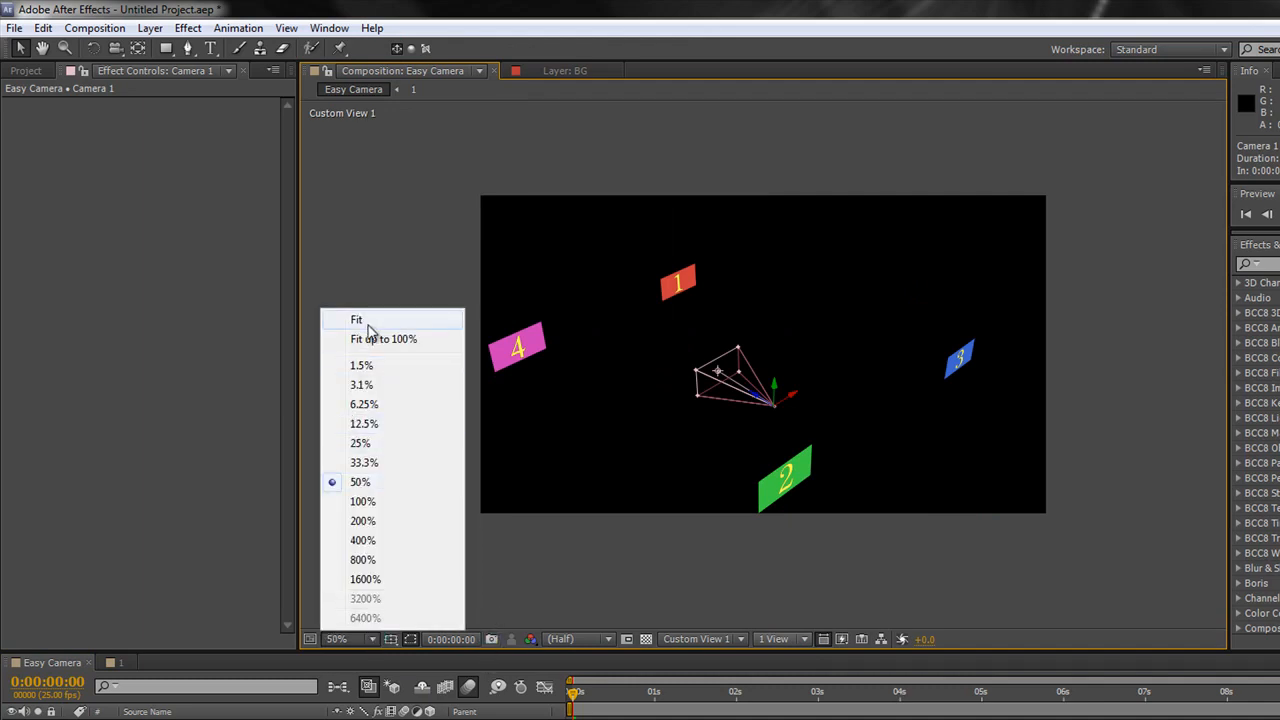
pyautogui.click(356, 319)
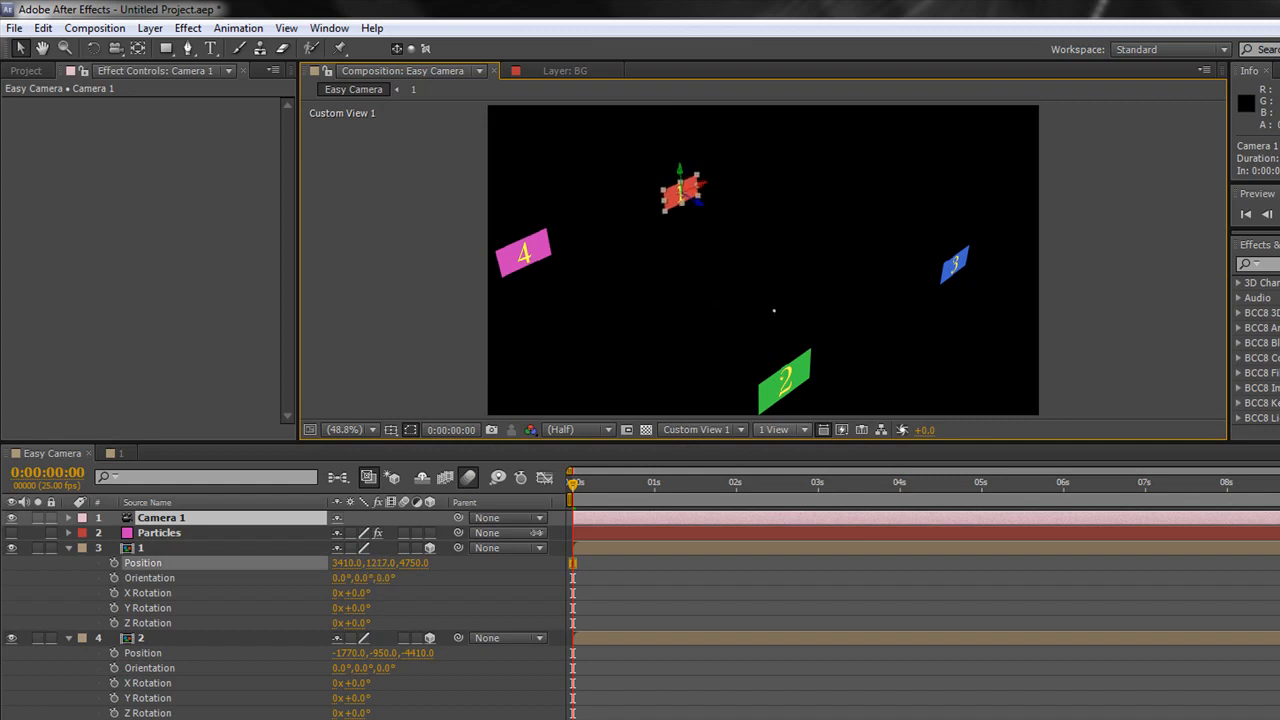
# - Drag layer 1 lower in 3D space and set a new position for layer 4
pyautogui.moveTo(685, 190); pyautogui.dragTo(690, 290)
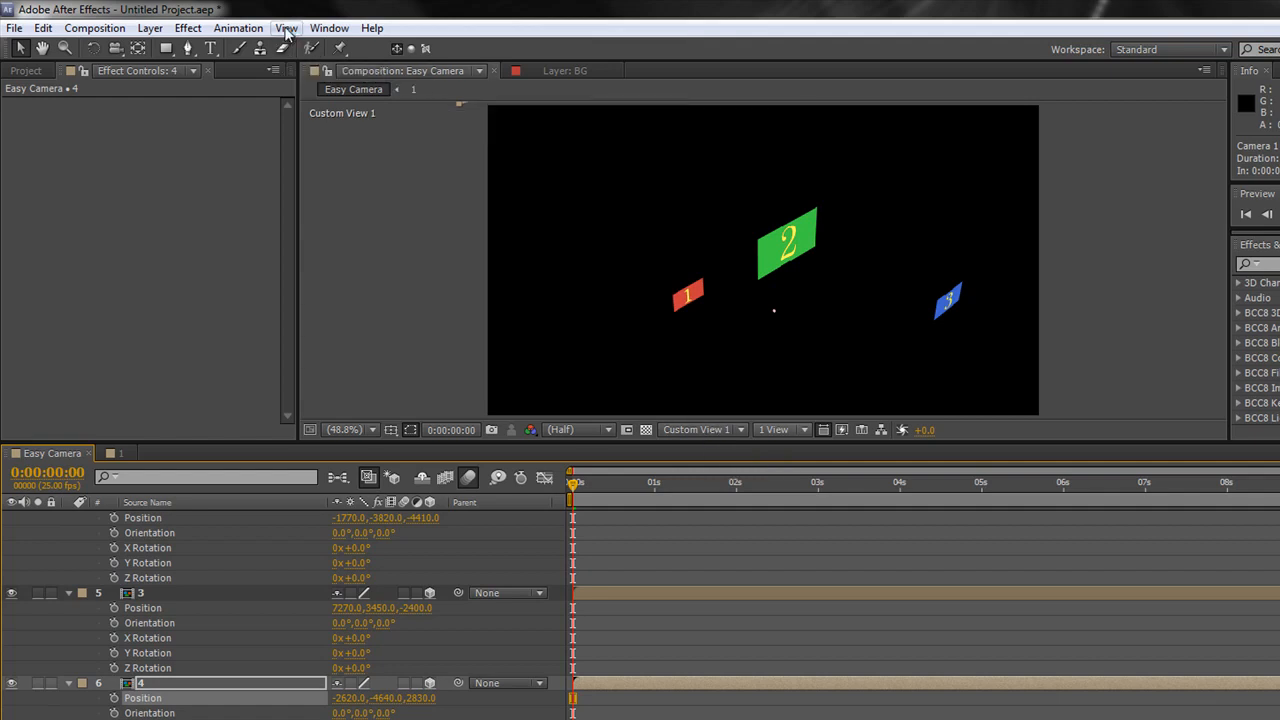
pyautogui.moveTo(393, 477)
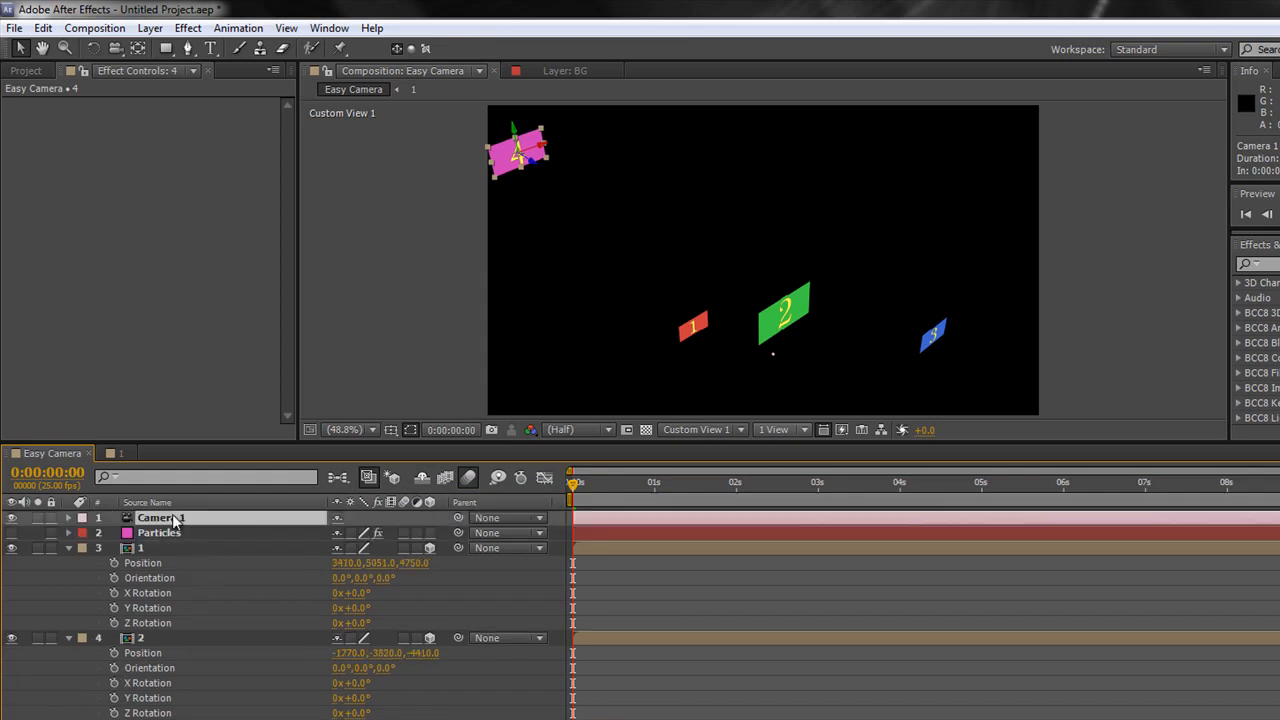
pyautogui.click(160, 517)
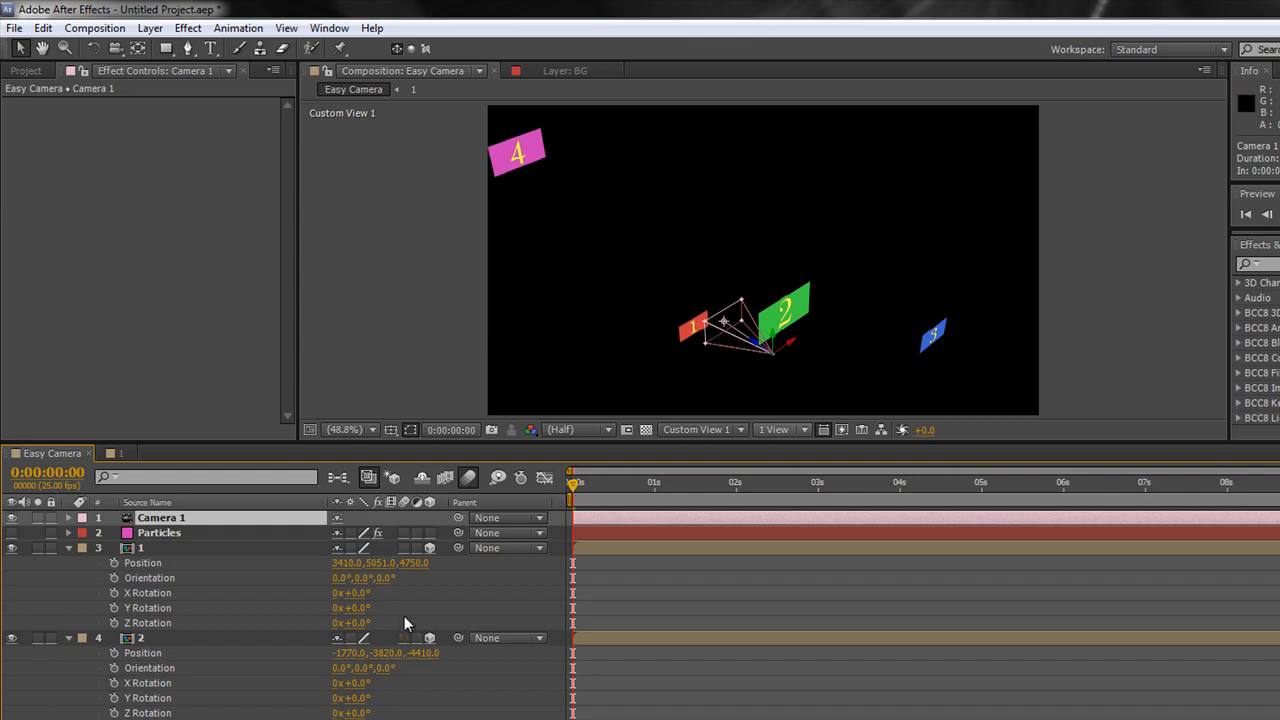
pyautogui.moveTo(365, 680)
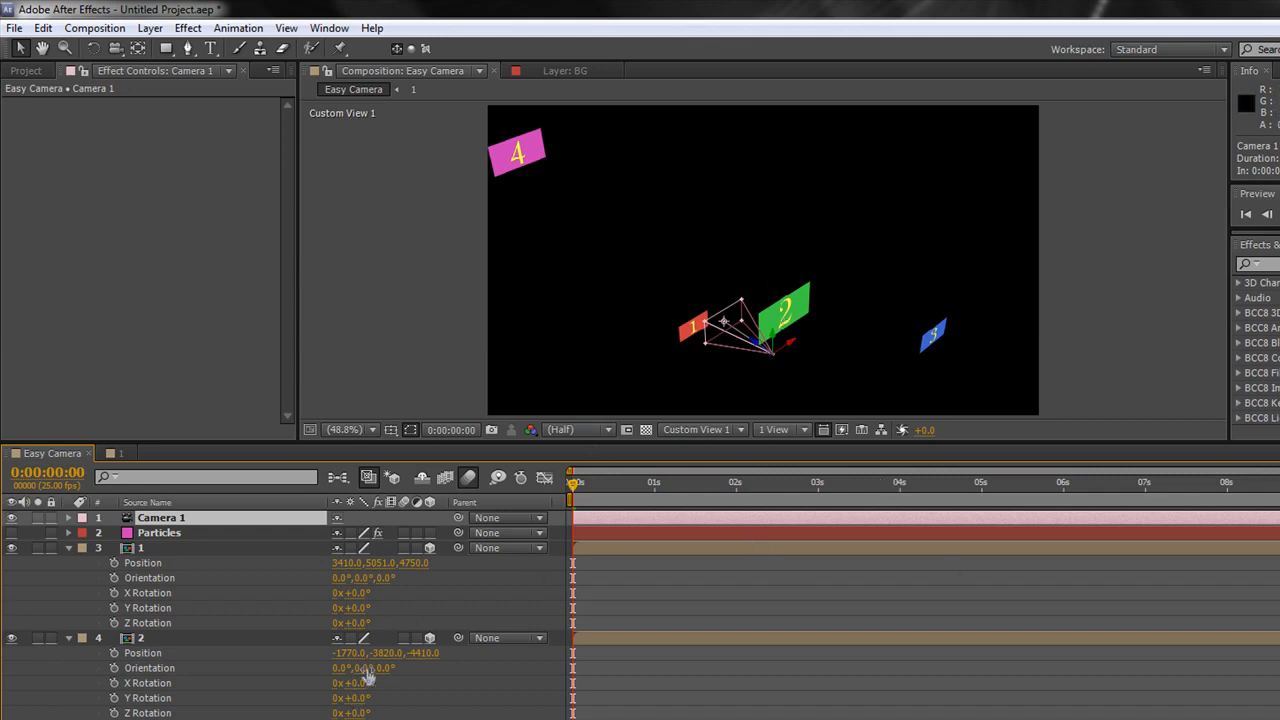
pyautogui.scroll(-3)
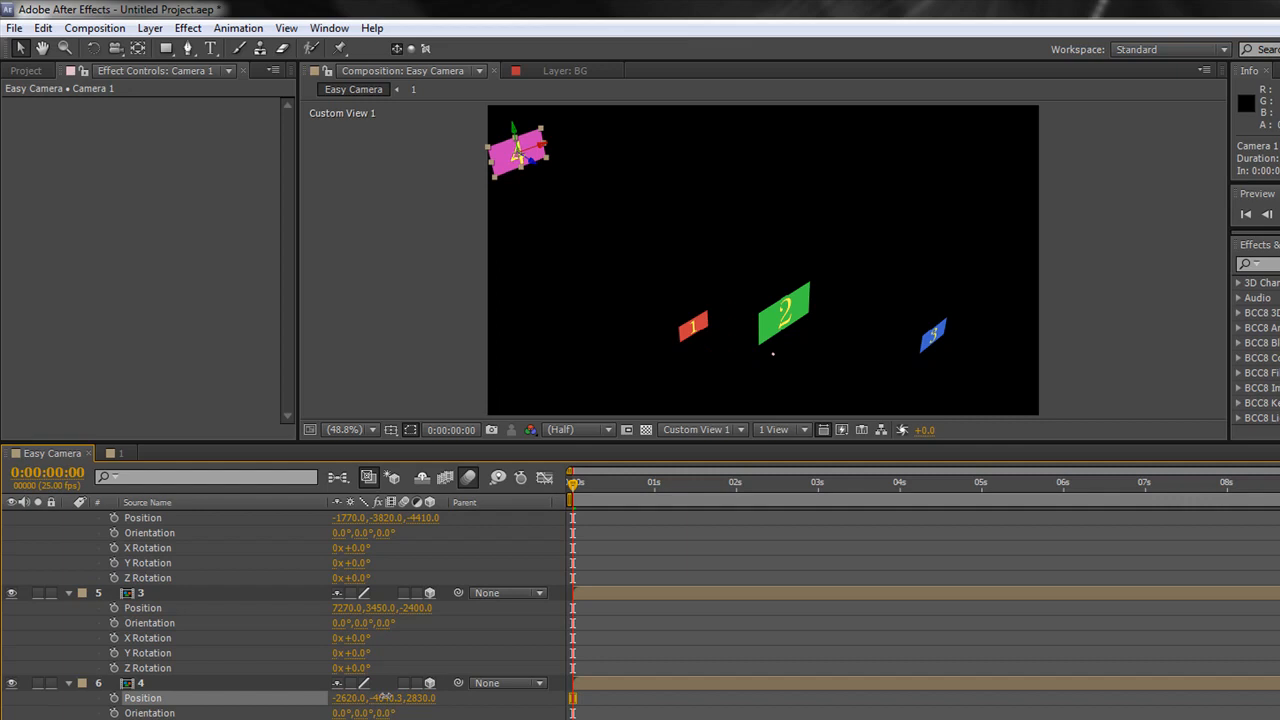
pyautogui.click(140, 683)
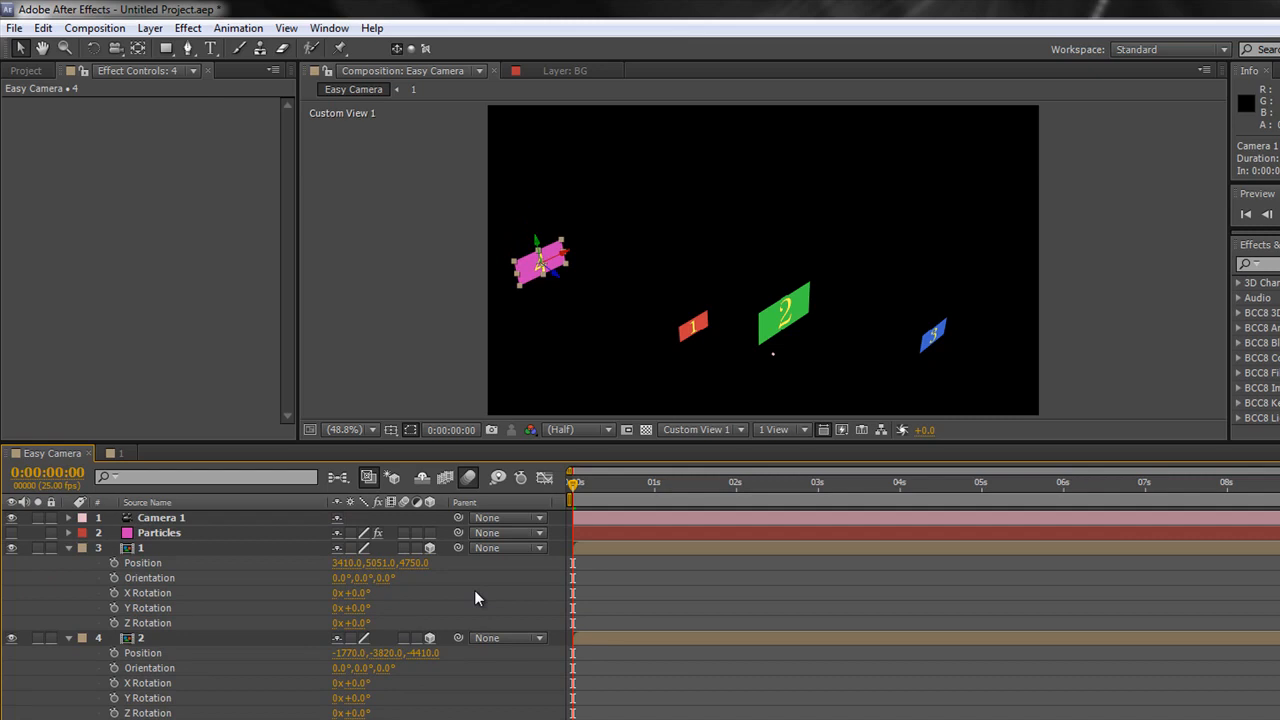
pyautogui.moveTo(243, 636)
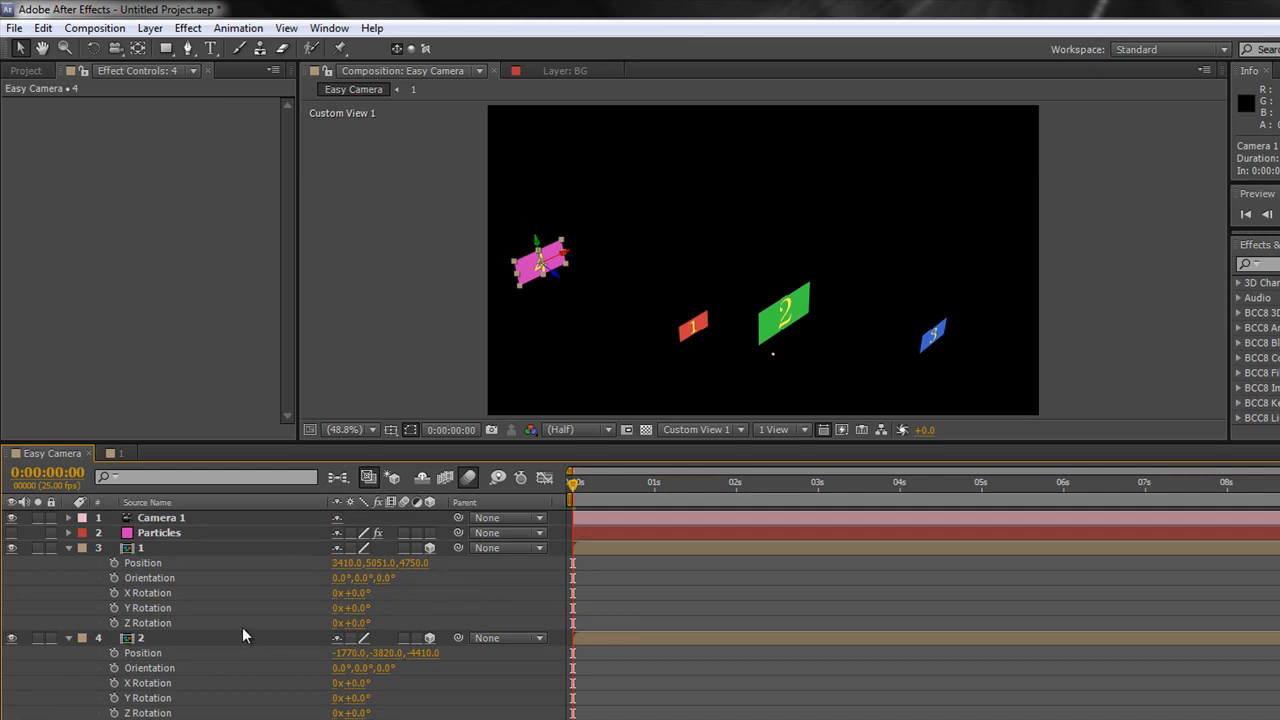
pyautogui.moveTo(168, 583)
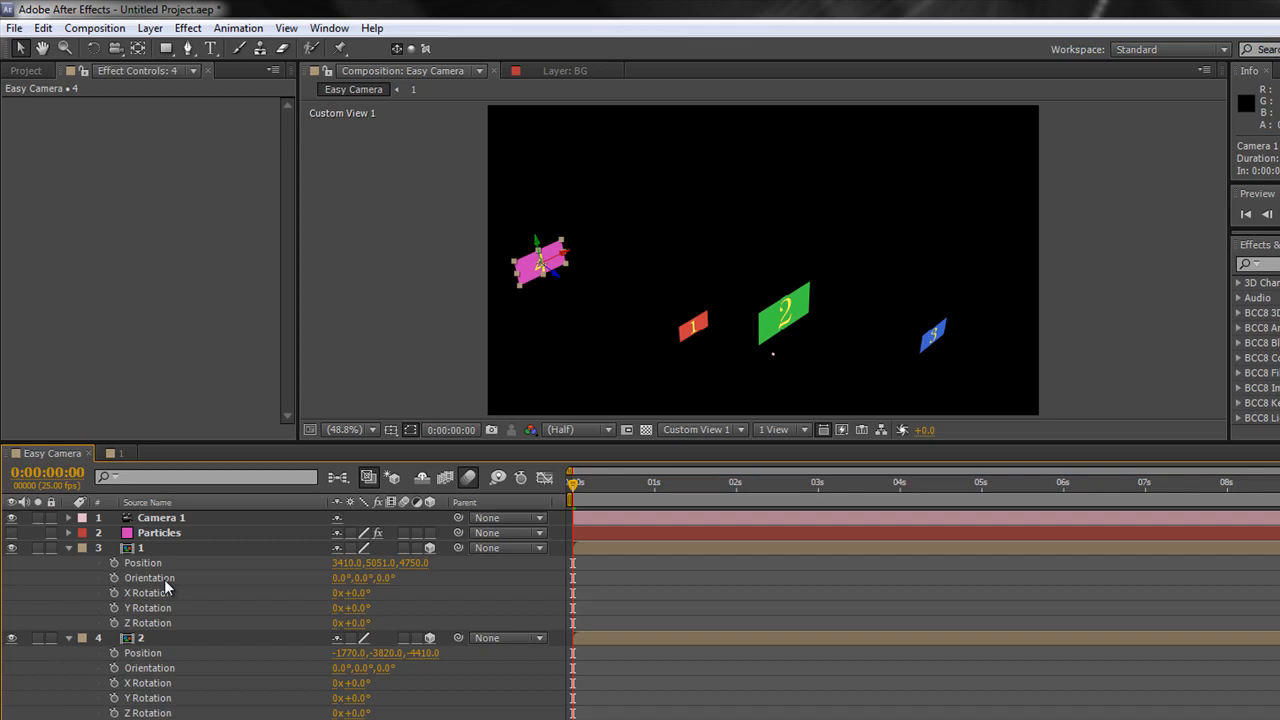
pyautogui.moveTo(305, 602)
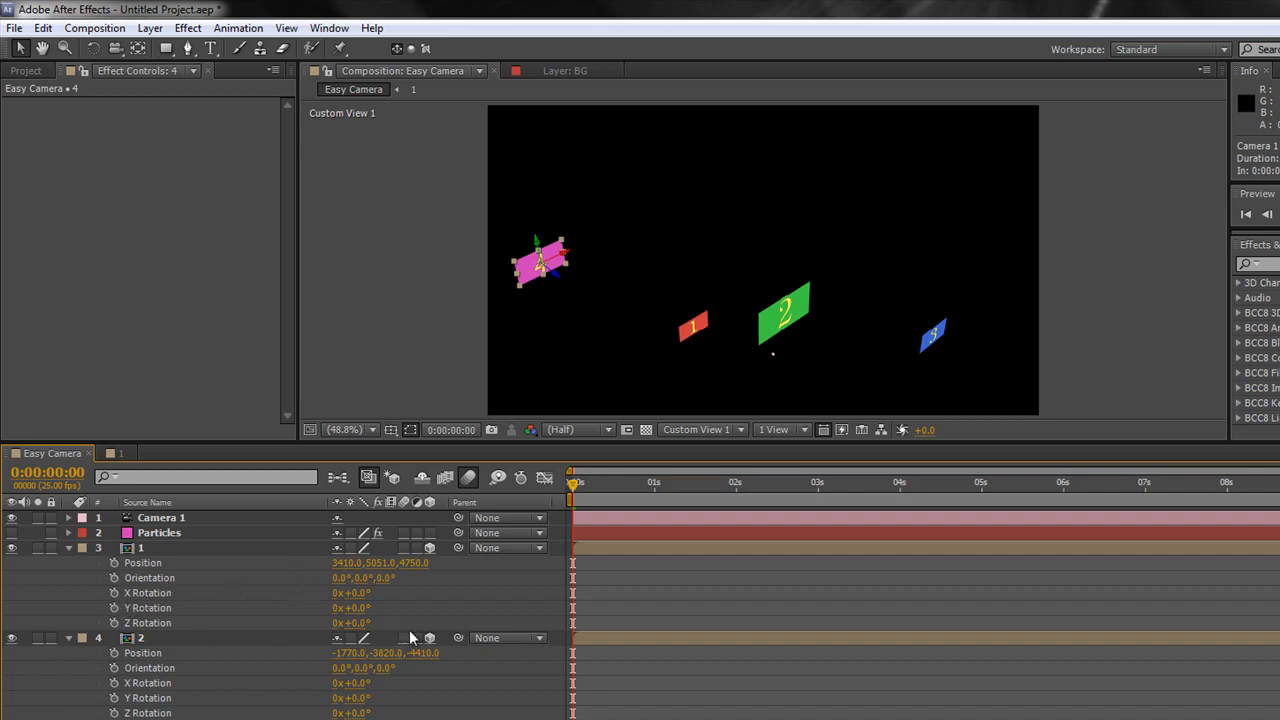
# - Begin entering new X, Y and Z rotation values for the numbered card layers
pyautogui.click(147, 592)
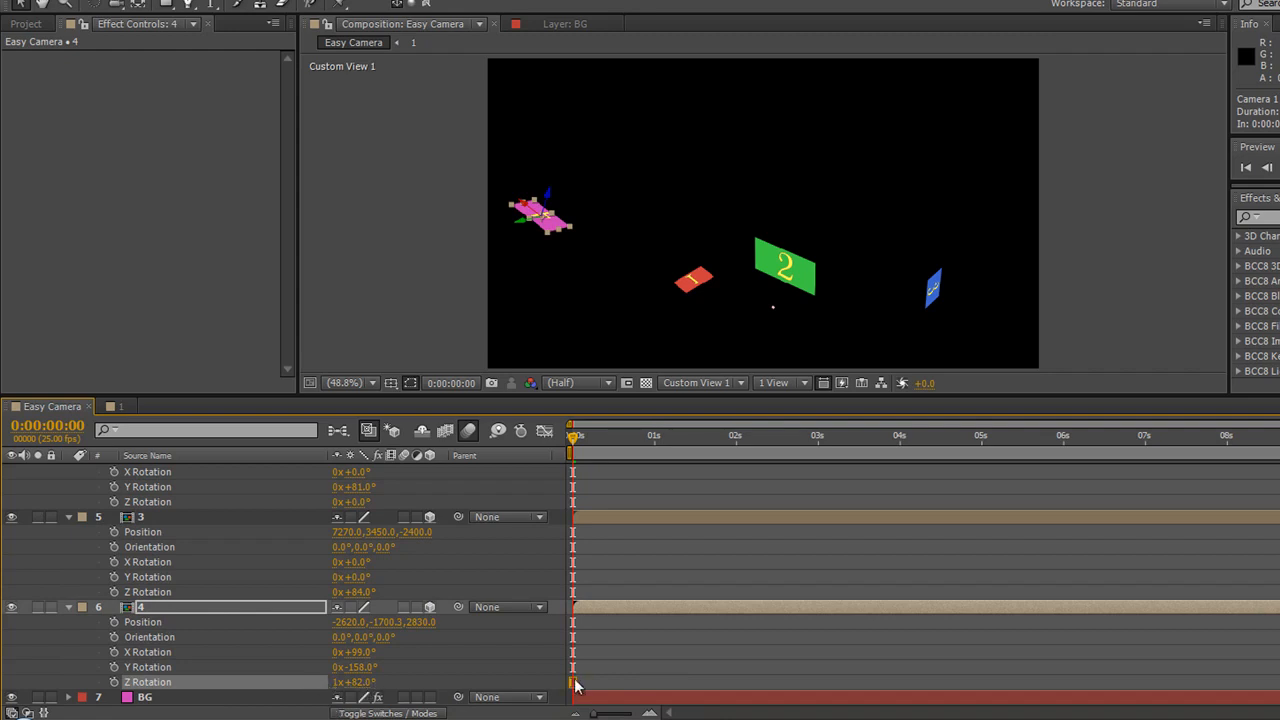
pyautogui.moveTo(595, 656)
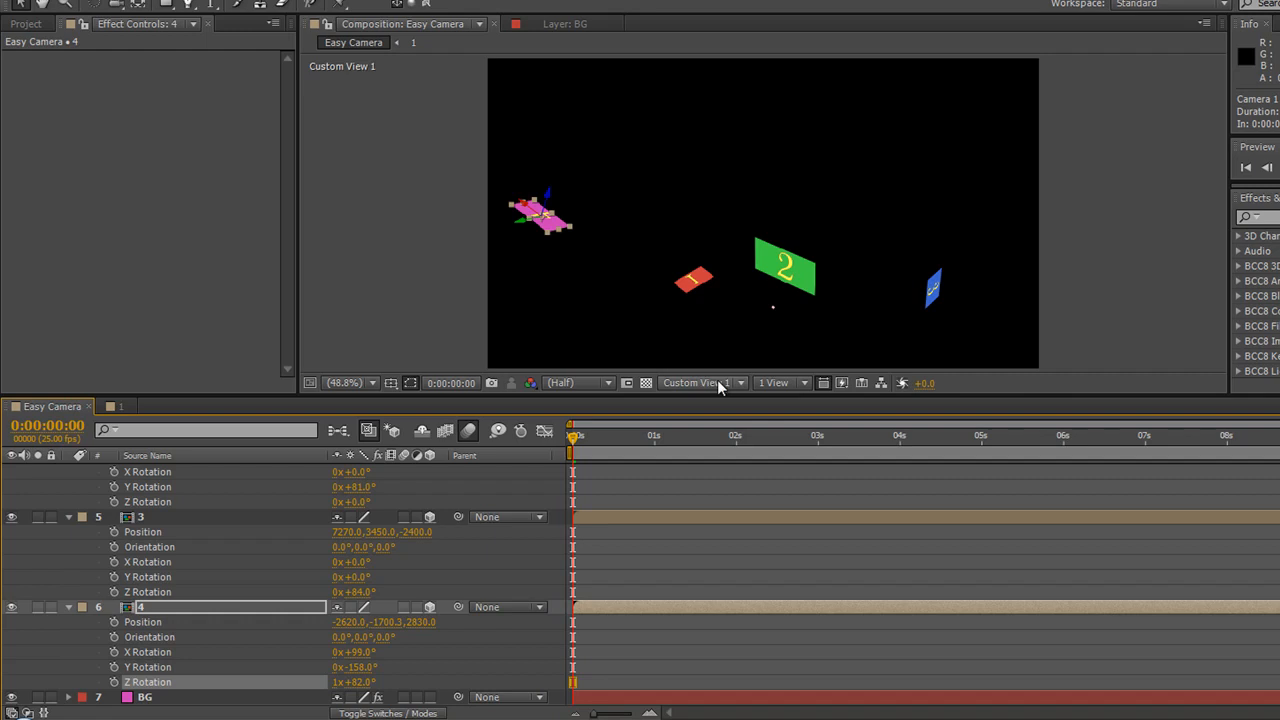
pyautogui.click(700, 383)
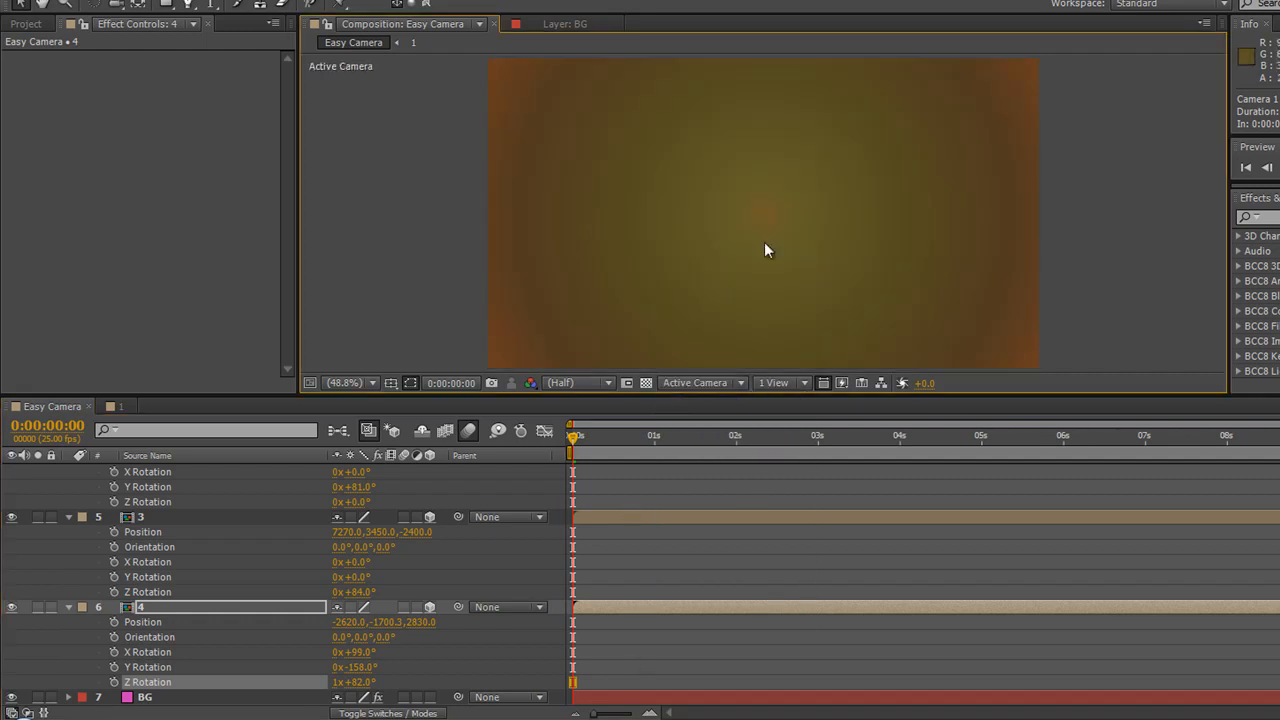
pyautogui.moveTo(760, 388)
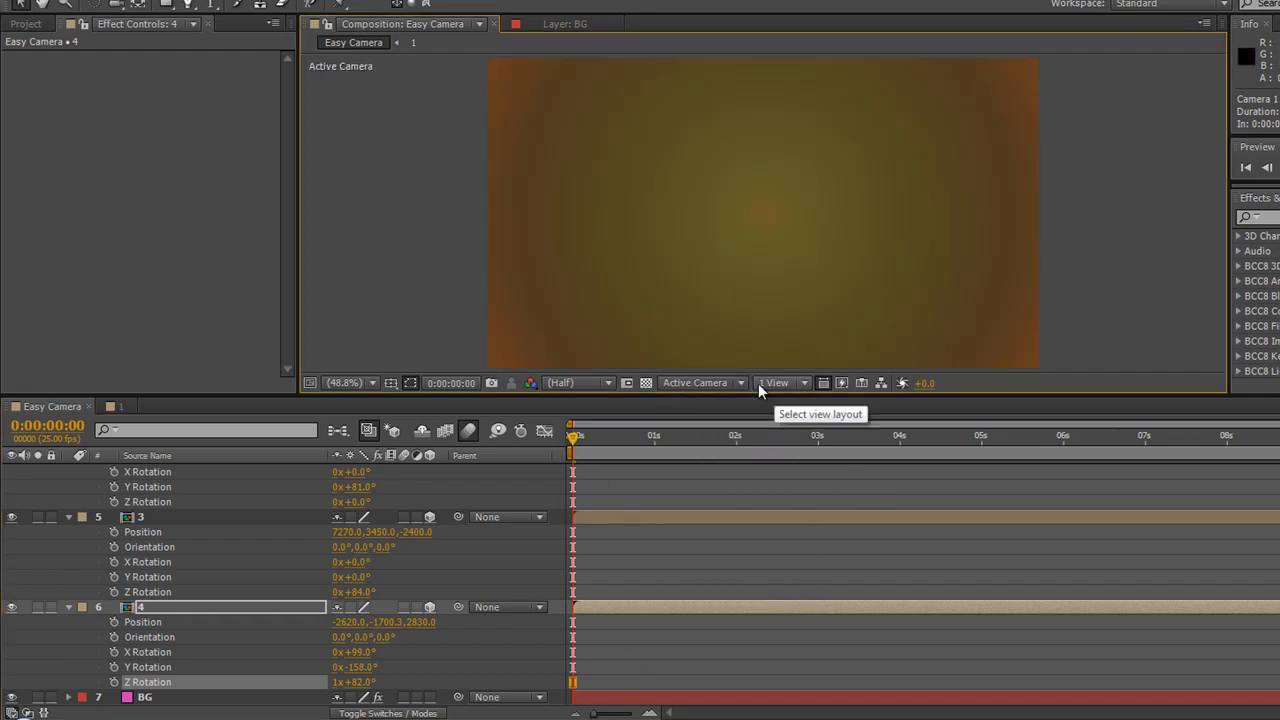
pyautogui.click(694, 382)
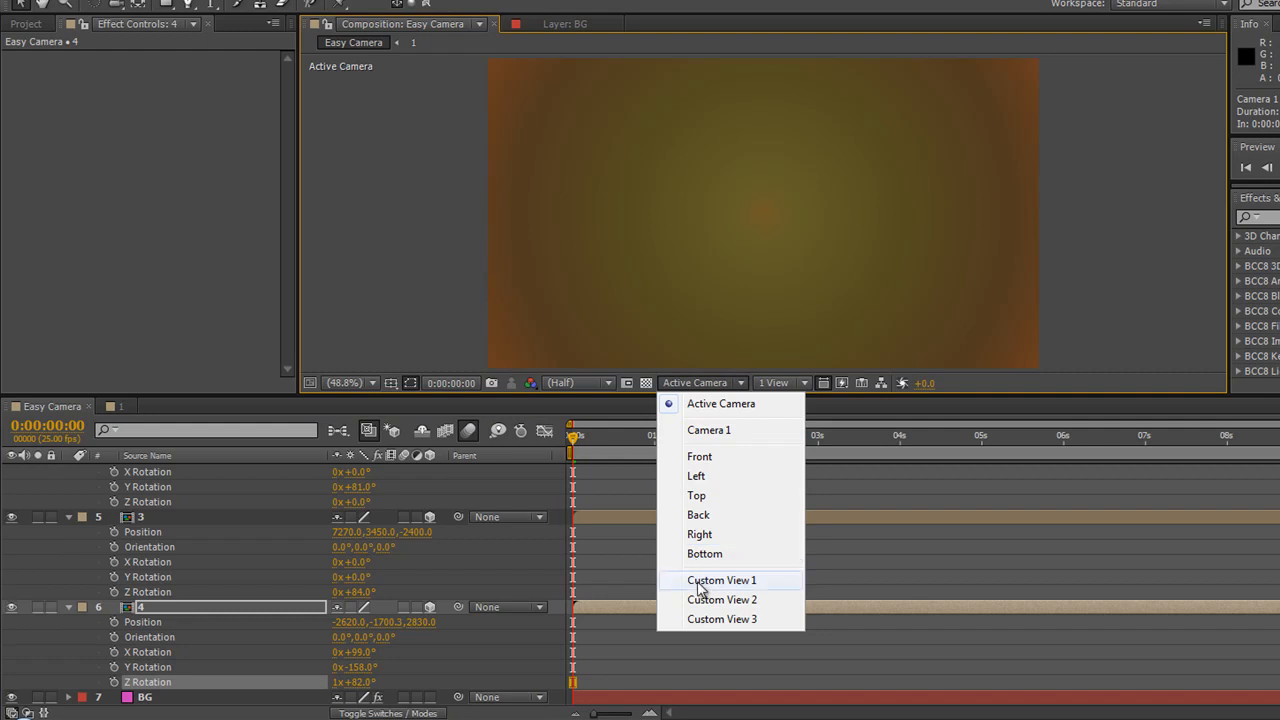
pyautogui.click(721, 580)
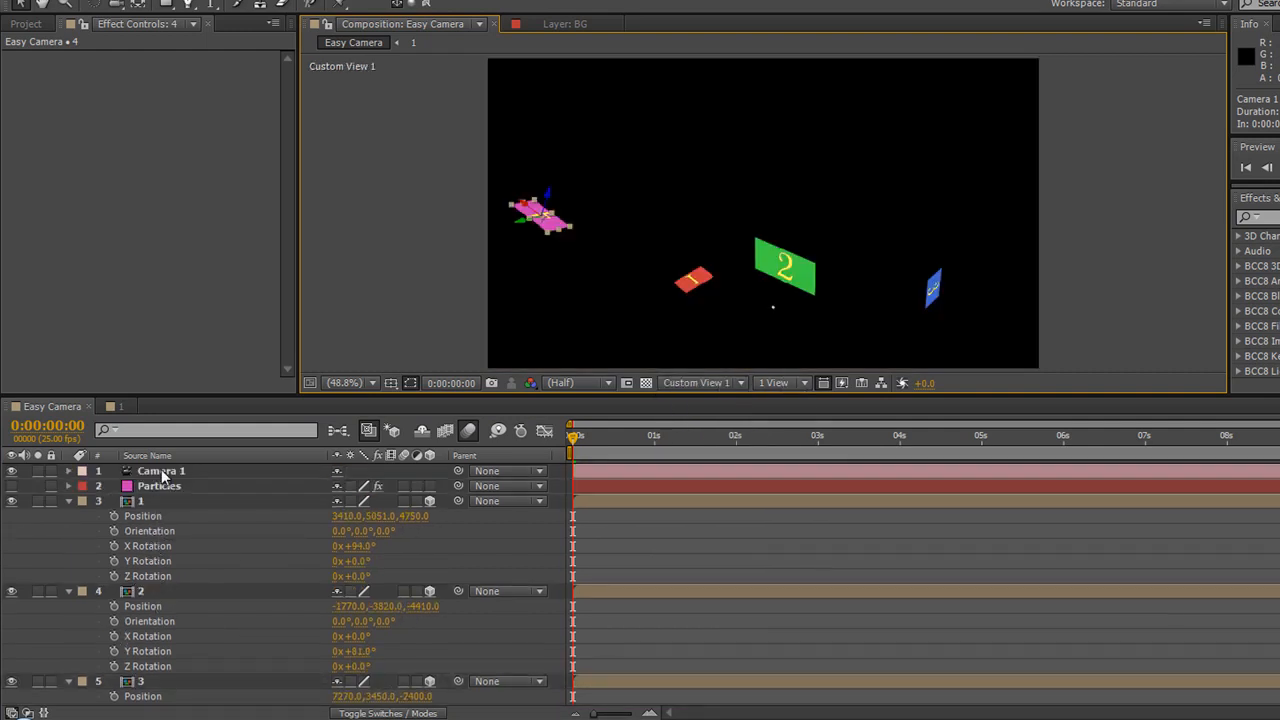
pyautogui.click(161, 470)
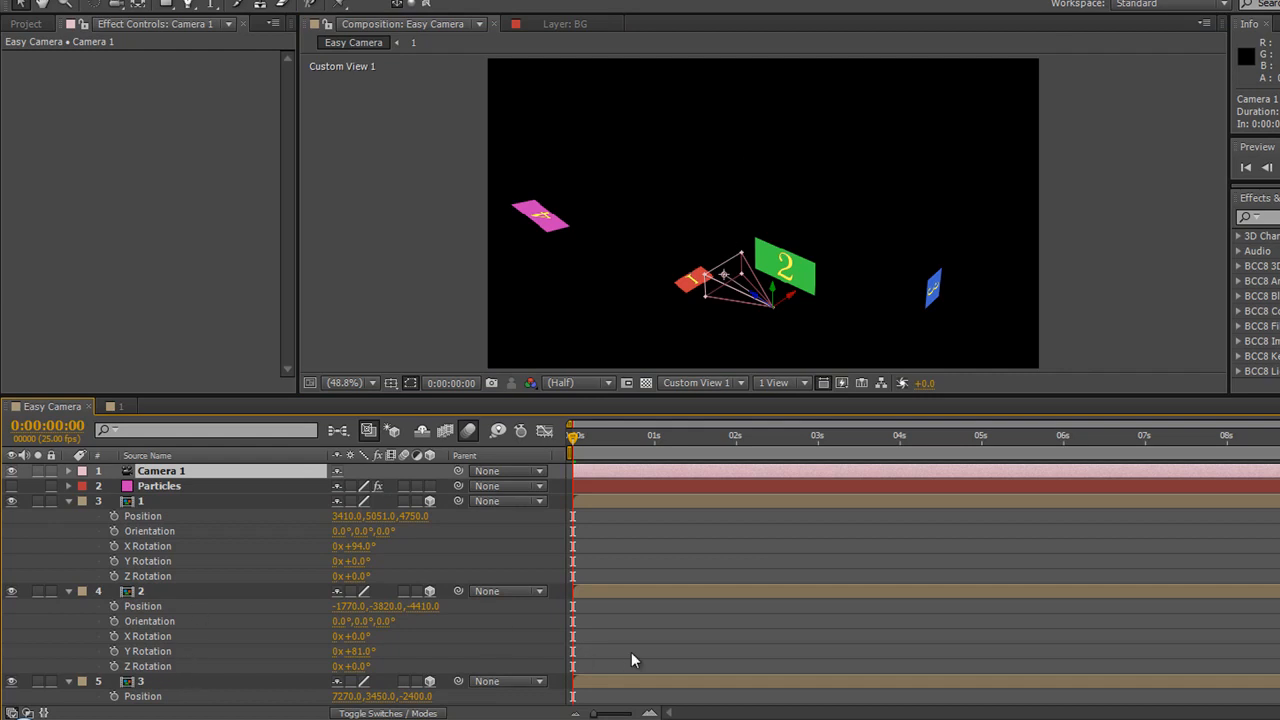
pyautogui.scroll(-3)
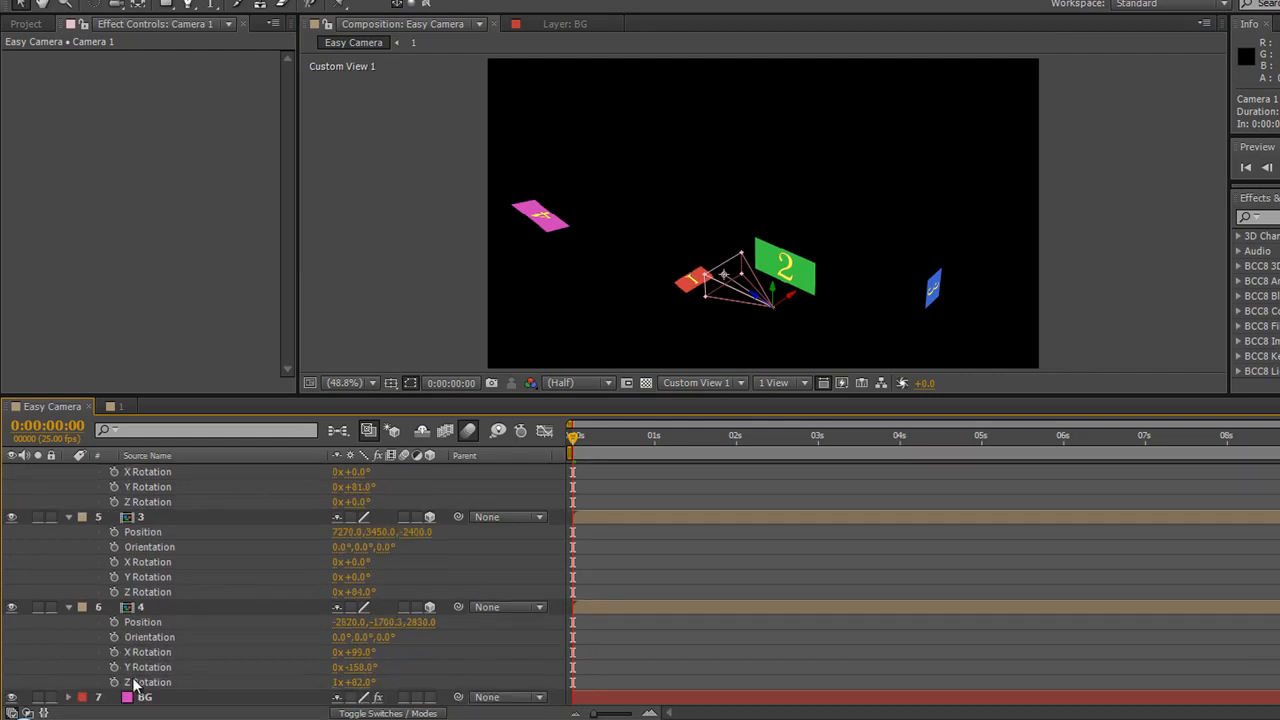
pyautogui.scroll(3)
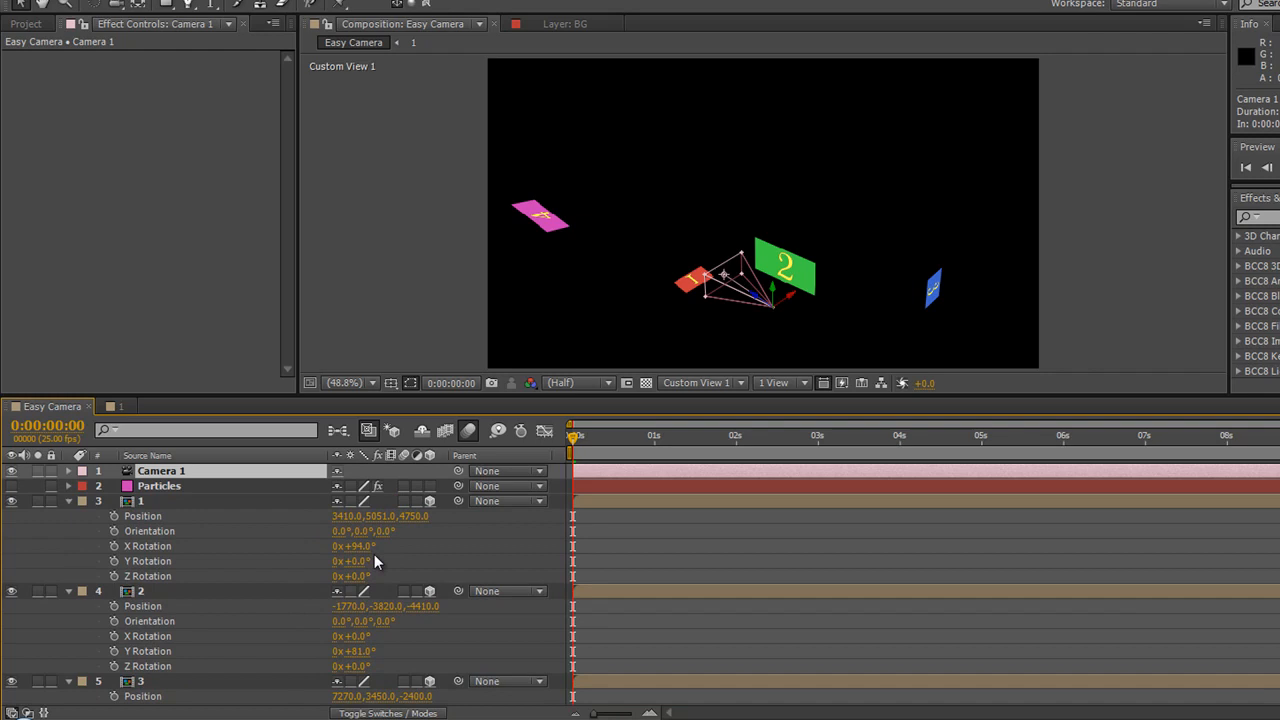
pyautogui.moveTo(730, 283)
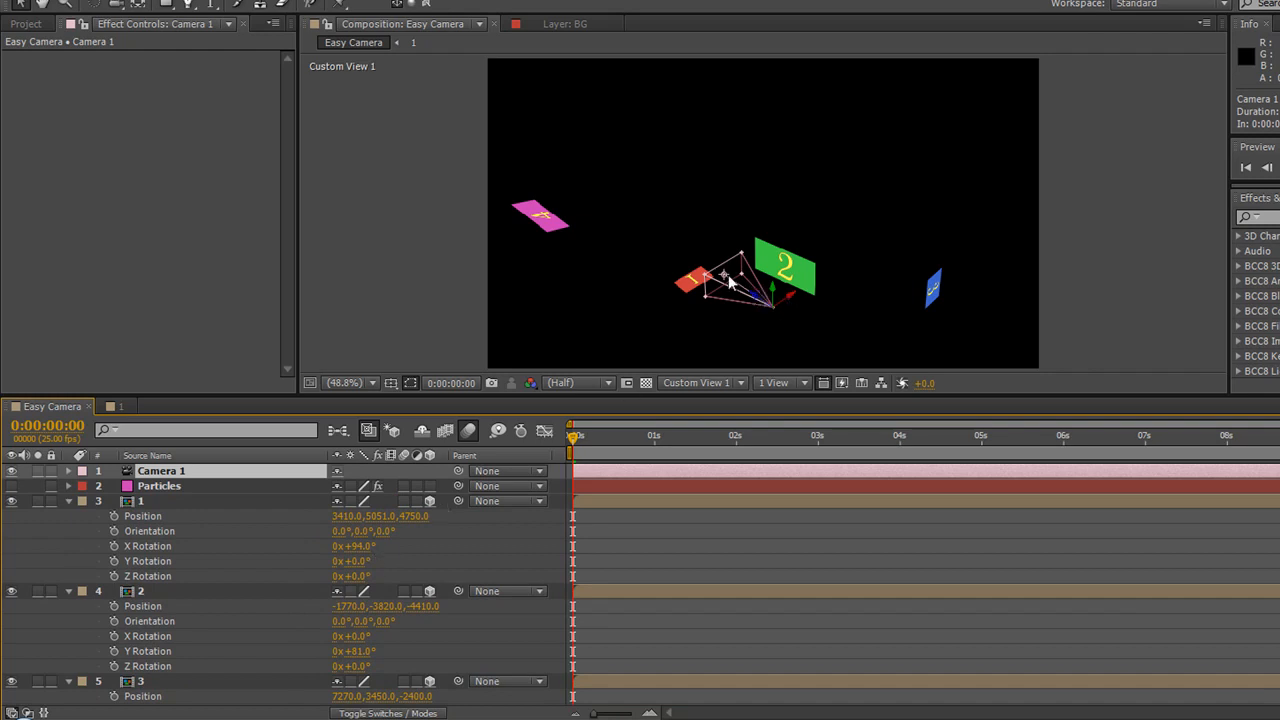
pyautogui.moveTo(668, 388)
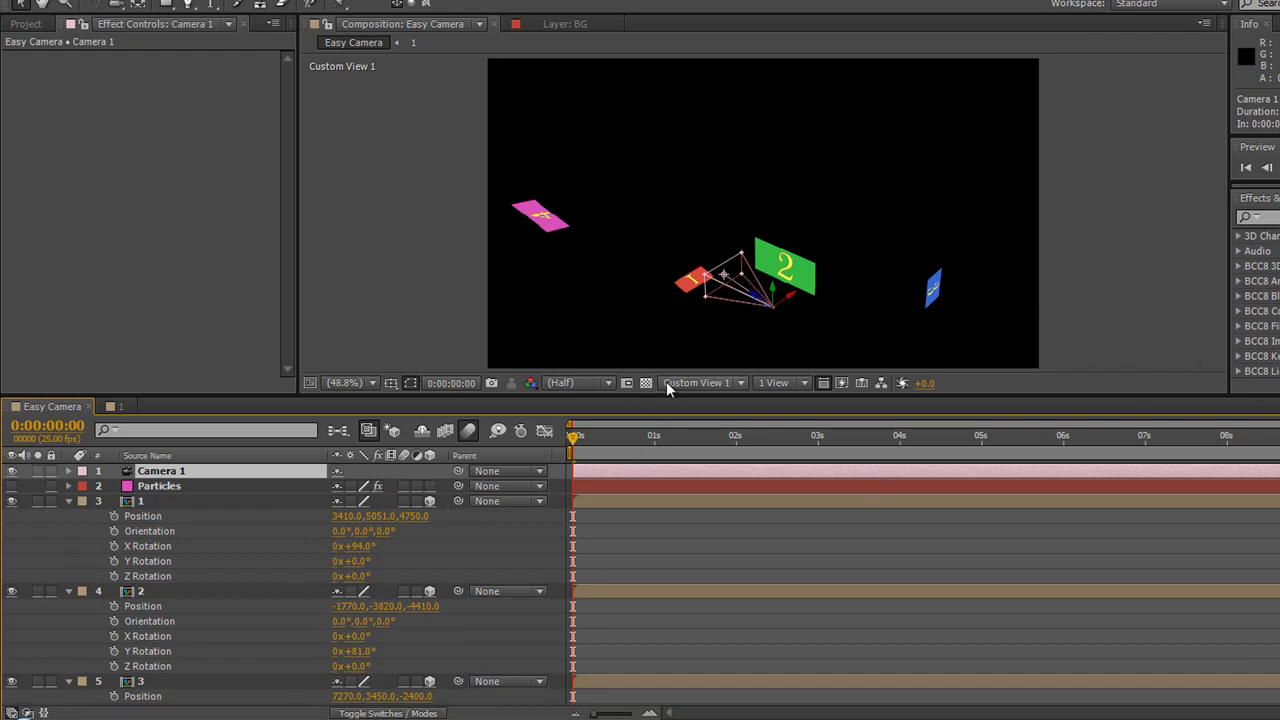
pyautogui.click(700, 383)
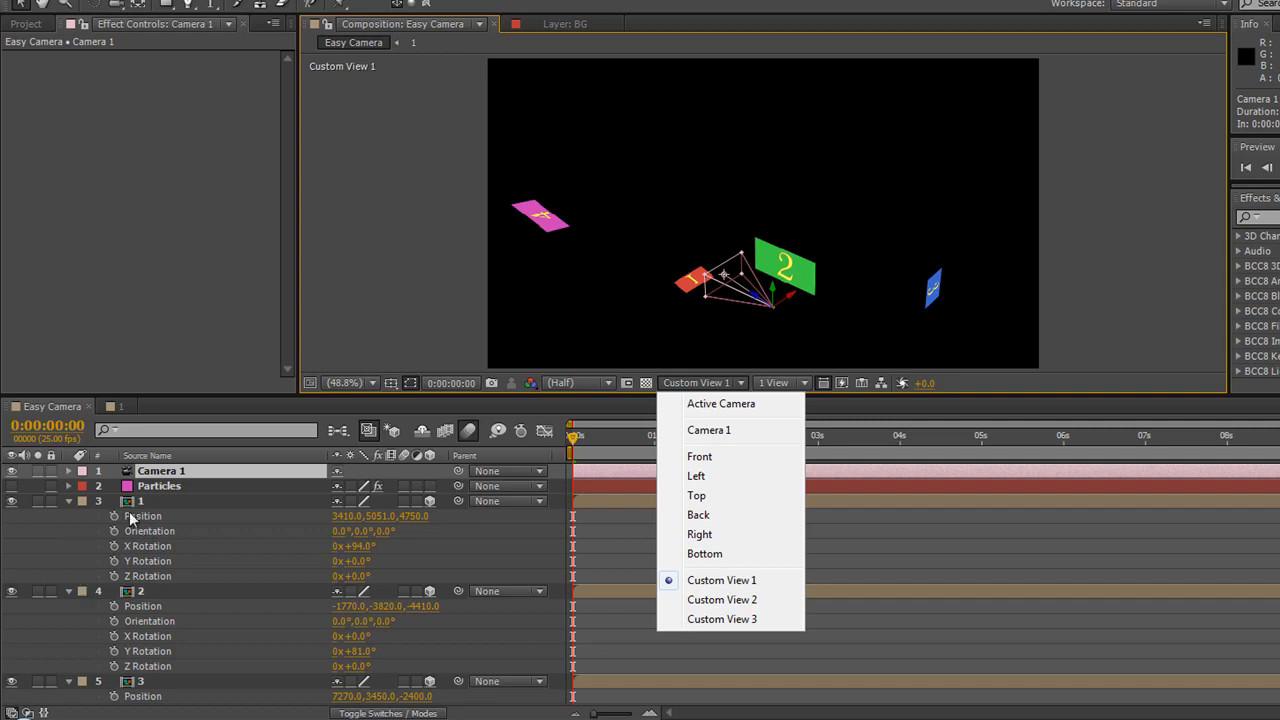
pyautogui.moveTo(143, 681)
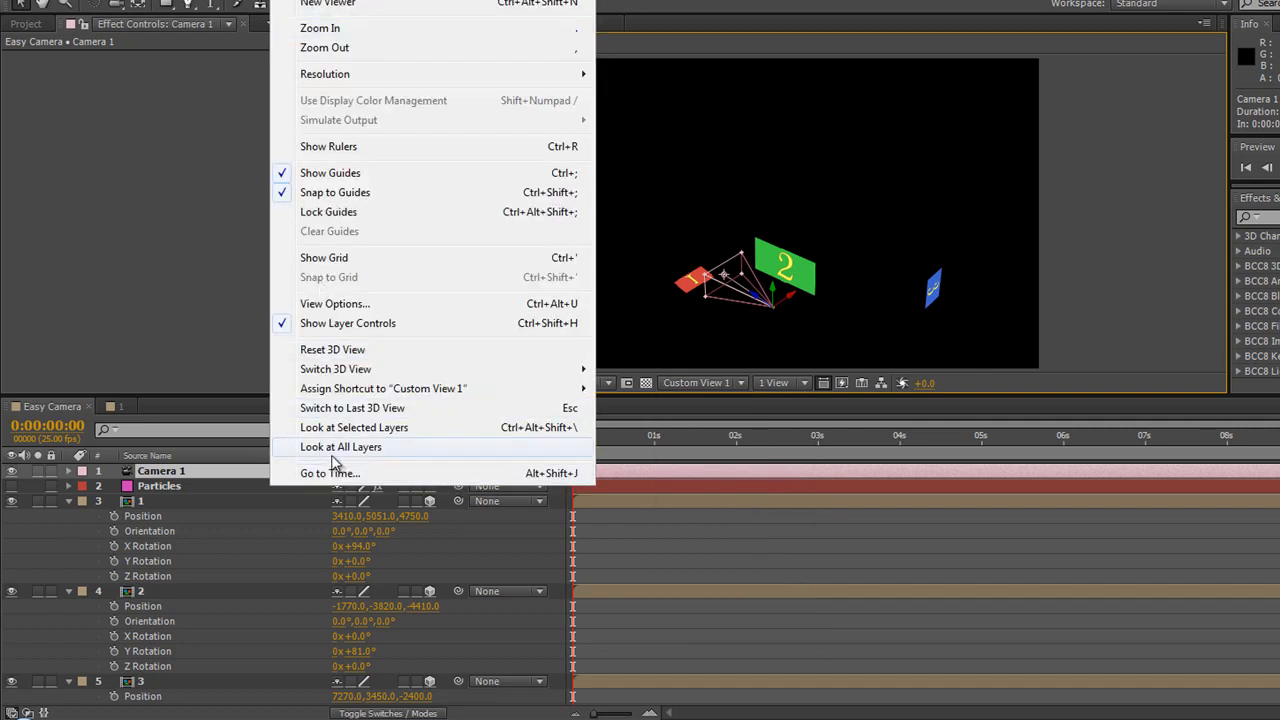
pyautogui.moveTo(335, 450)
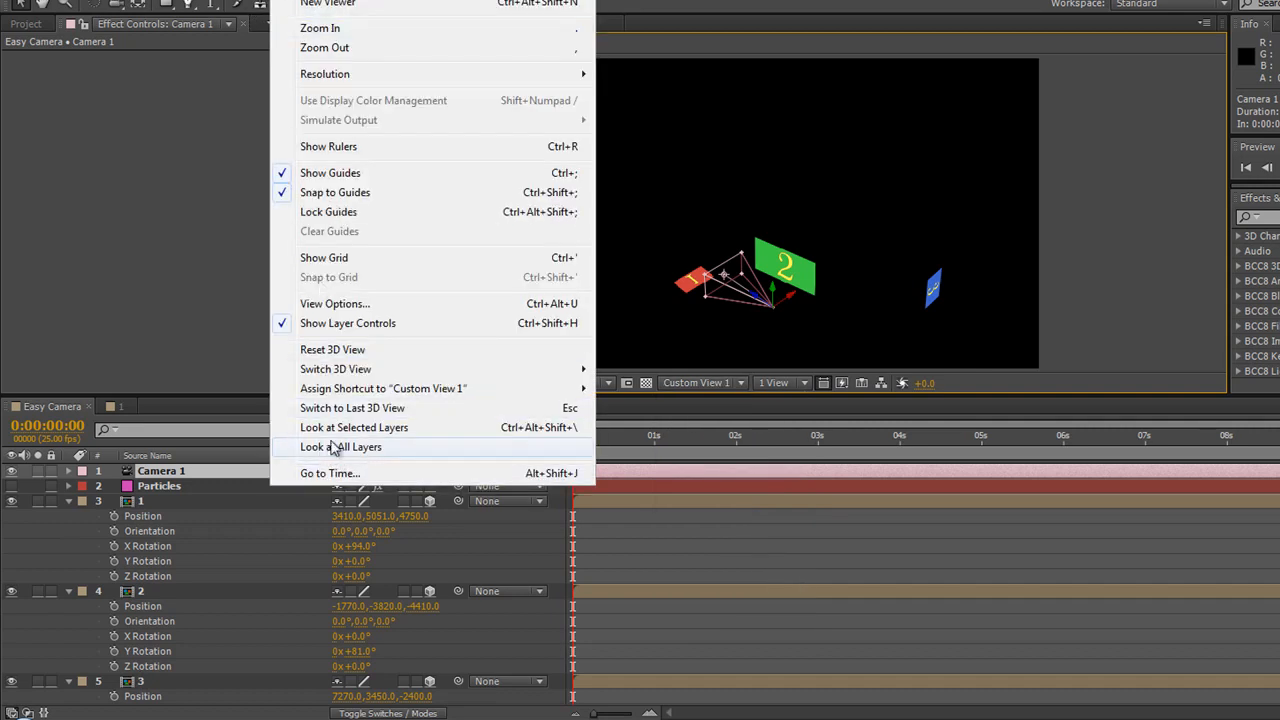
pyautogui.moveTo(354, 427)
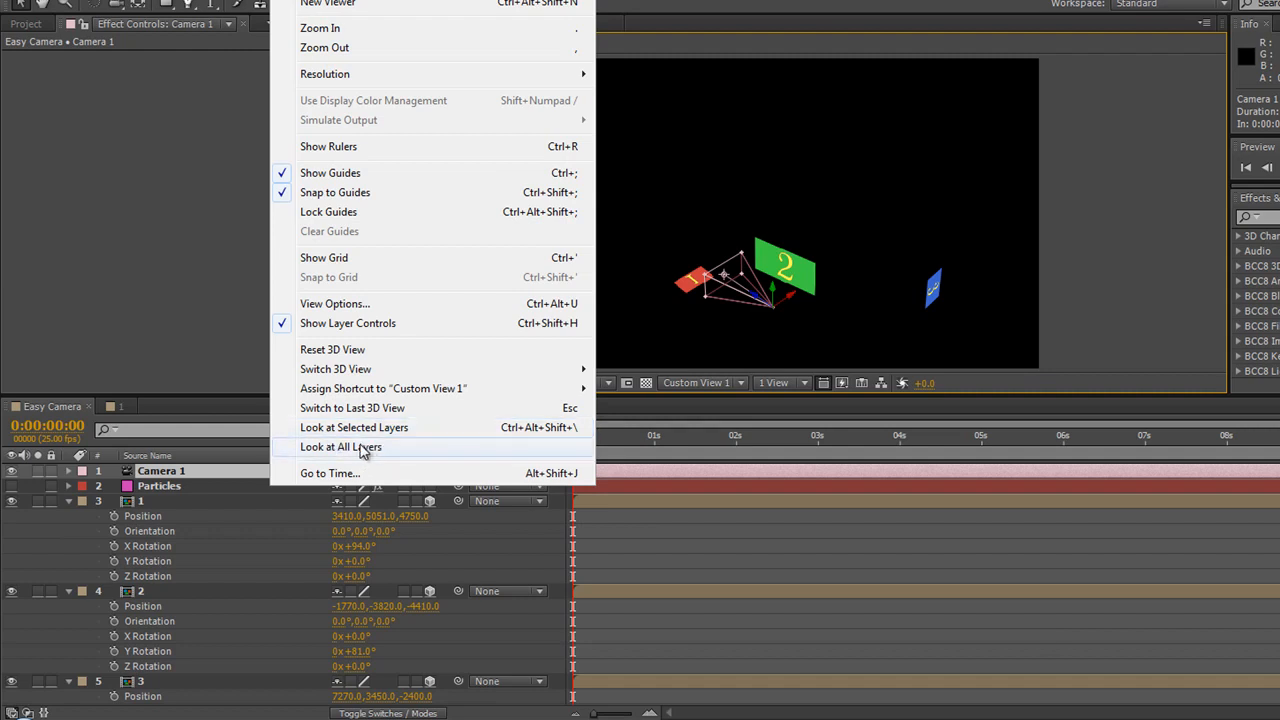
pyautogui.moveTo(340, 447)
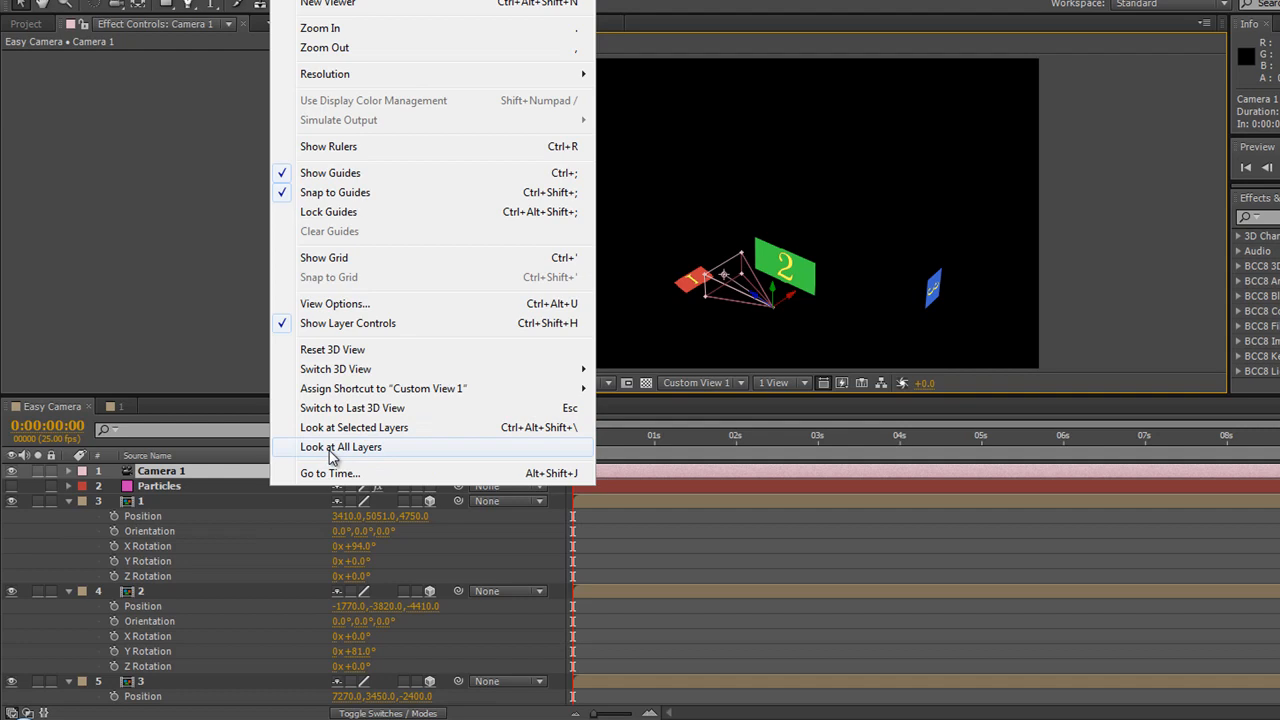
pyautogui.moveTo(265, 528)
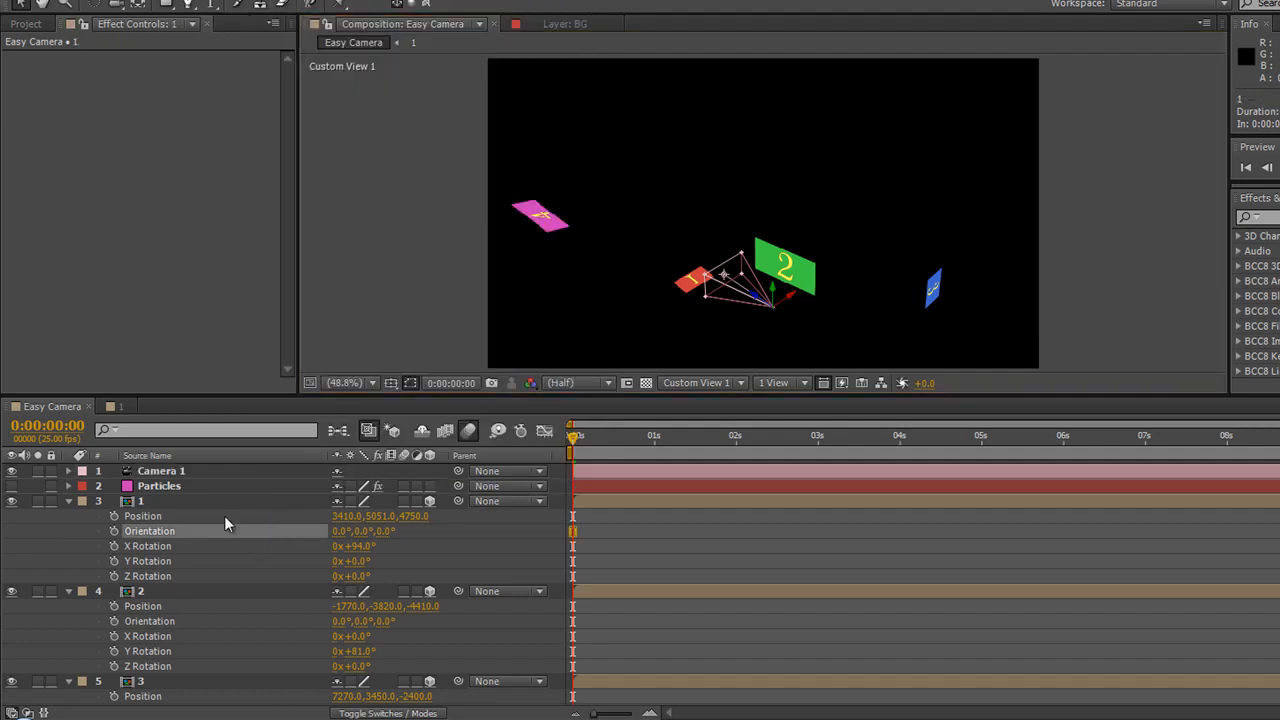
# - Select cards 1 and 3 and frame them with Look at Selected Layers
pyautogui.click(160, 500)
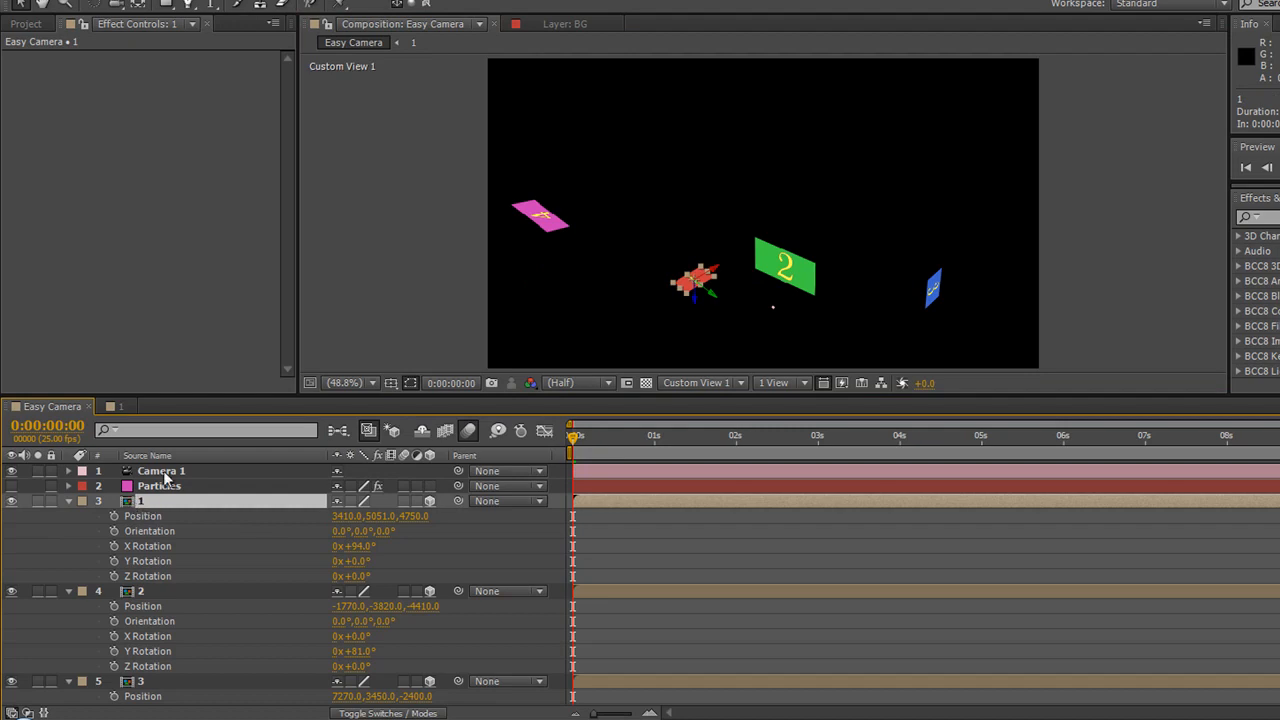
pyautogui.rightClick(763, 212)
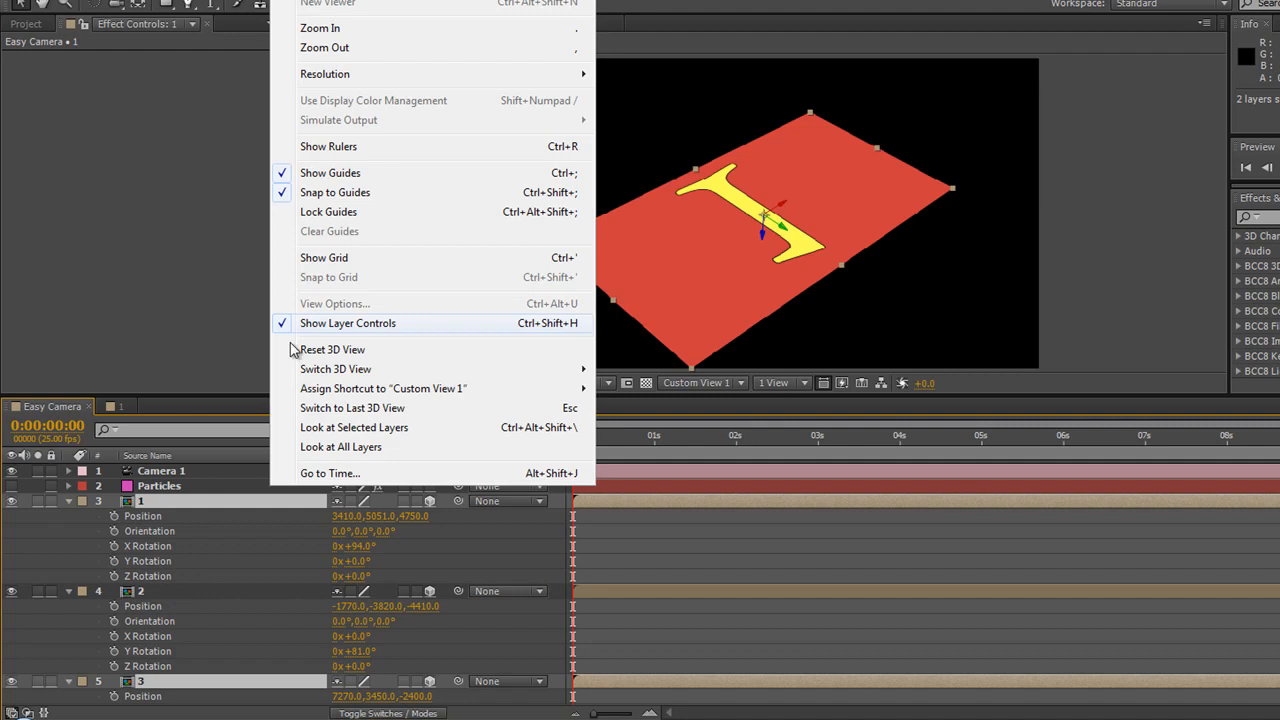
pyautogui.moveTo(354, 427)
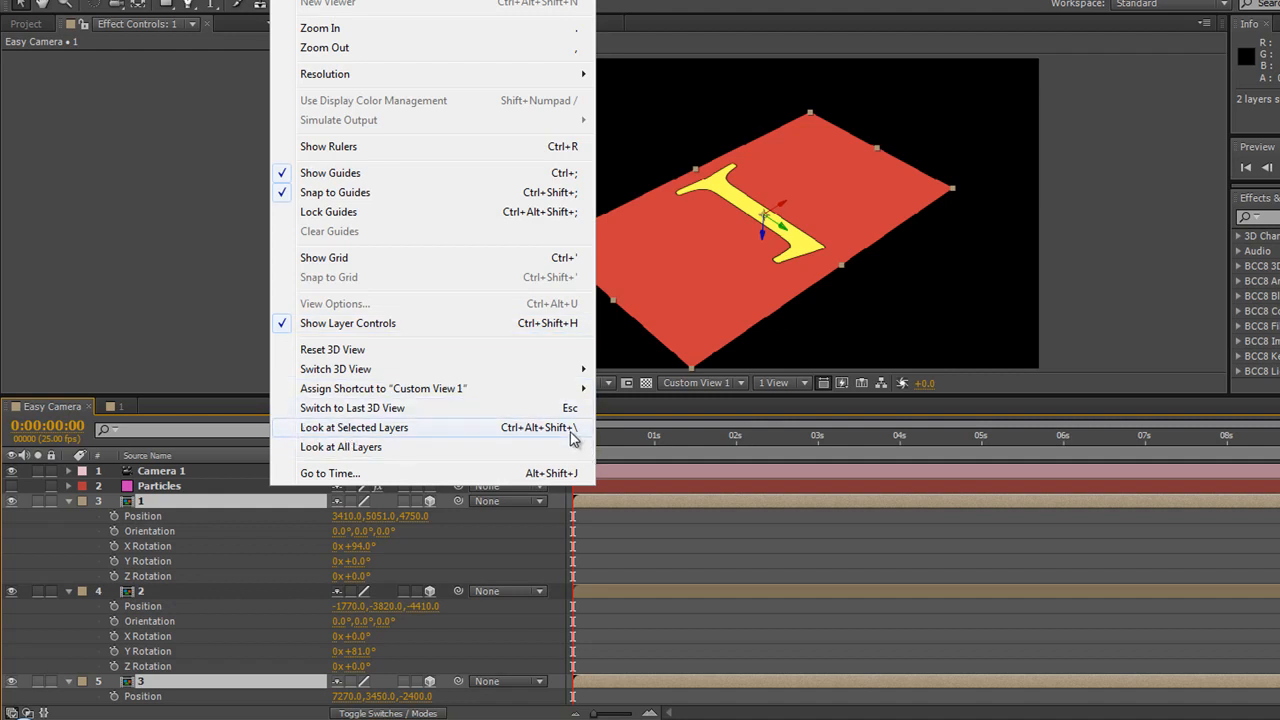
pyautogui.click(340, 447)
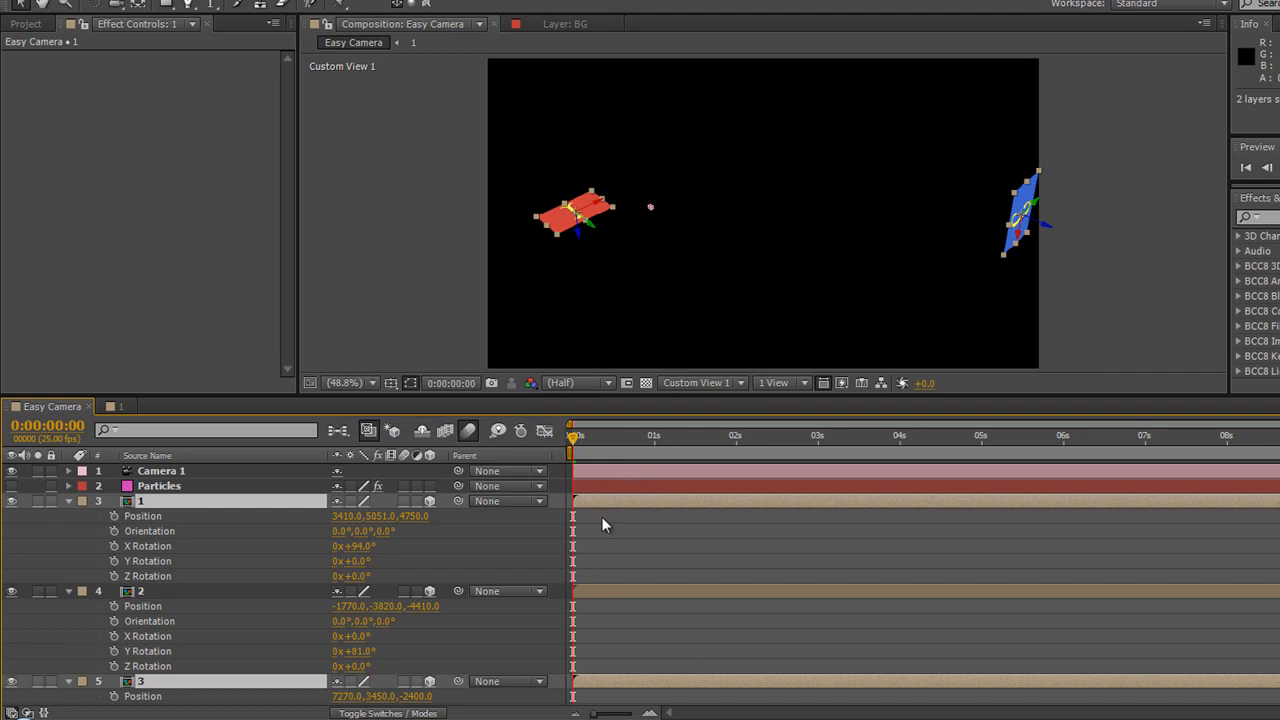
pyautogui.moveTo(608, 562)
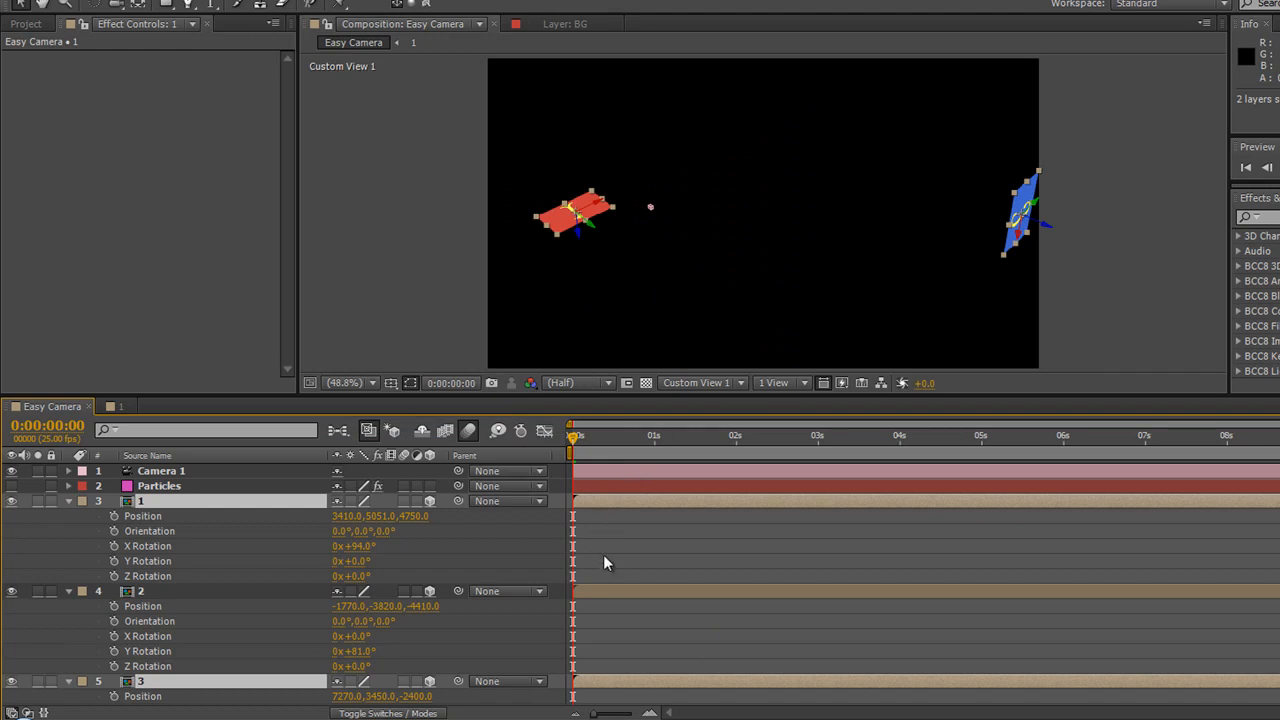